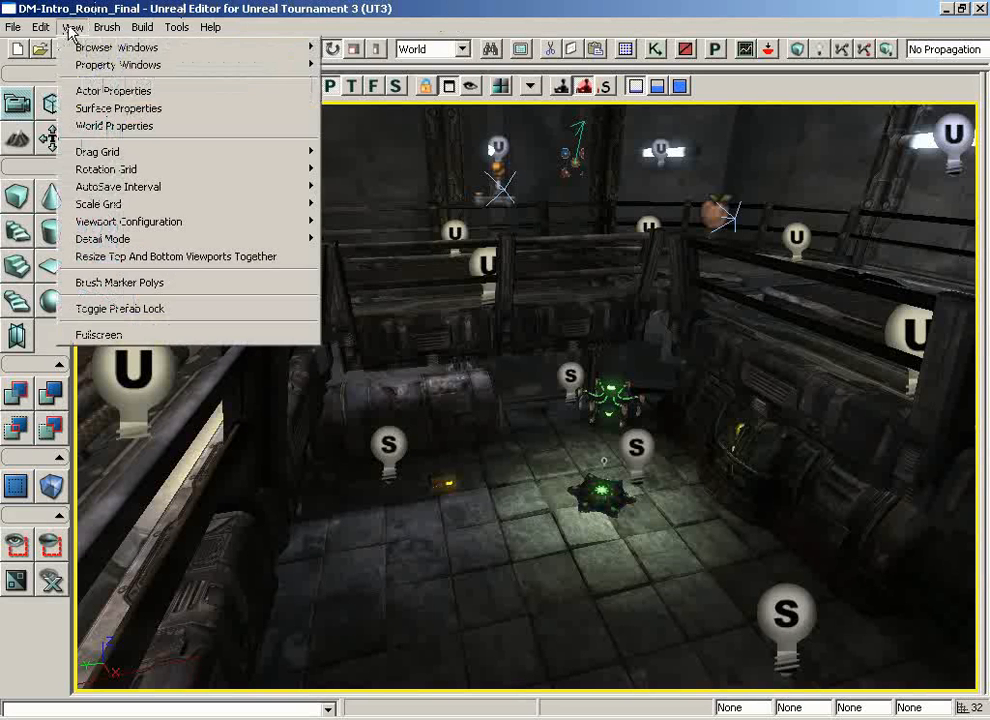
pyautogui.moveTo(115, 47)
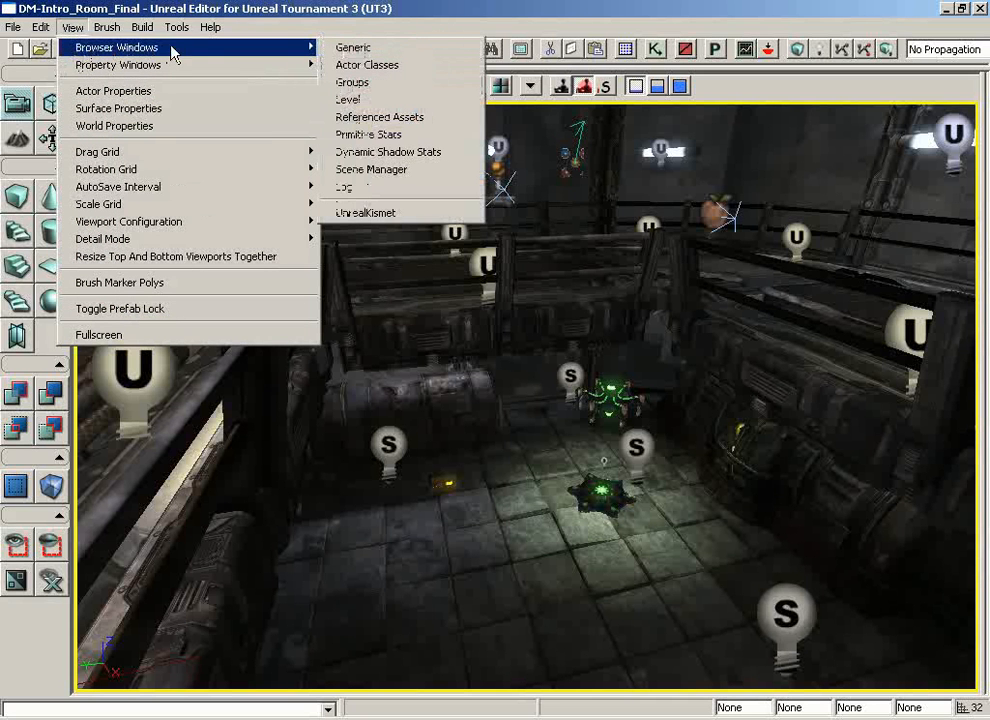
pyautogui.moveTo(420, 90)
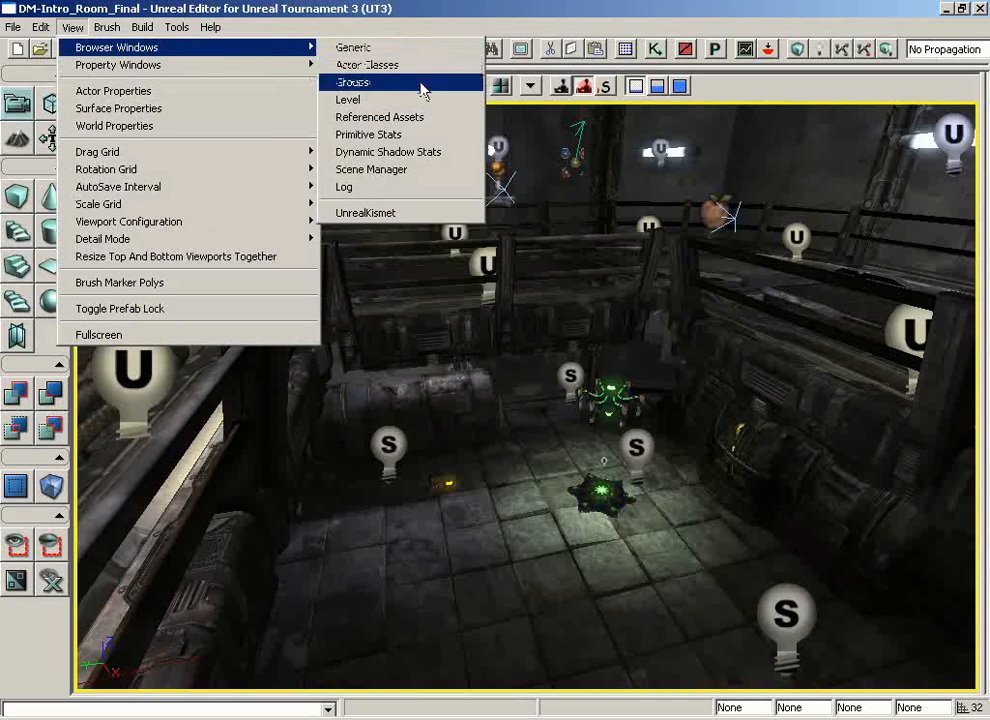
pyautogui.moveTo(367, 64)
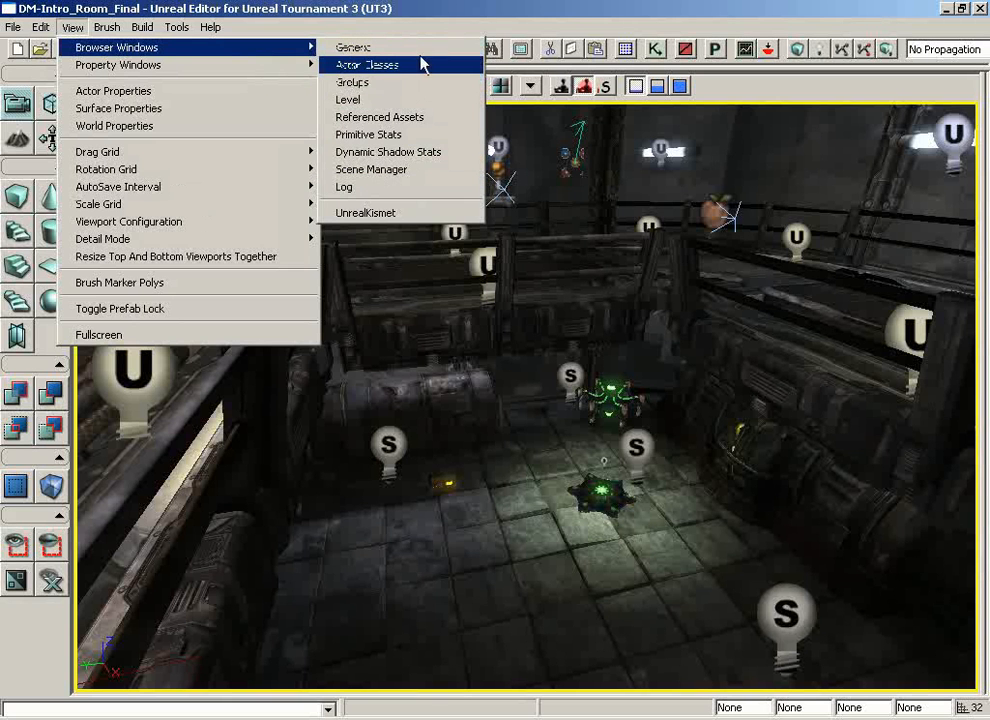
pyautogui.moveTo(347, 99)
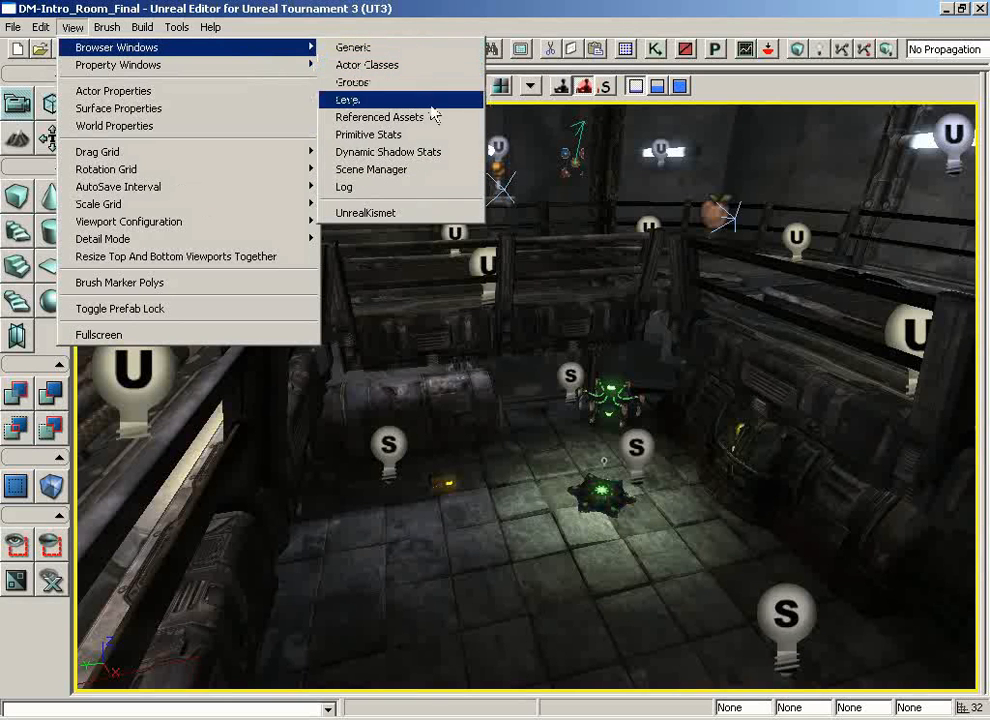
pyautogui.moveTo(388, 151)
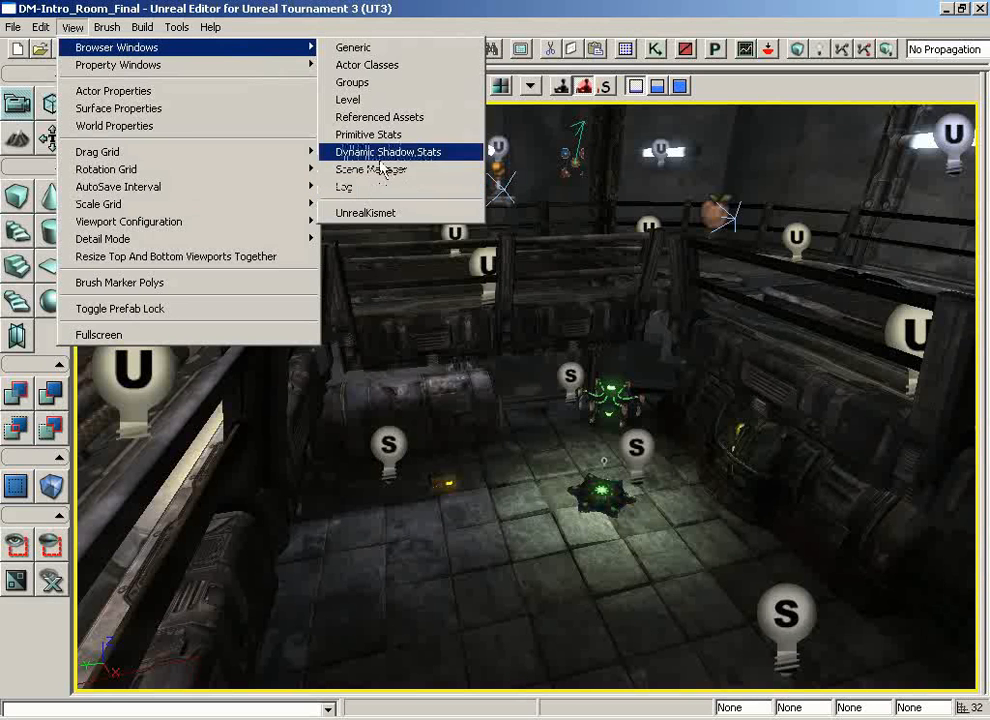
# Open the Generic browser, check the Dynamic Shadow Stats page, then close the browser.
pyautogui.click(352, 47)
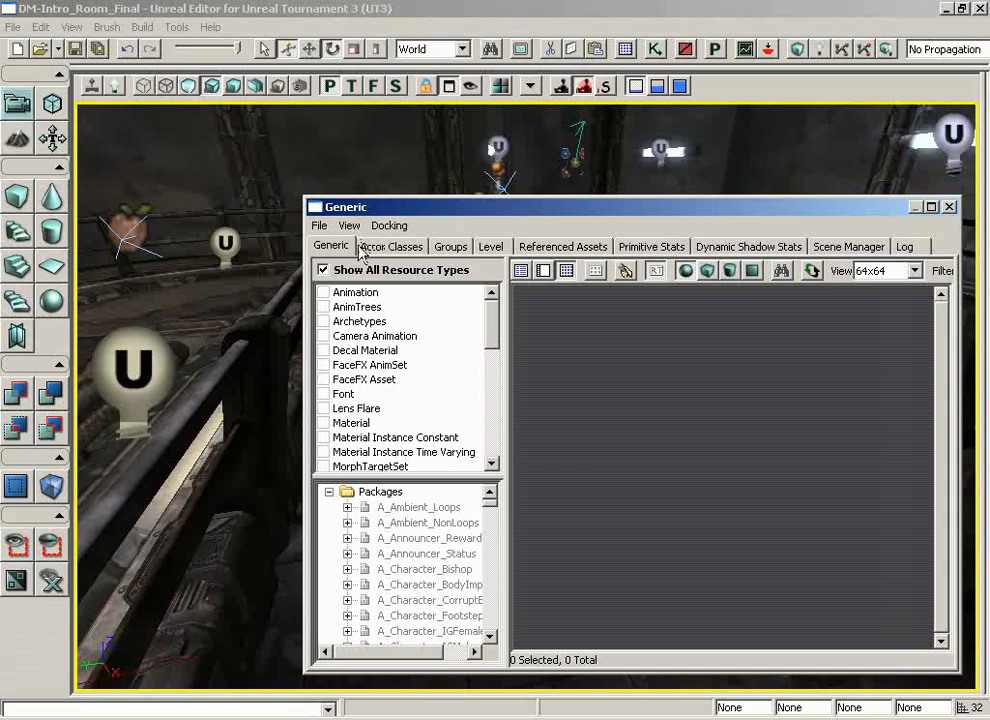
pyautogui.click(748, 246)
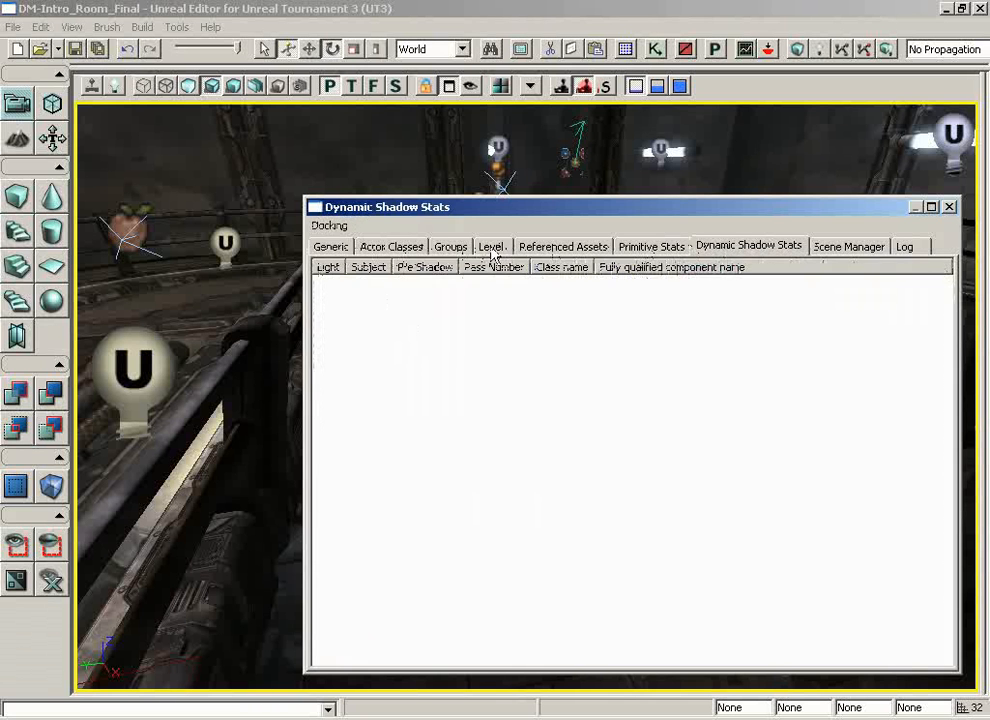
pyautogui.click(331, 247)
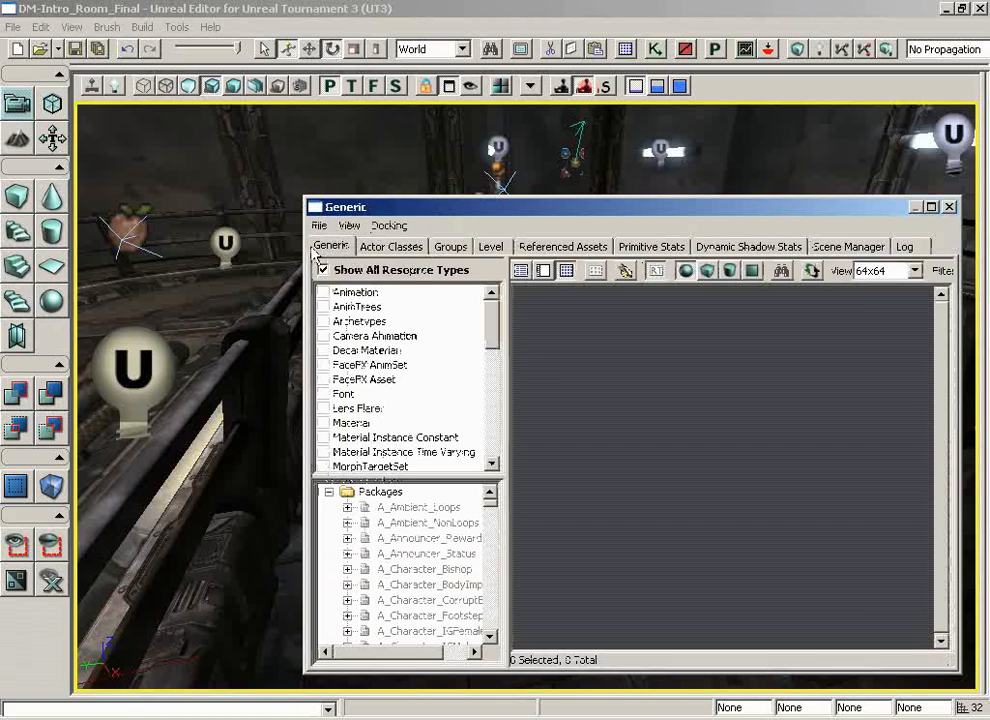
pyautogui.click(71, 27)
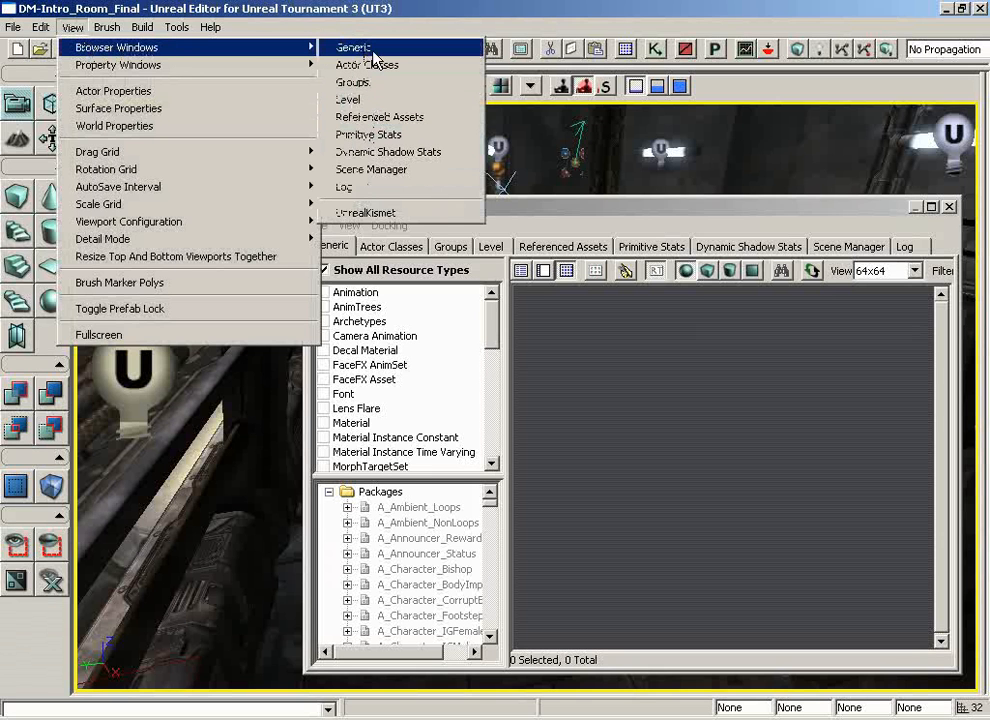
pyautogui.moveTo(865, 253)
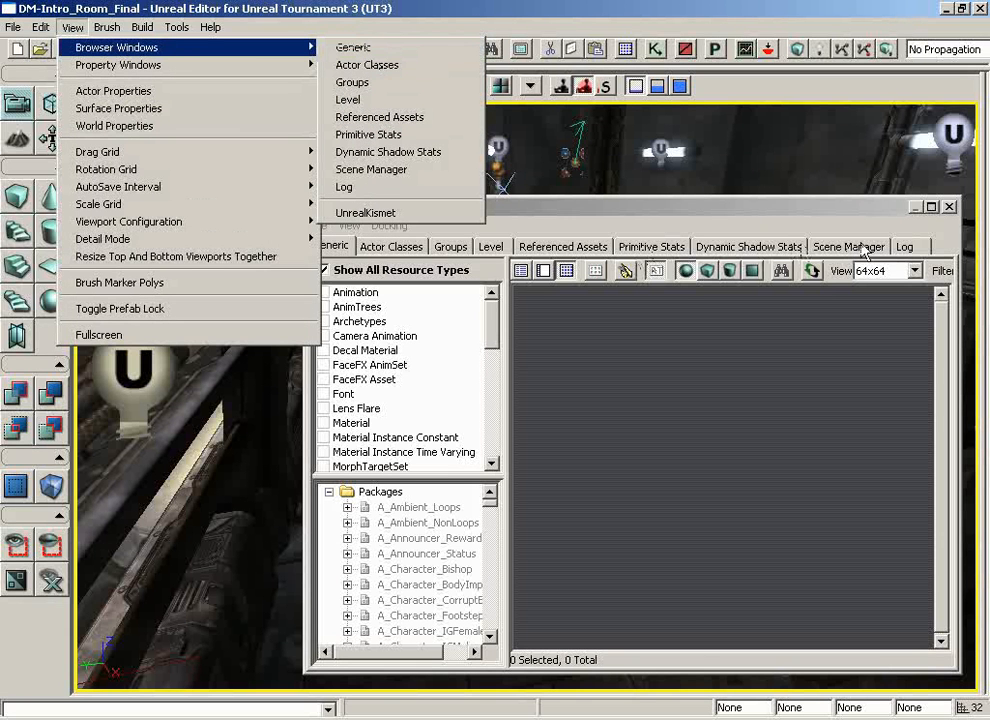
pyautogui.moveTo(365, 213)
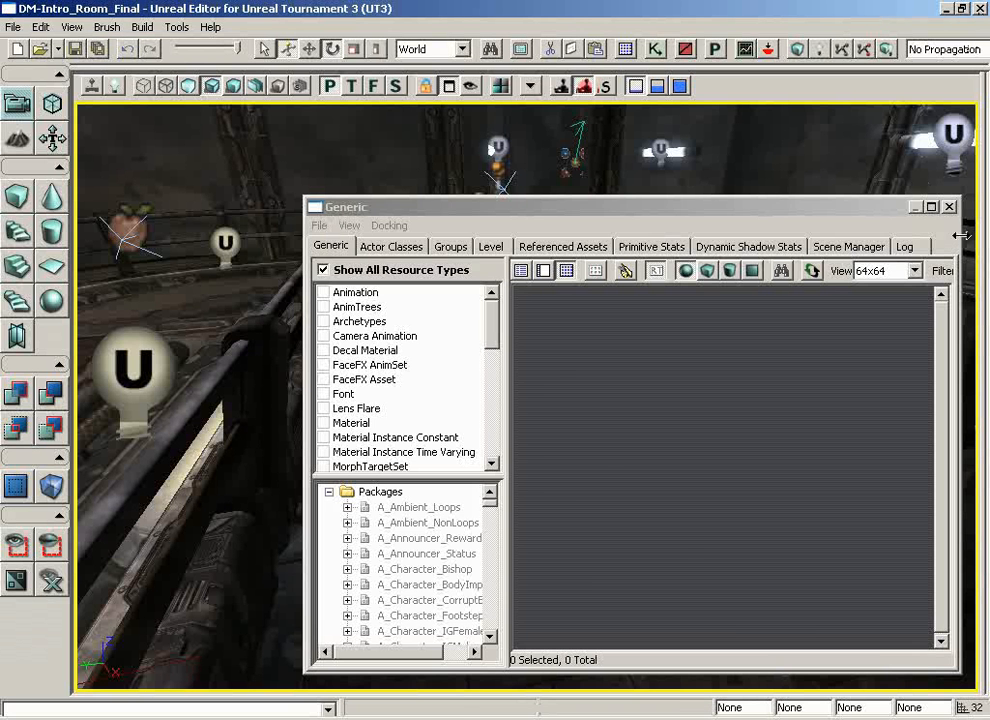
pyautogui.click(948, 206)
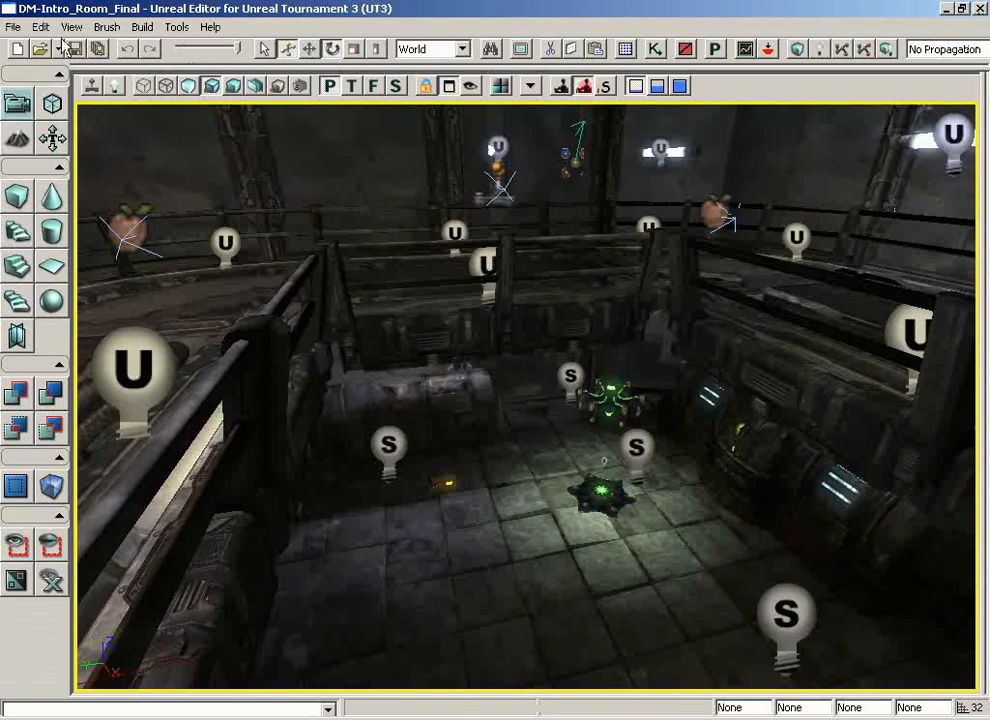
# Show PointLight_19's properties with all categories collapsed except Light (Brightness 0.2).
pyautogui.click(71, 27)
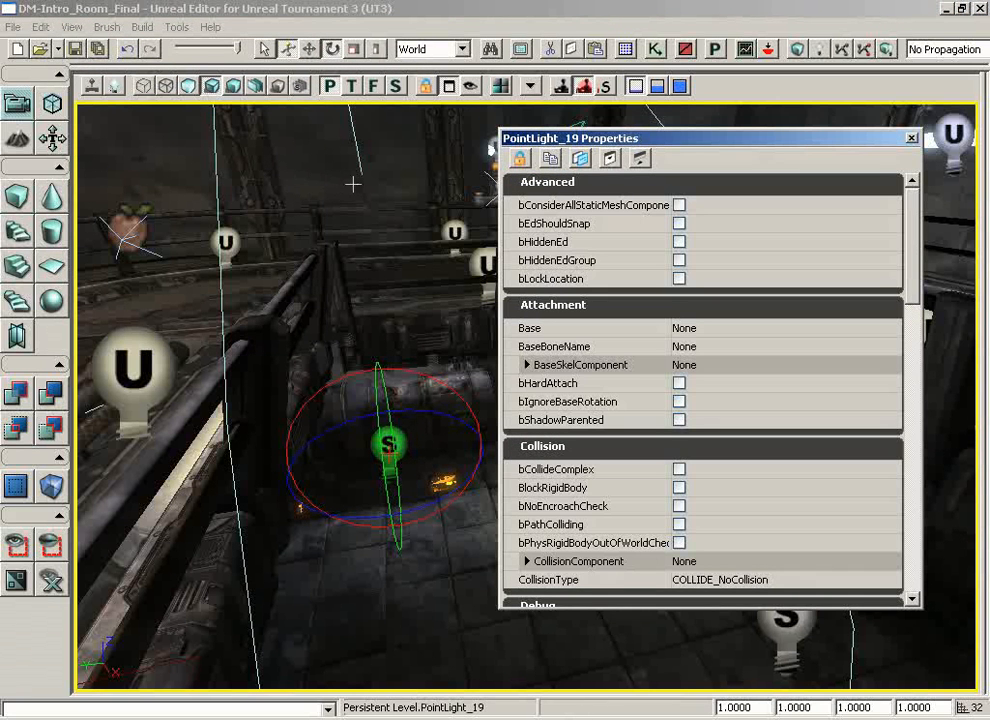
pyautogui.moveTo(621, 231)
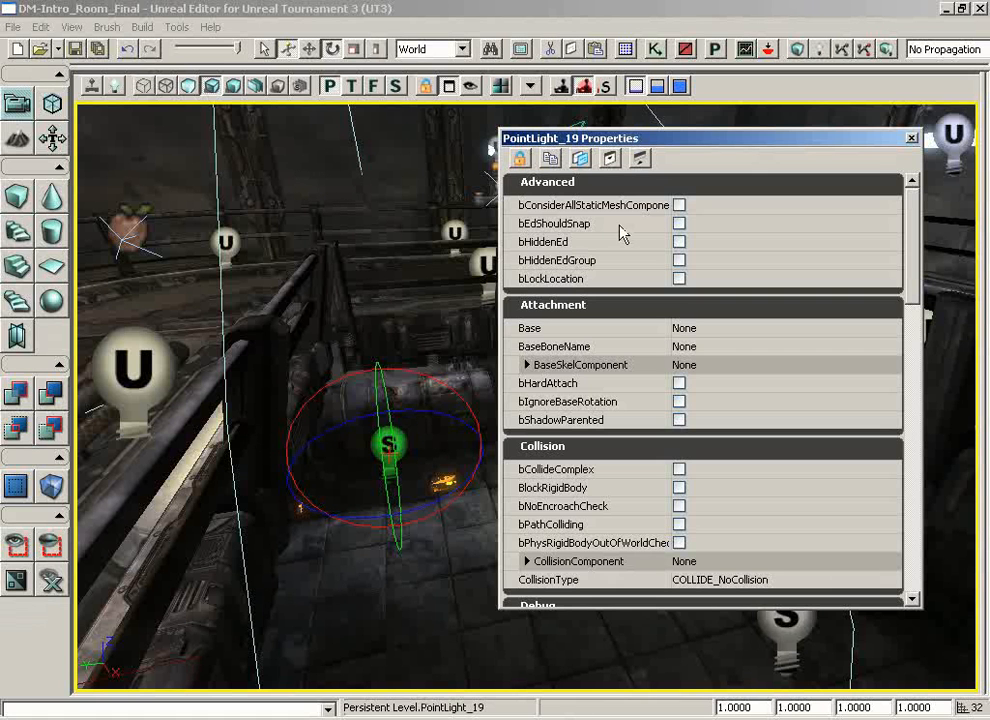
pyautogui.moveTo(642, 158)
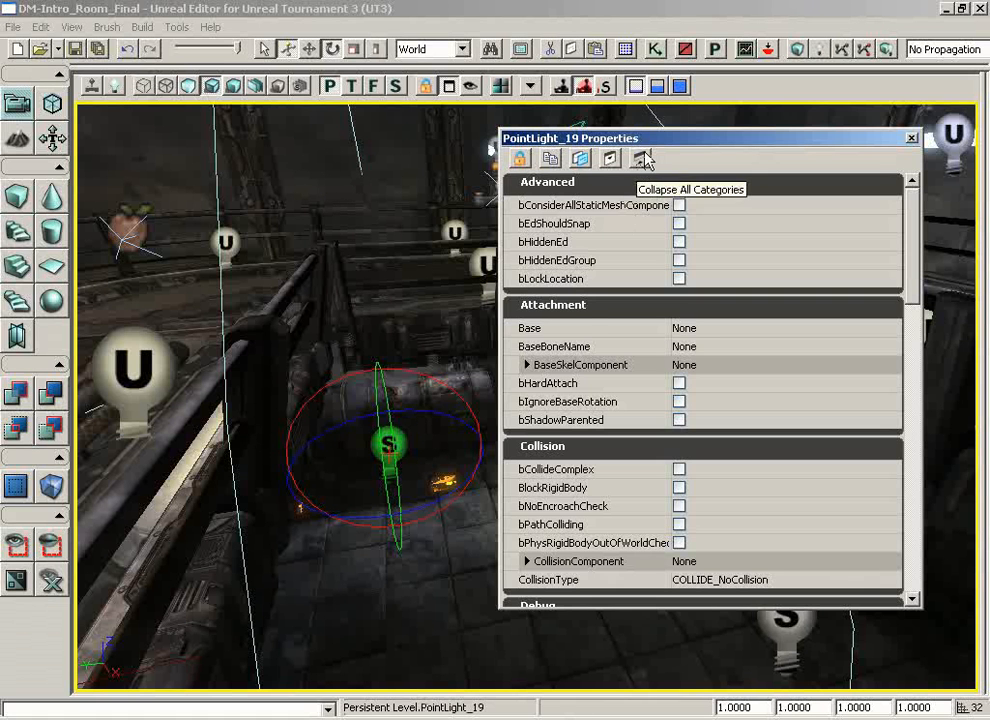
pyautogui.click(640, 158)
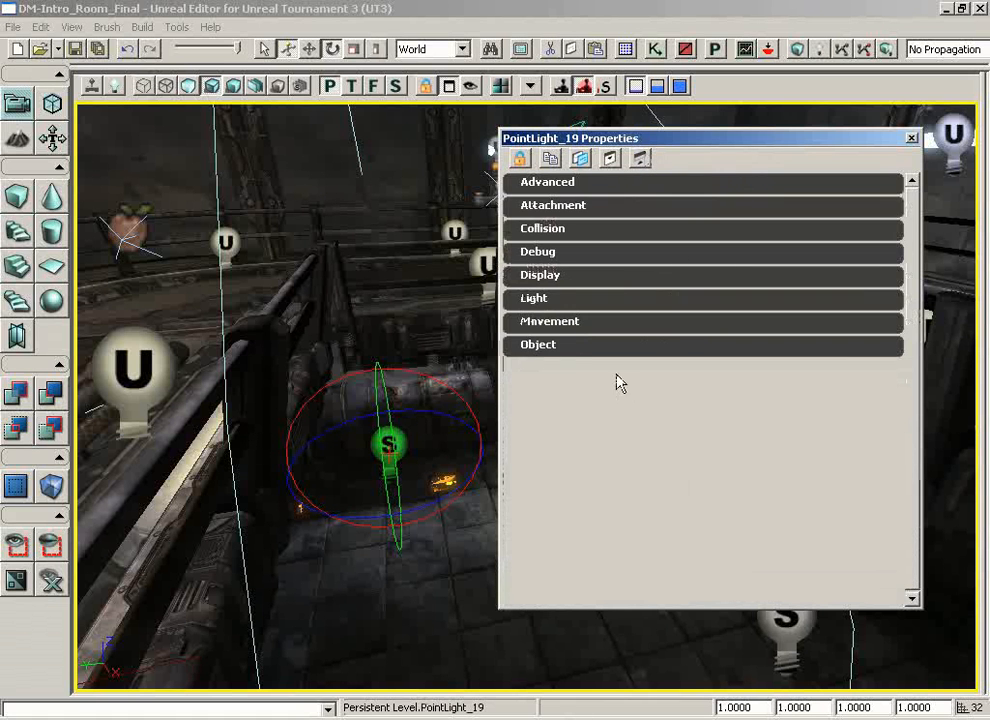
pyautogui.click(72, 27)
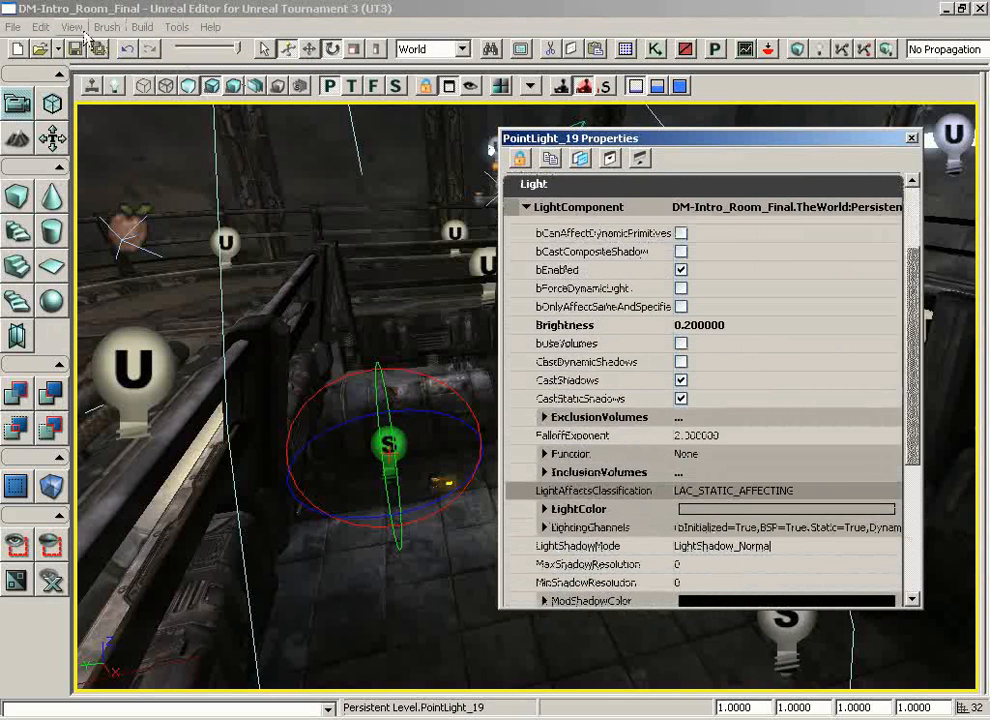
pyautogui.click(71, 27)
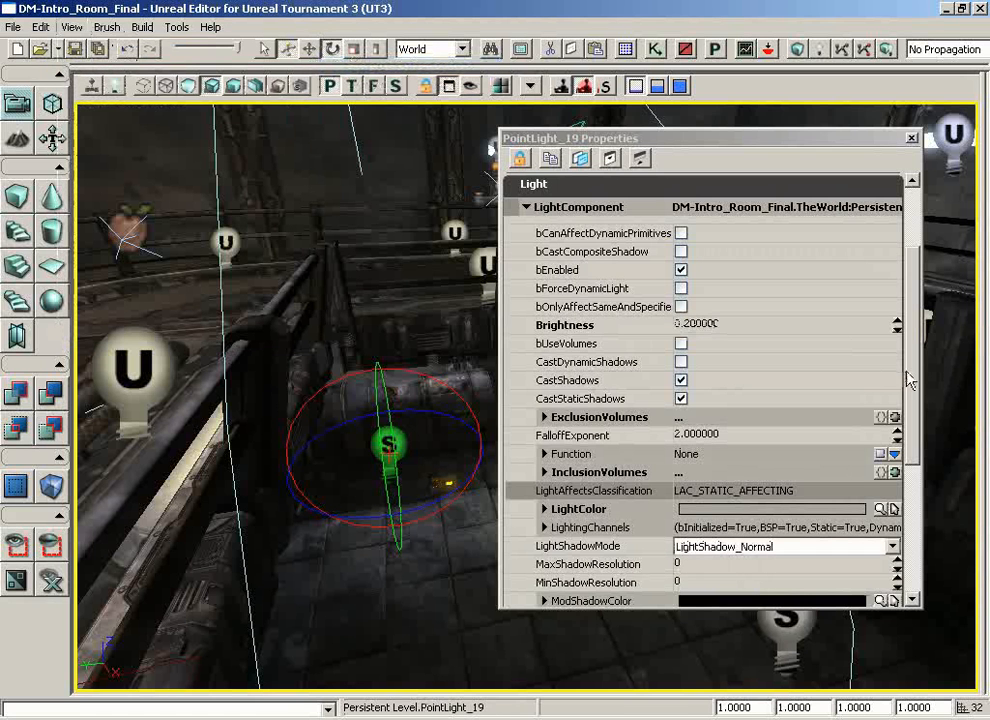
pyautogui.scroll(-3)
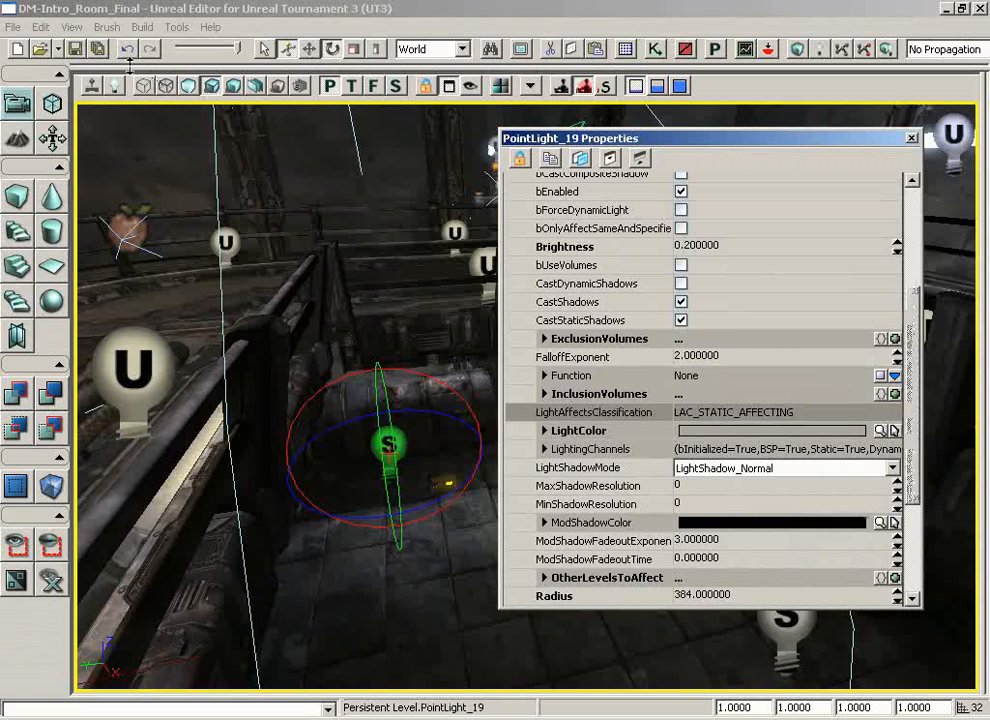
pyautogui.click(71, 27)
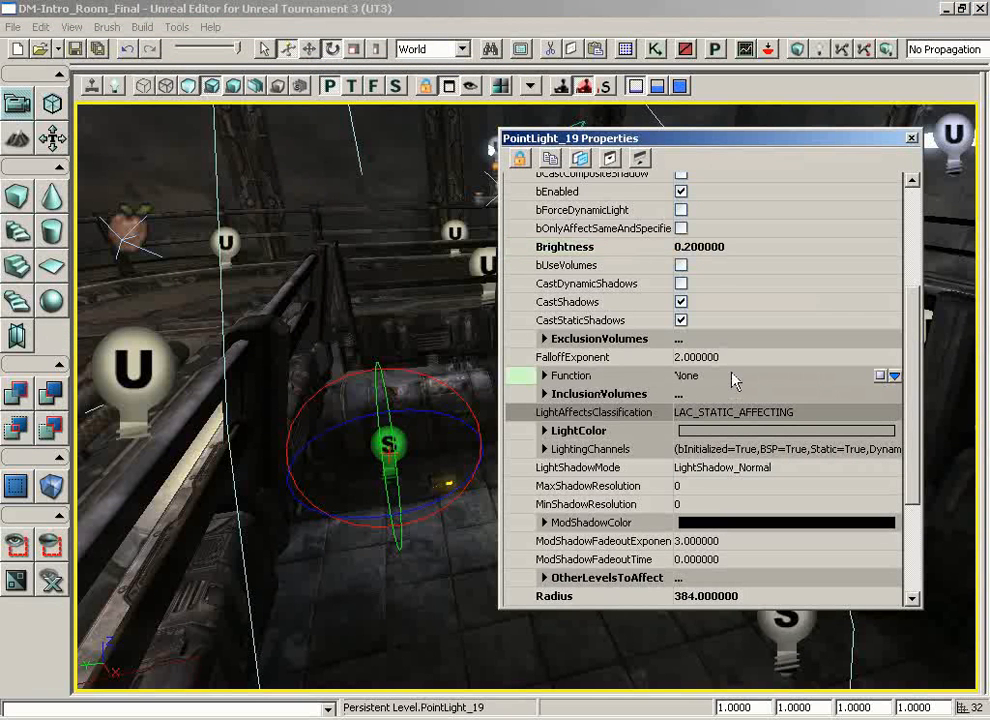
pyautogui.moveTo(893, 376)
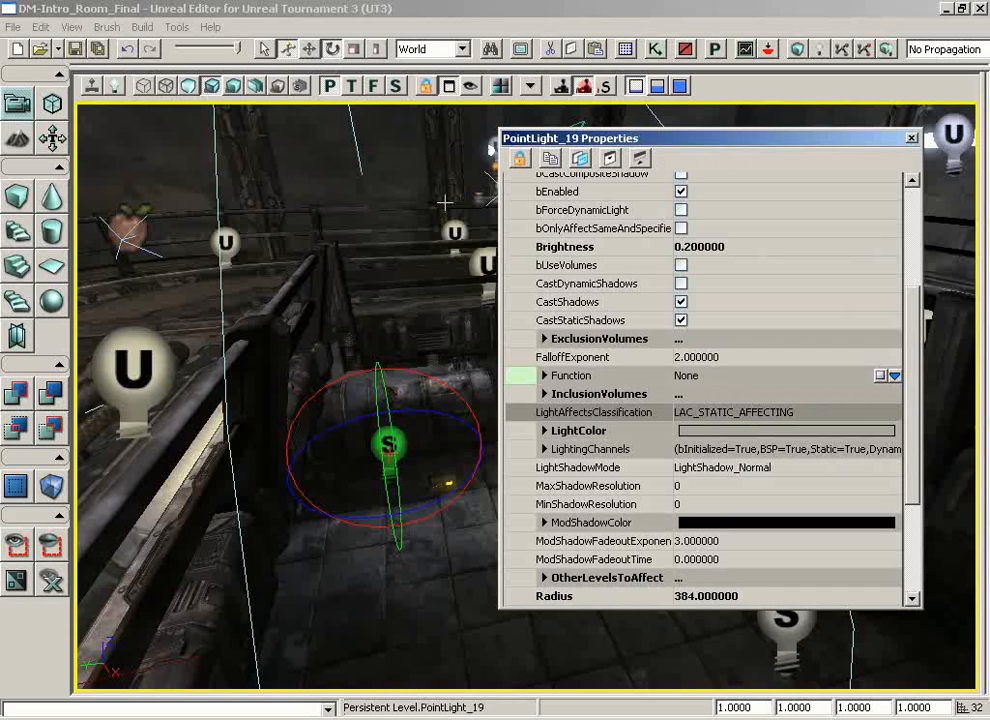
pyautogui.click(71, 27)
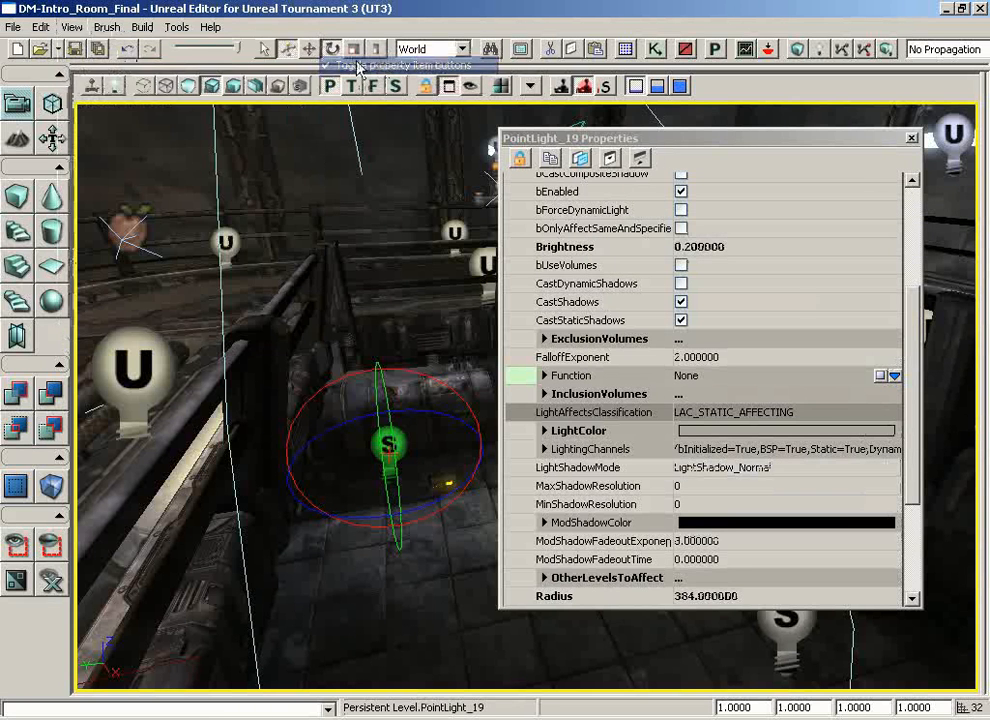
pyautogui.click(71, 27)
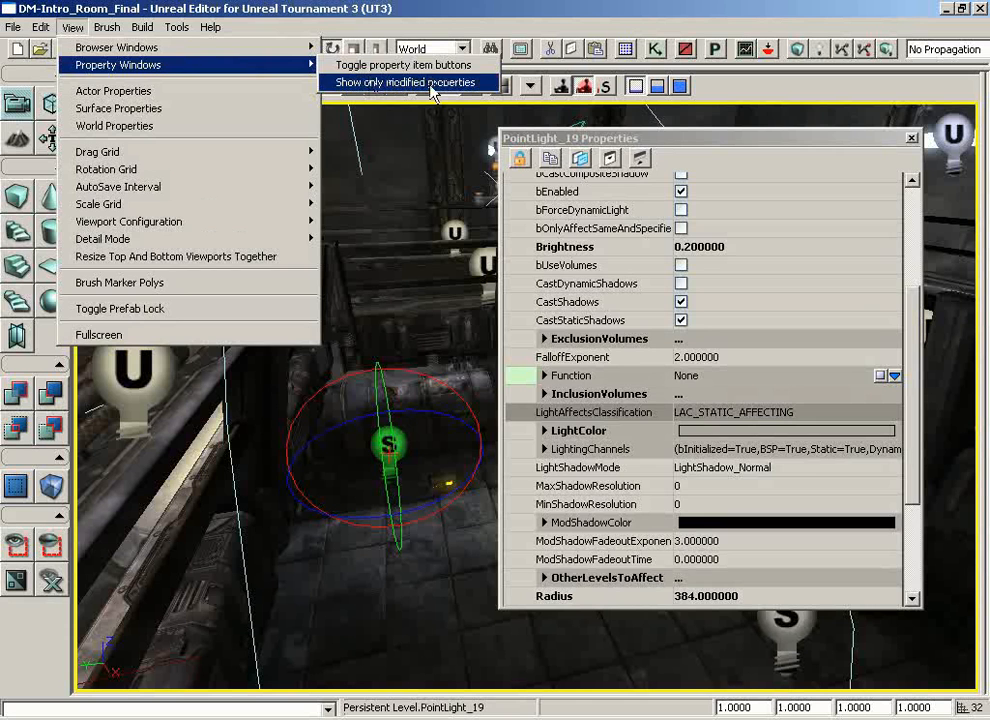
pyautogui.click(403, 82)
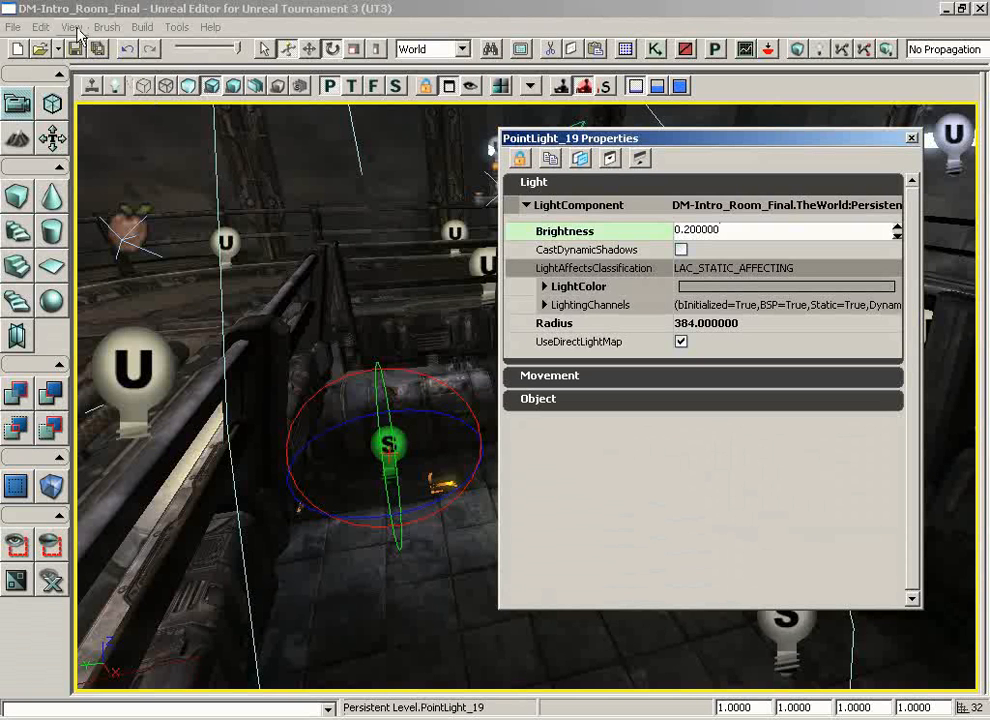
pyautogui.click(910, 138)
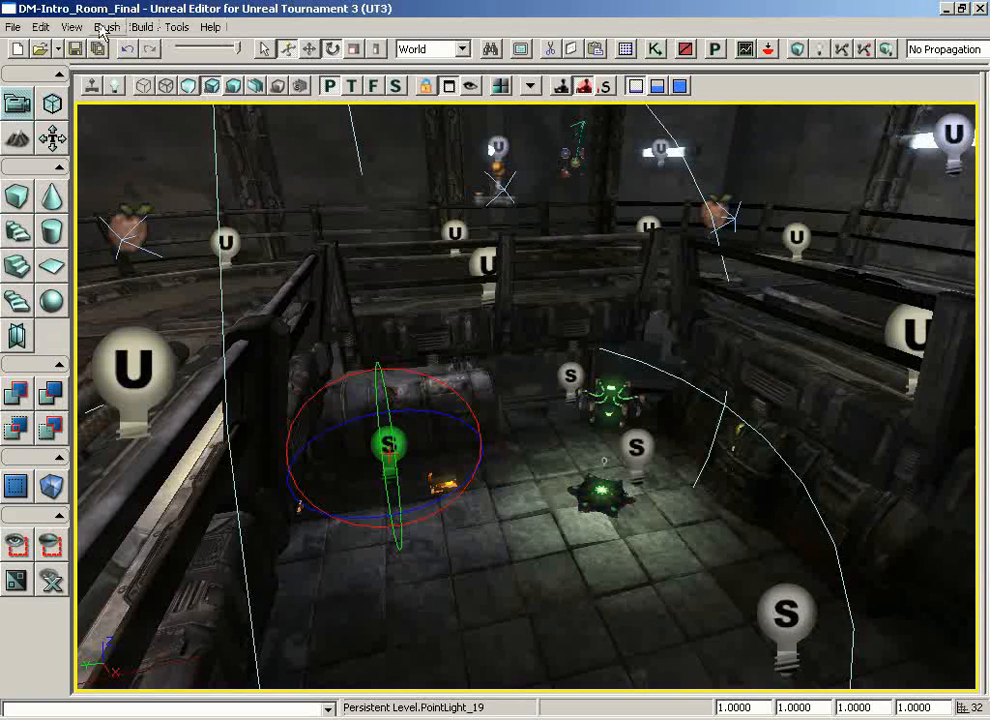
pyautogui.click(71, 27)
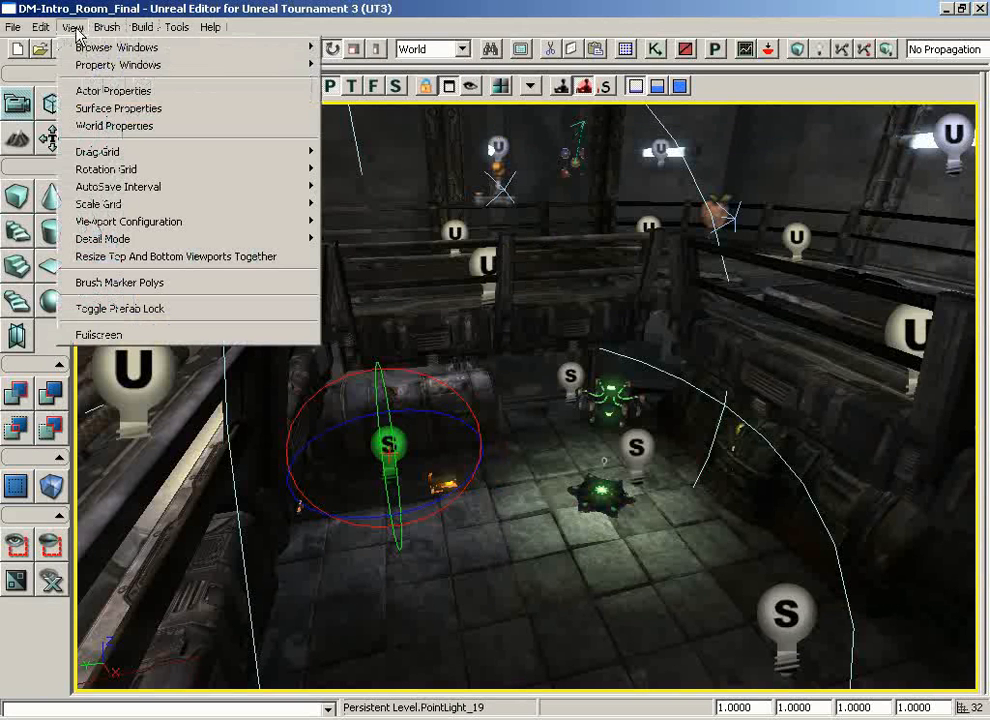
pyautogui.moveTo(113, 91)
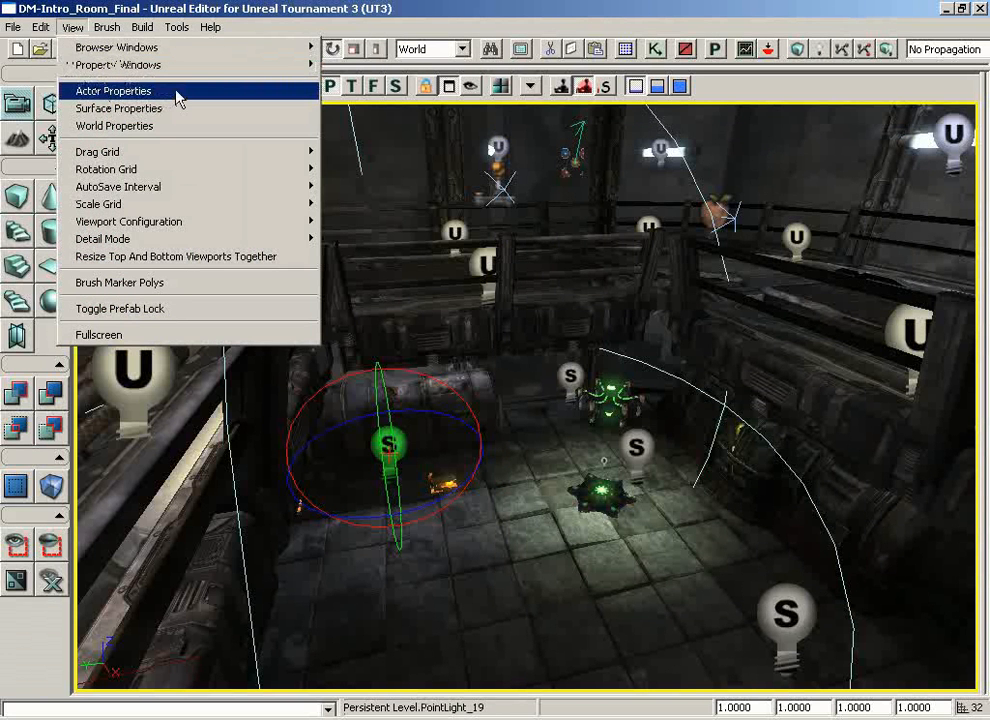
pyautogui.click(113, 91)
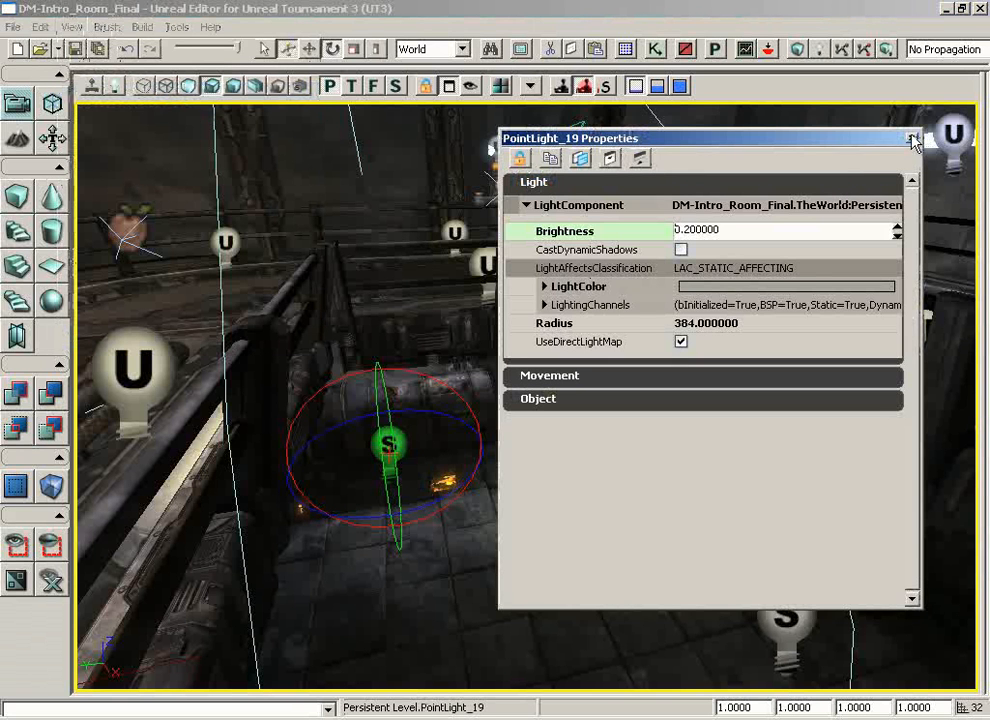
pyautogui.moveTo(912, 139)
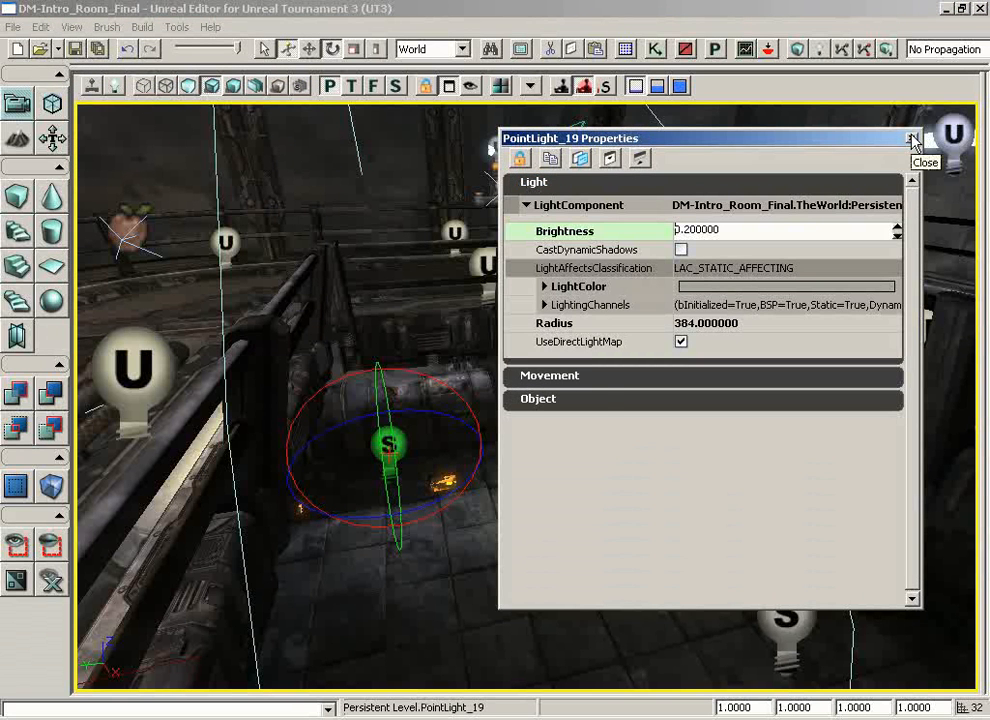
pyautogui.click(911, 138)
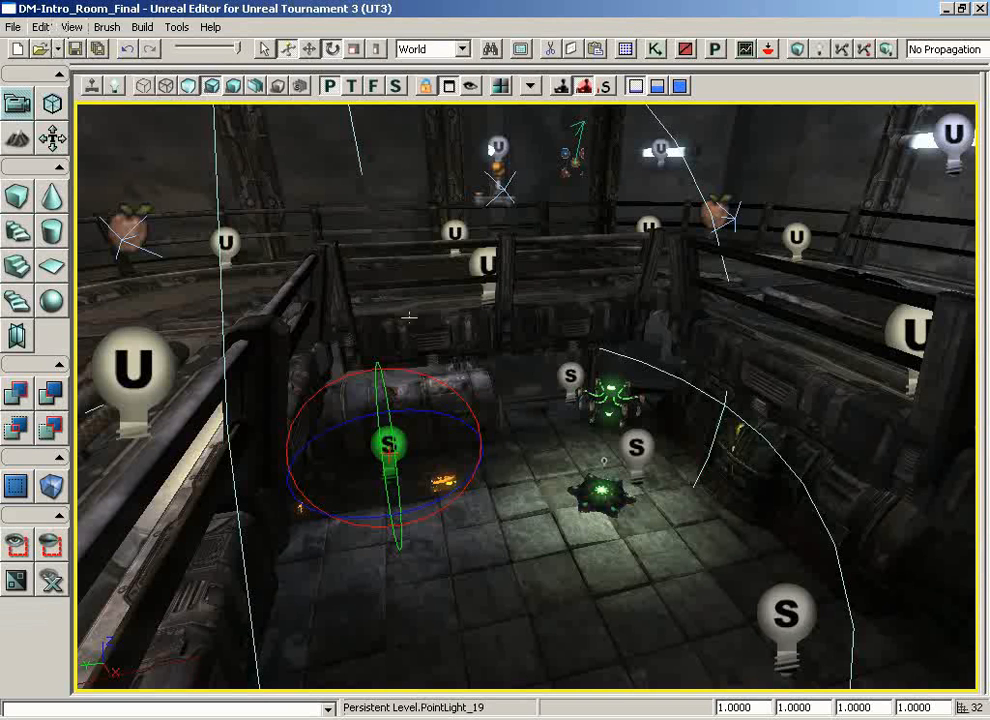
pyautogui.click(71, 27)
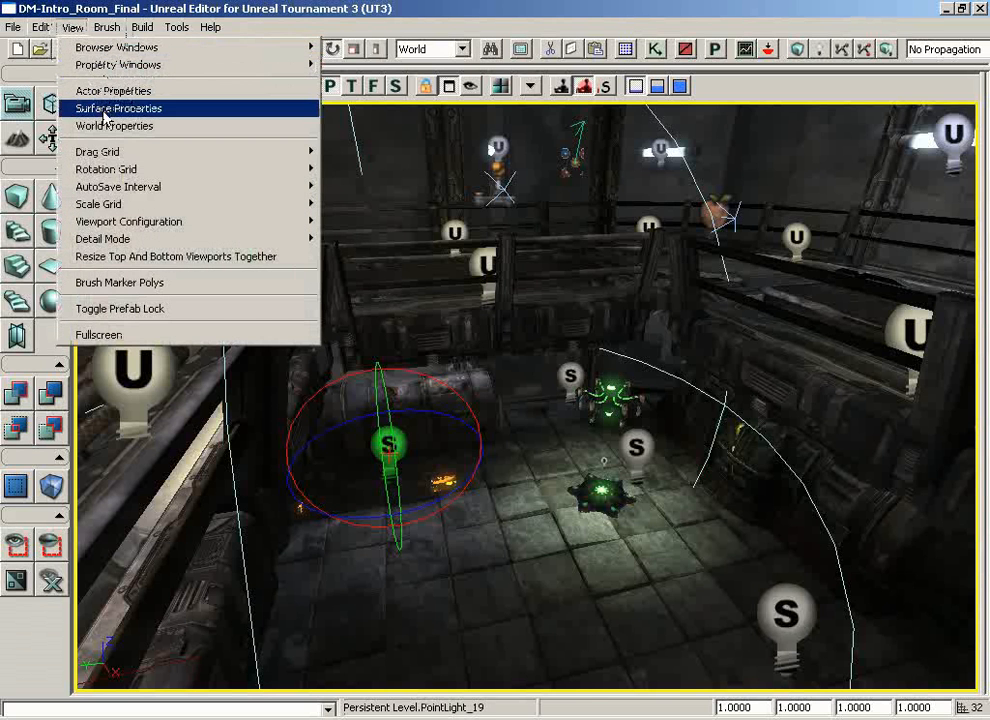
pyautogui.click(118, 108)
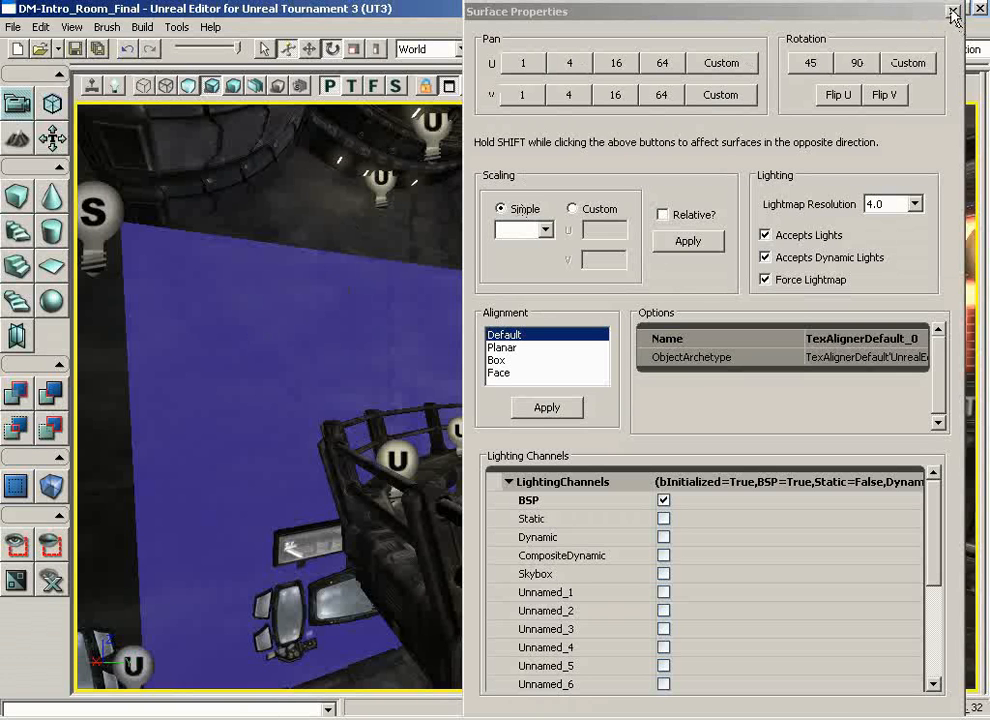
pyautogui.click(953, 11)
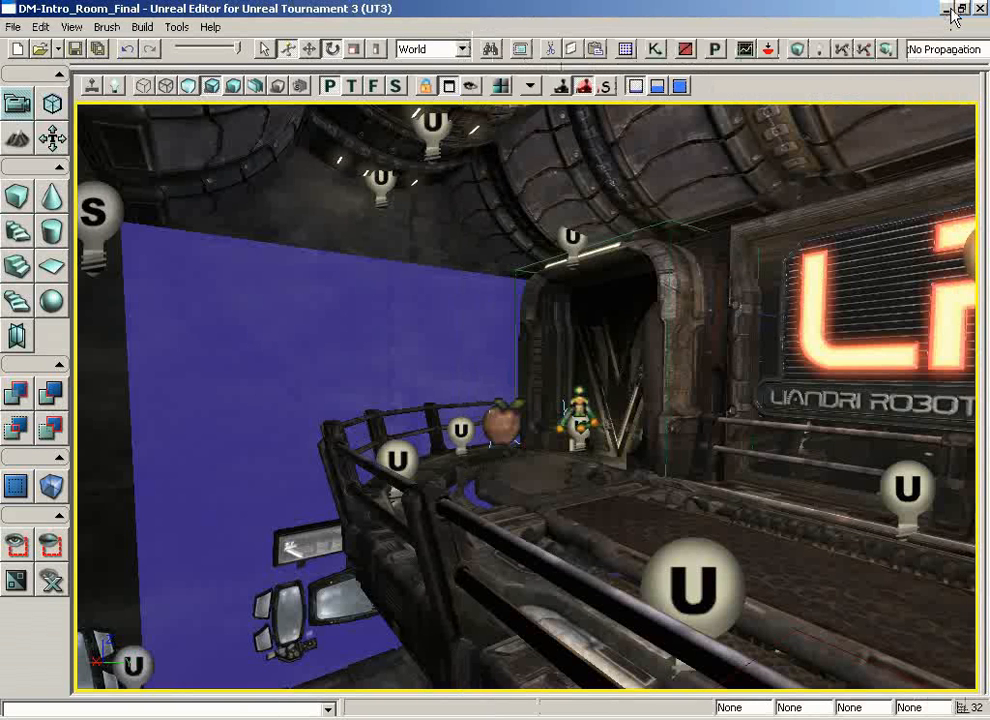
pyautogui.moveTo(951, 14)
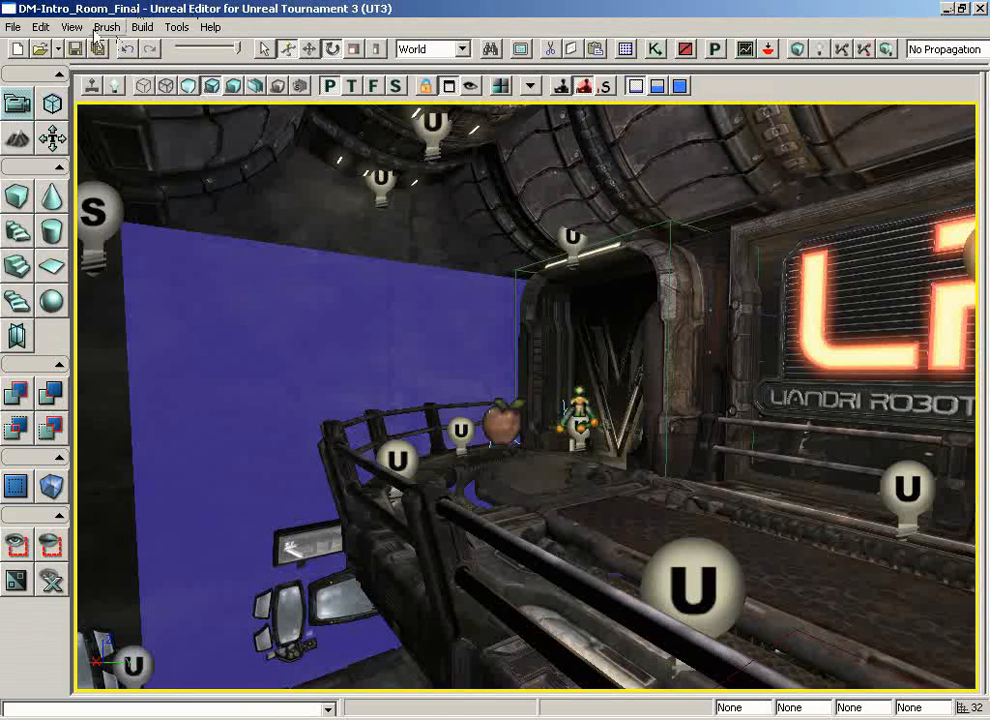
pyautogui.click(71, 27)
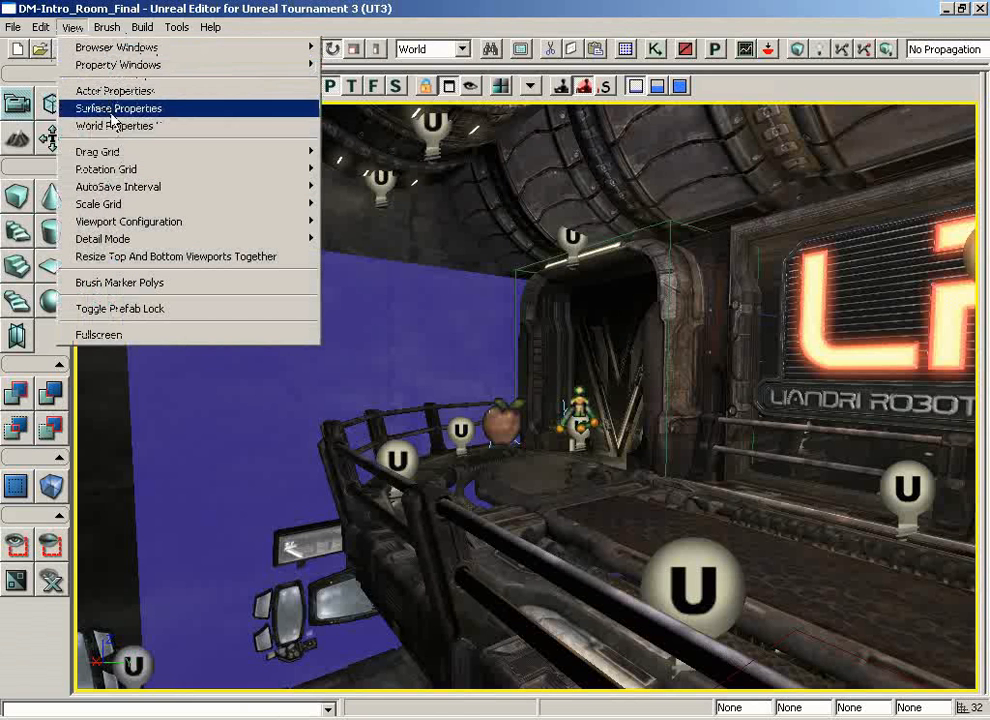
pyautogui.click(114, 125)
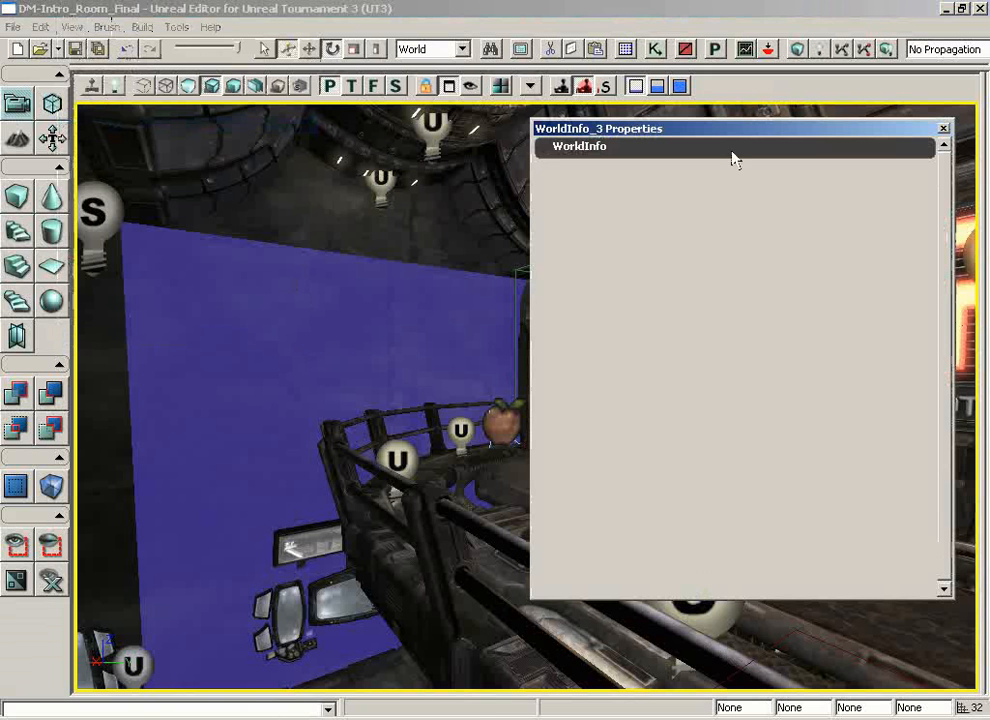
pyautogui.click(559, 146)
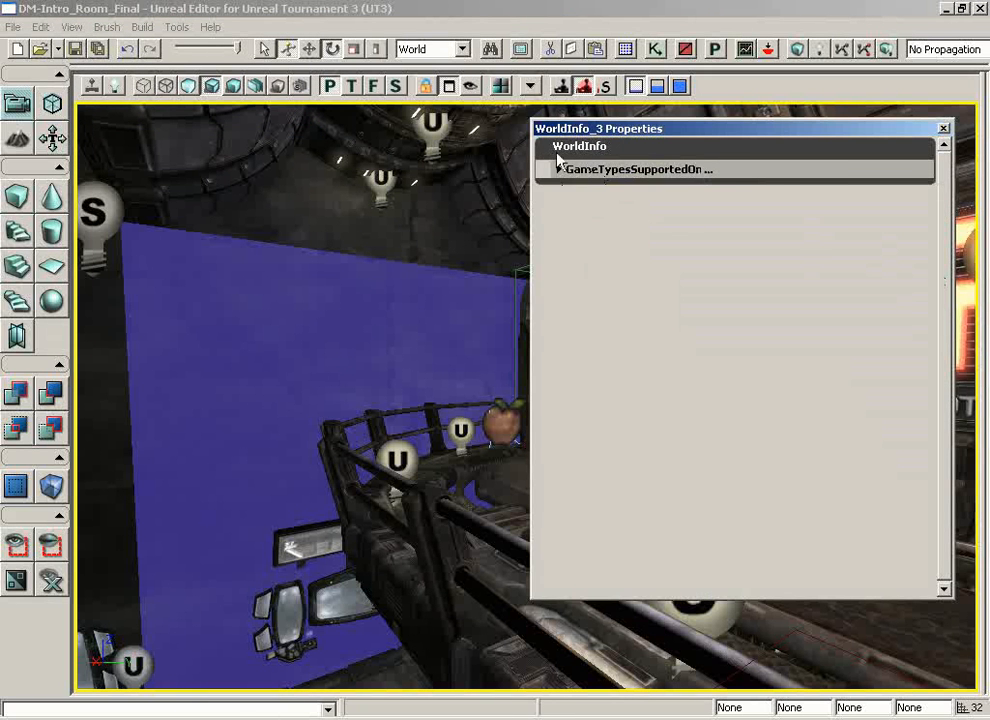
pyautogui.click(558, 169)
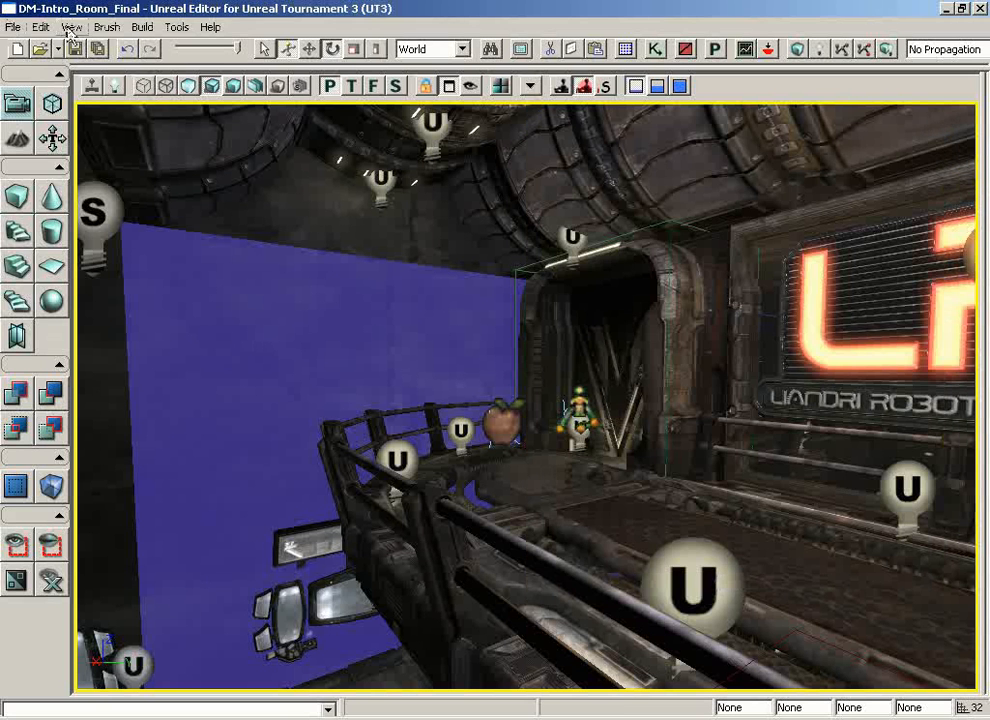
# Move the square mesh with the gizmo at 32-unit and 4-unit drag grid snap.
pyautogui.click(71, 27)
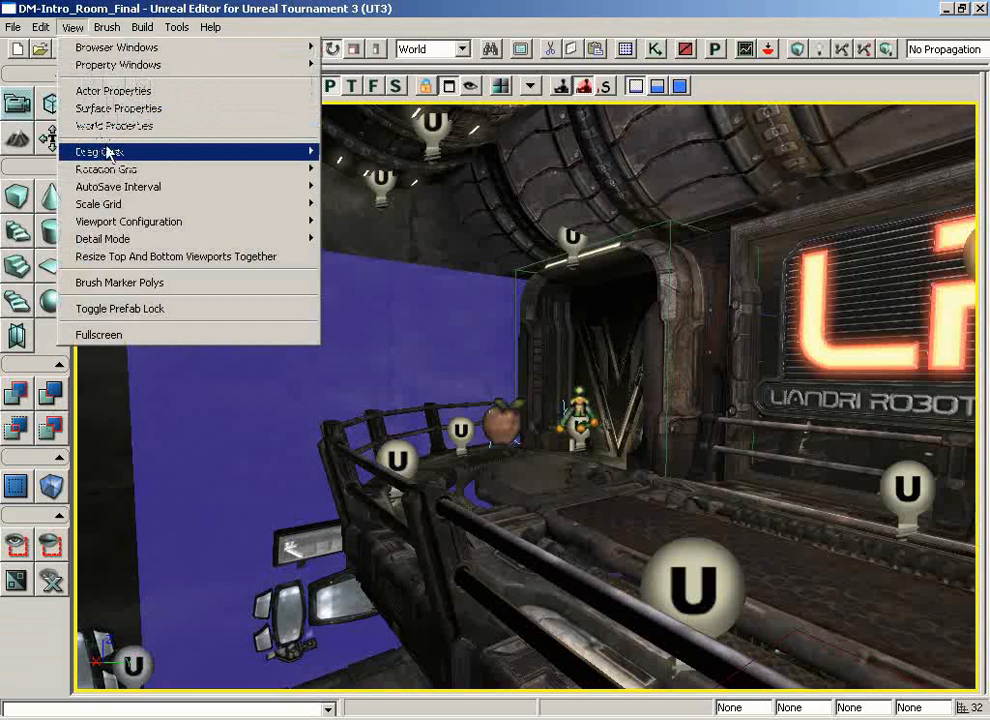
pyautogui.moveTo(98, 151)
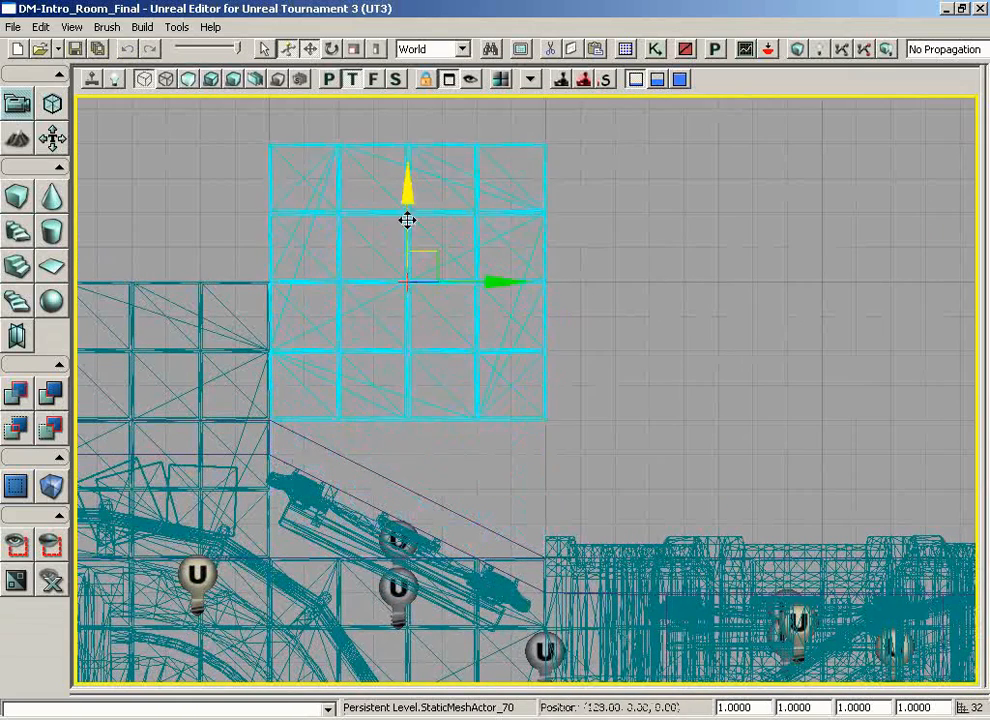
pyautogui.moveTo(407, 220); pyautogui.dragTo(400, 240)
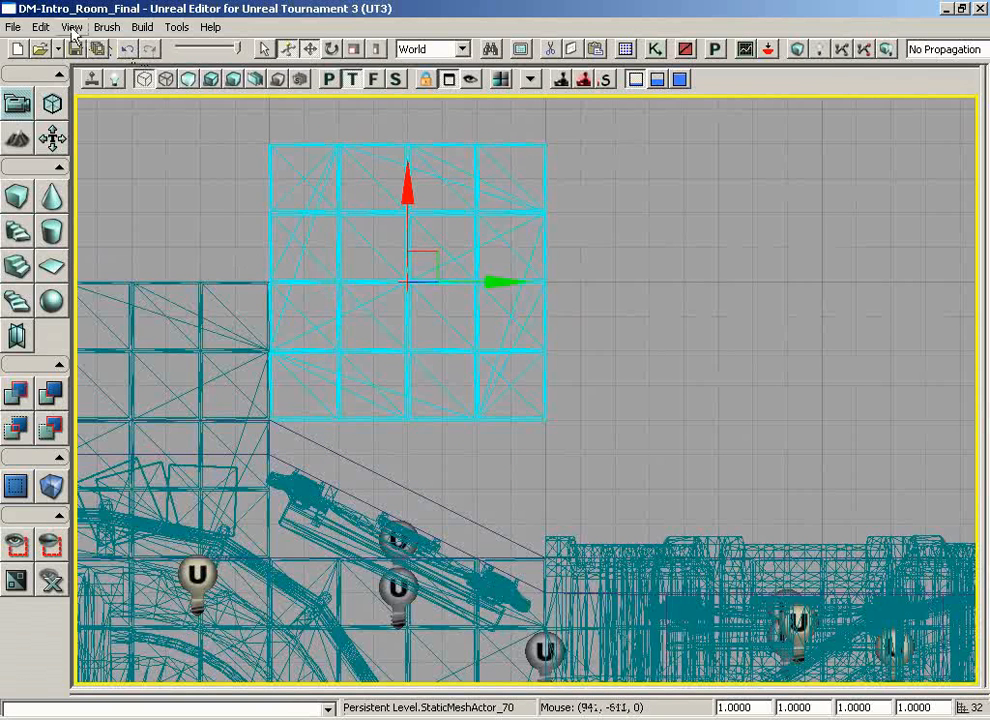
pyautogui.click(71, 27)
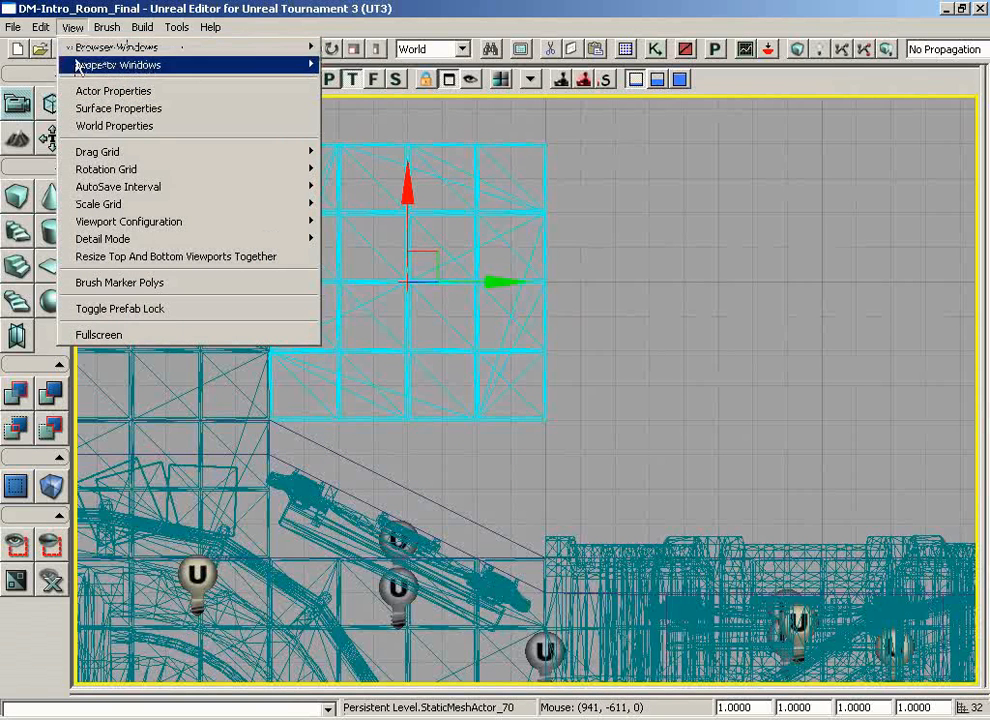
pyautogui.moveTo(97, 151)
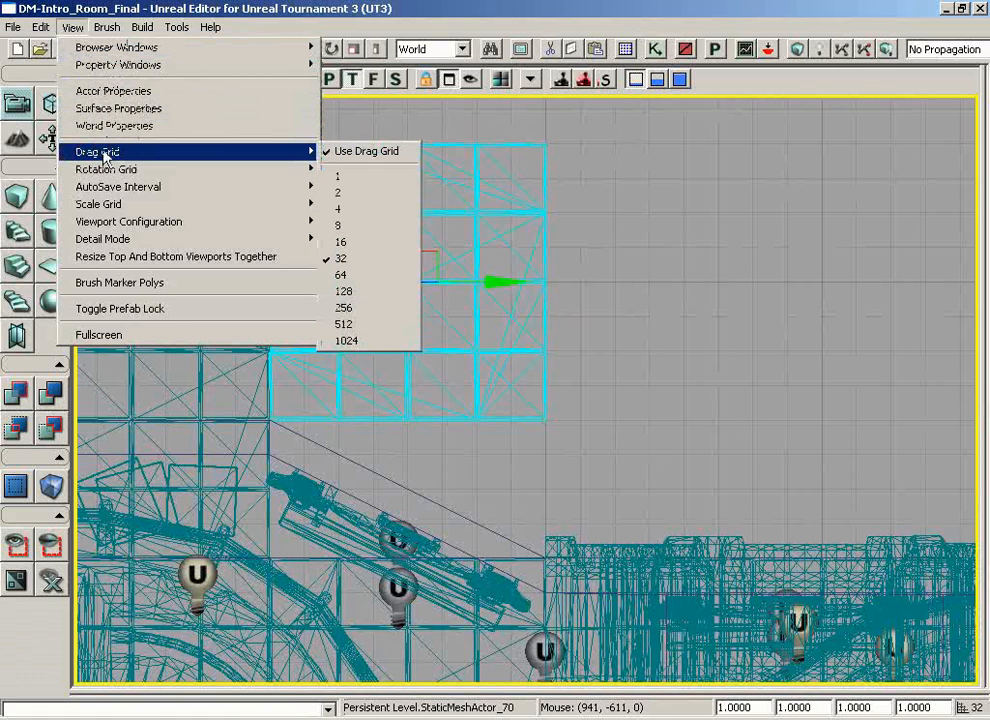
pyautogui.moveTo(355, 259)
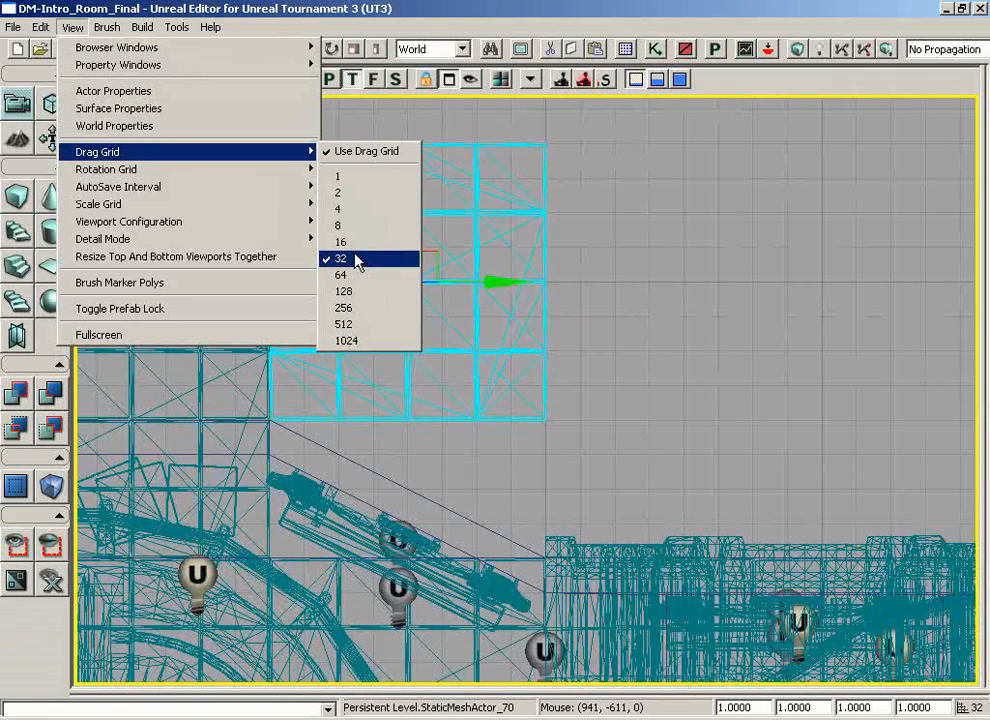
pyautogui.click(339, 258)
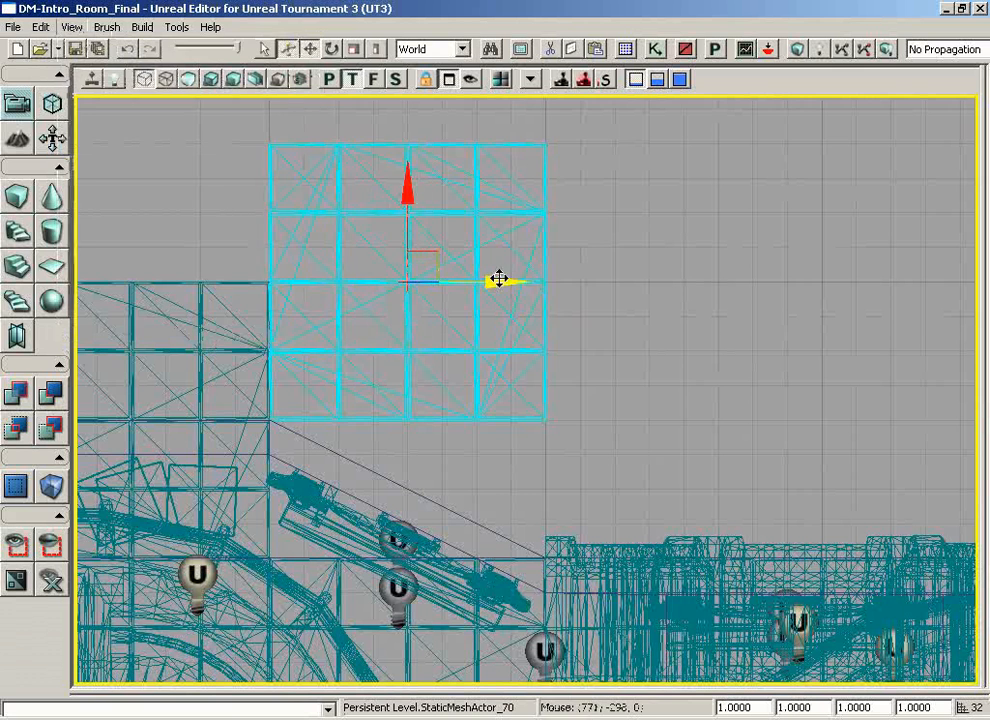
pyautogui.moveTo(500, 280); pyautogui.dragTo(548, 282)
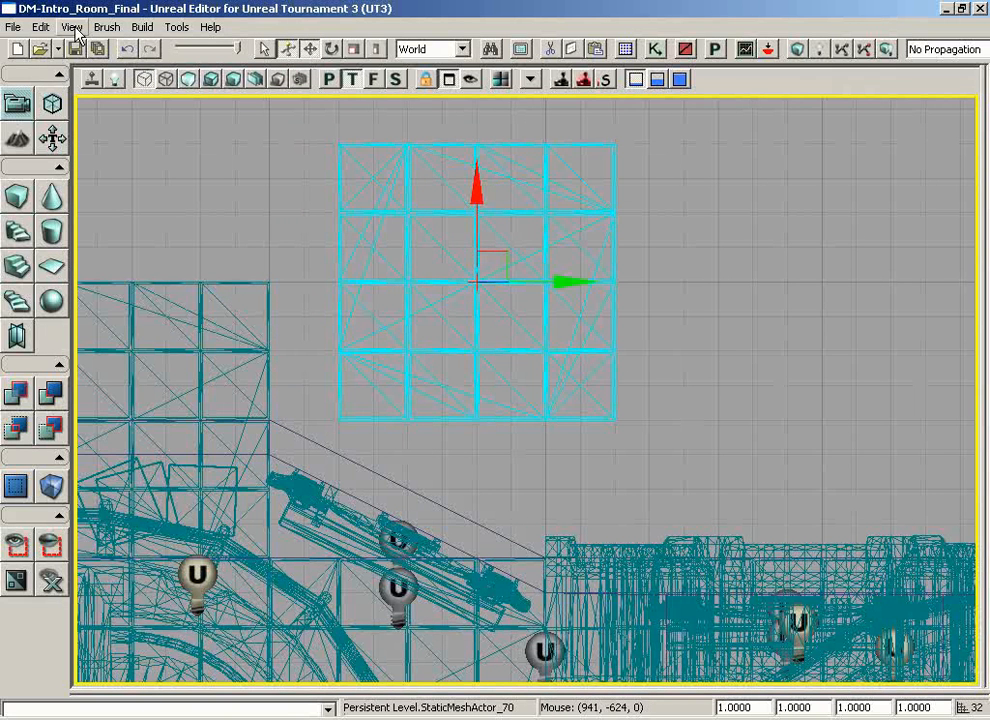
# Move StaticMeshActor_70 in 1-unit grid steps, then restore the 32-unit drag grid.
pyautogui.click(71, 27)
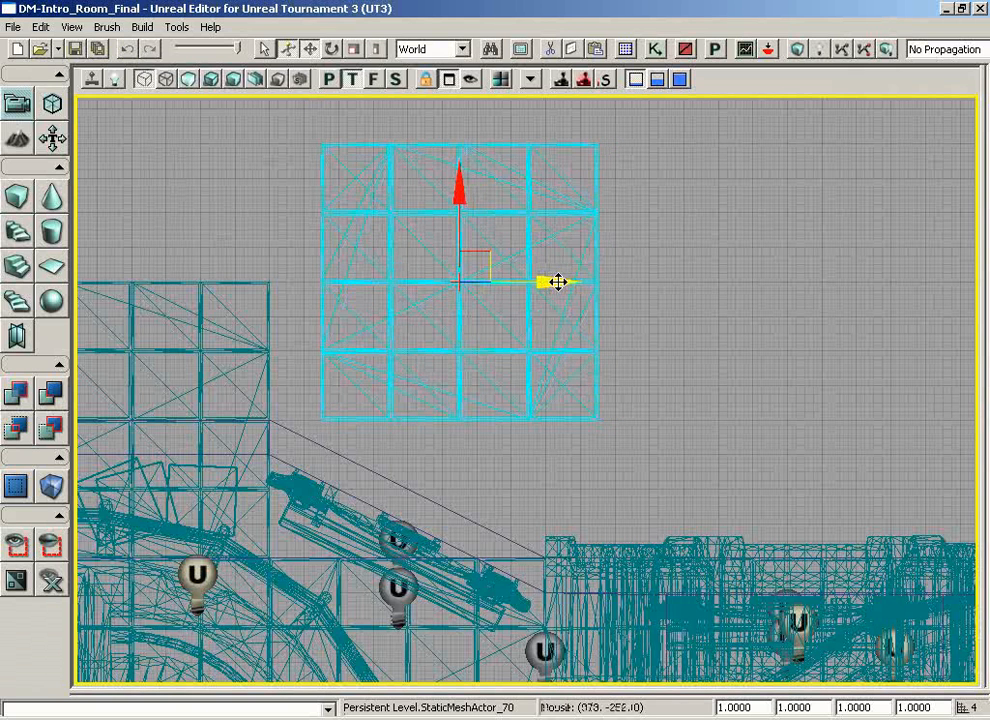
pyautogui.moveTo(558, 282); pyautogui.dragTo(438, 335)
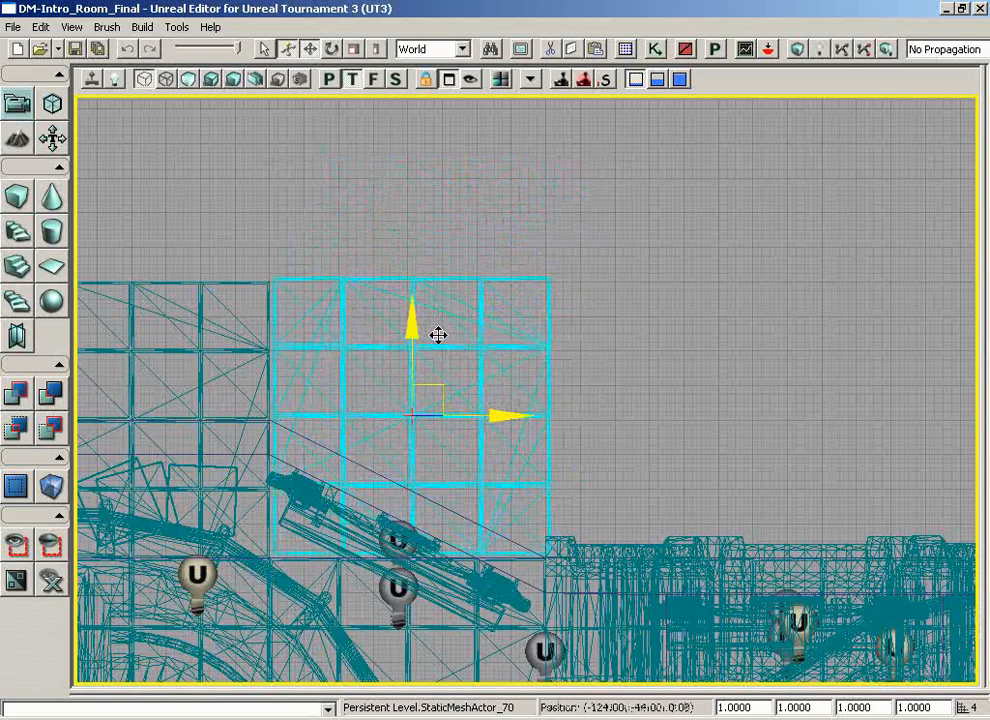
pyautogui.click(71, 27)
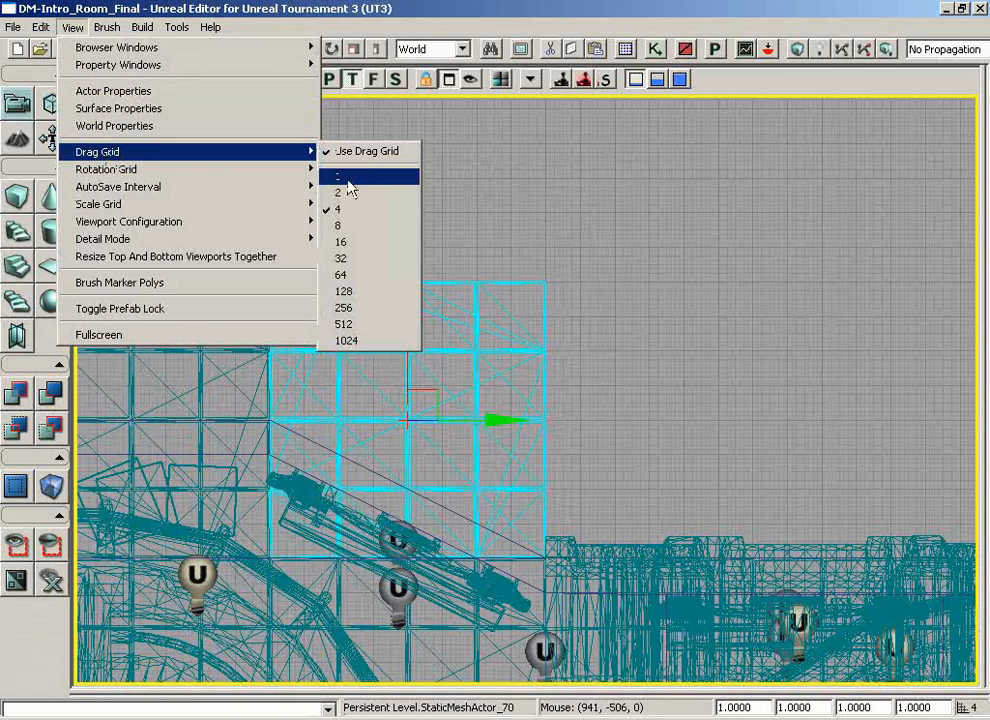
pyautogui.click(337, 175)
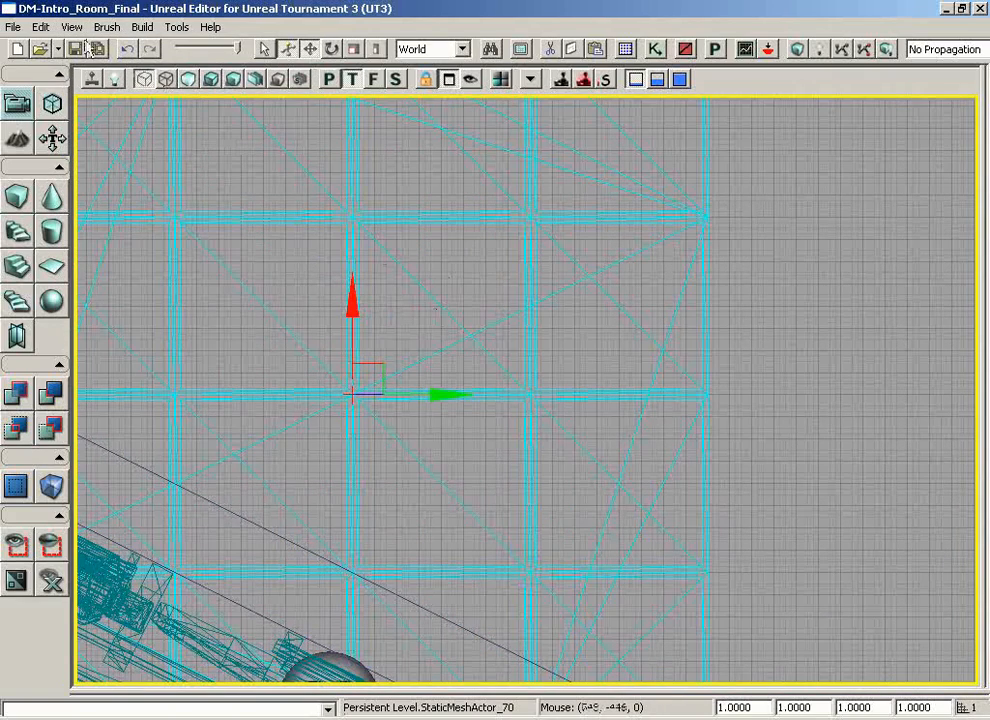
pyautogui.click(71, 27)
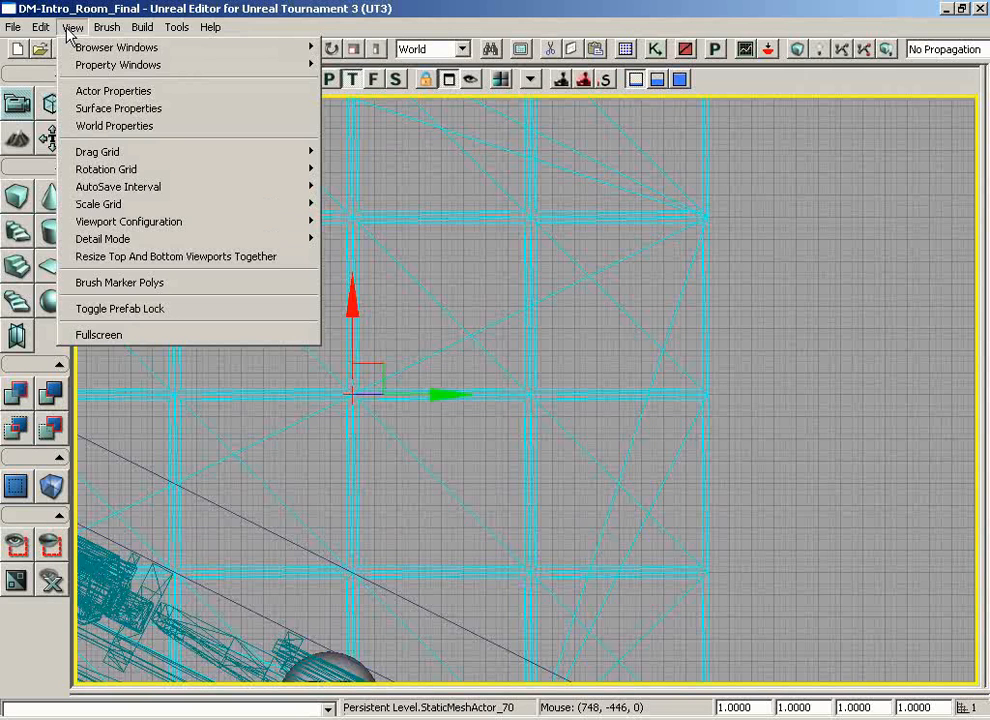
pyautogui.moveTo(118, 108)
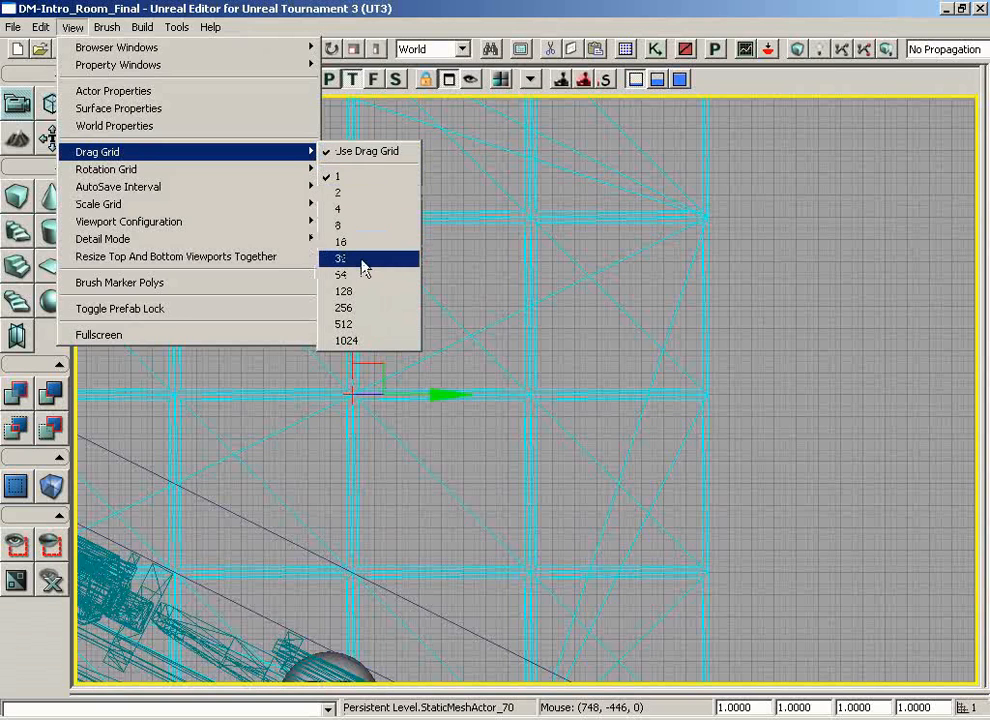
pyautogui.click(342, 258)
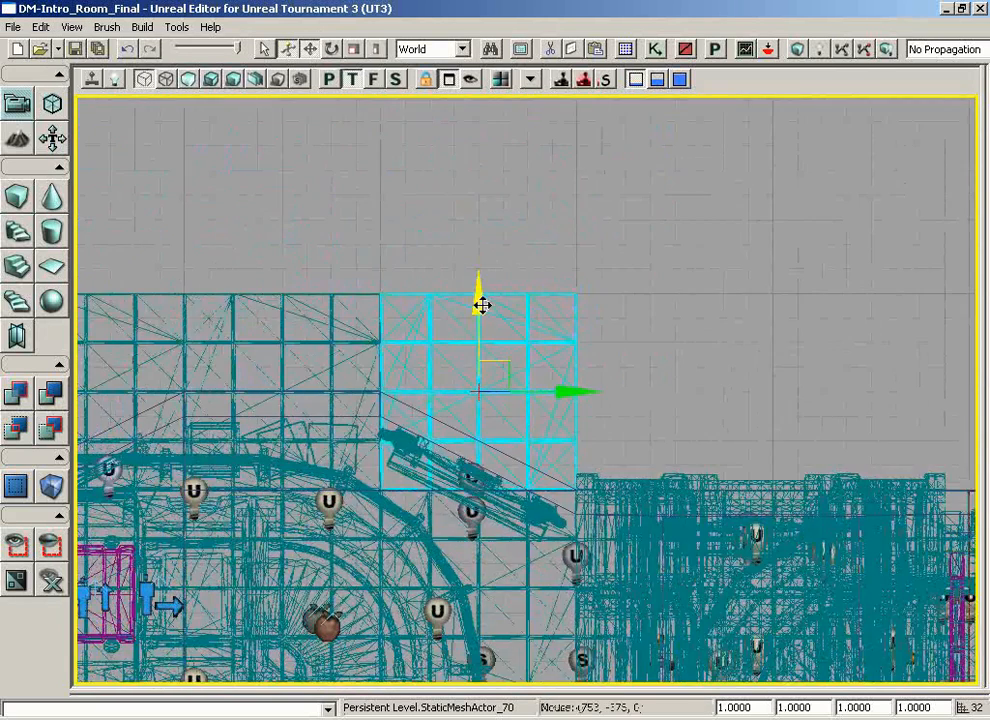
pyautogui.click(71, 27)
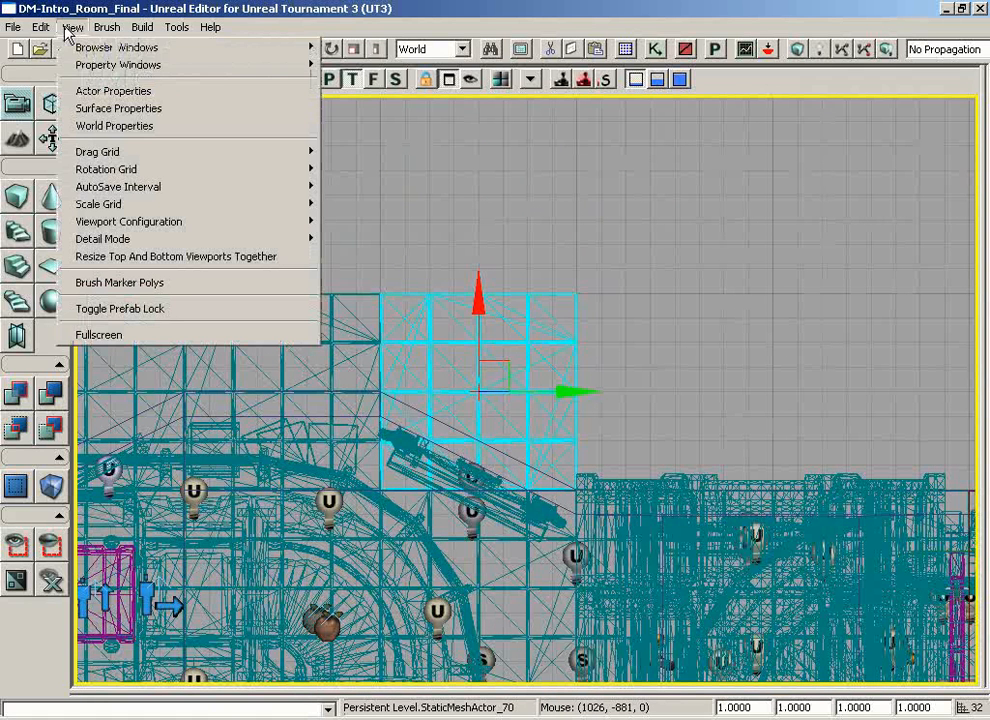
pyautogui.moveTo(106, 169)
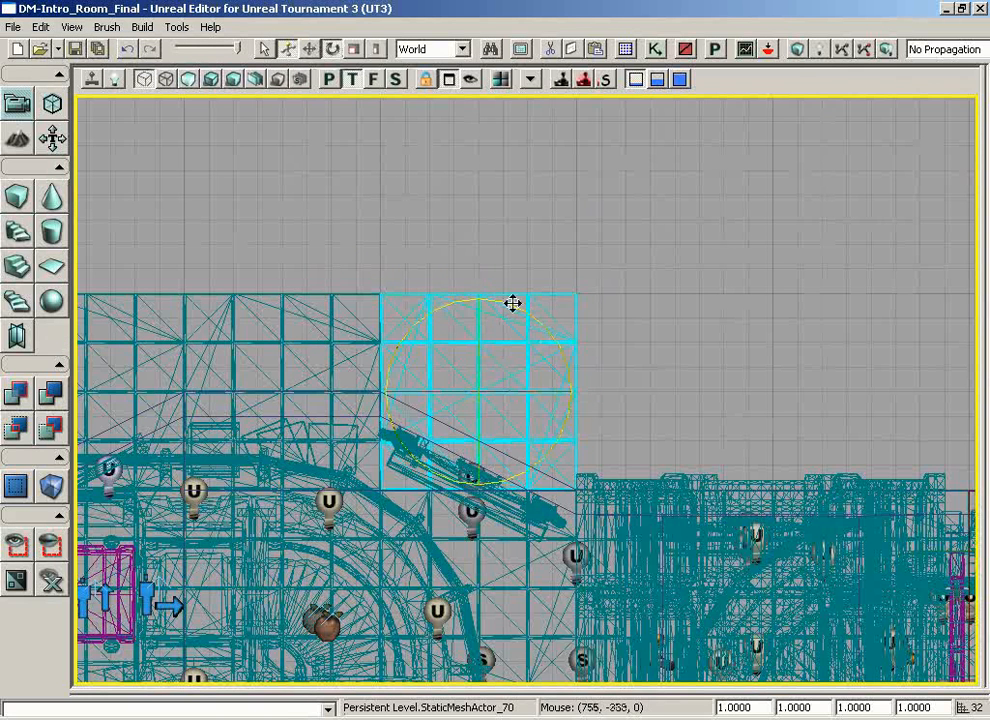
pyautogui.moveTo(513, 303); pyautogui.dragTo(588, 305)
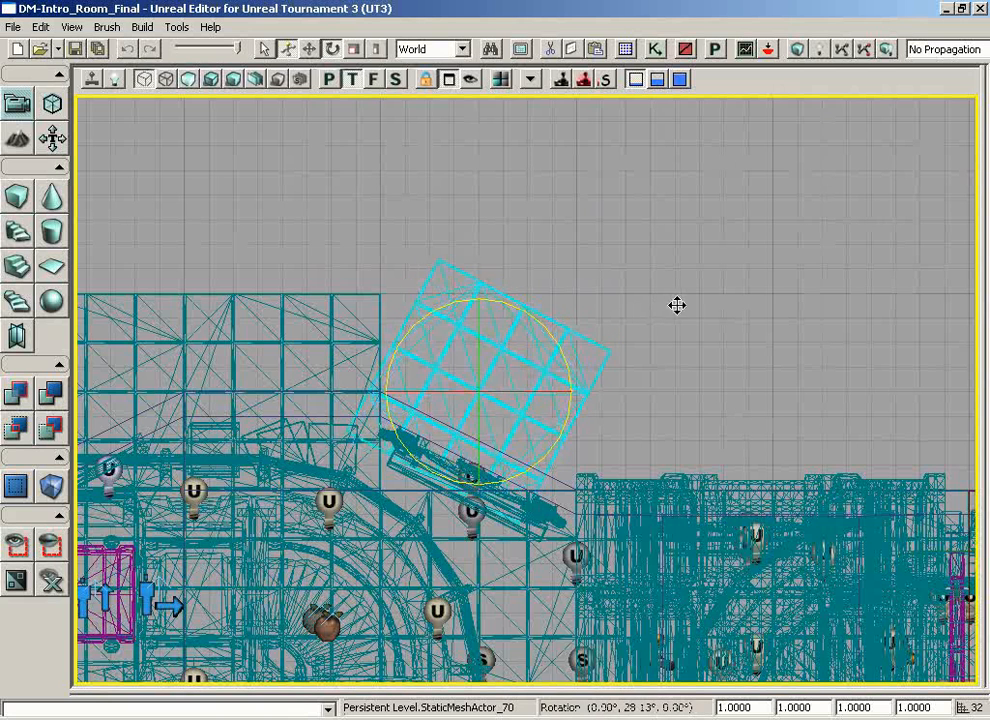
pyautogui.moveTo(677, 305); pyautogui.dragTo(790, 305)
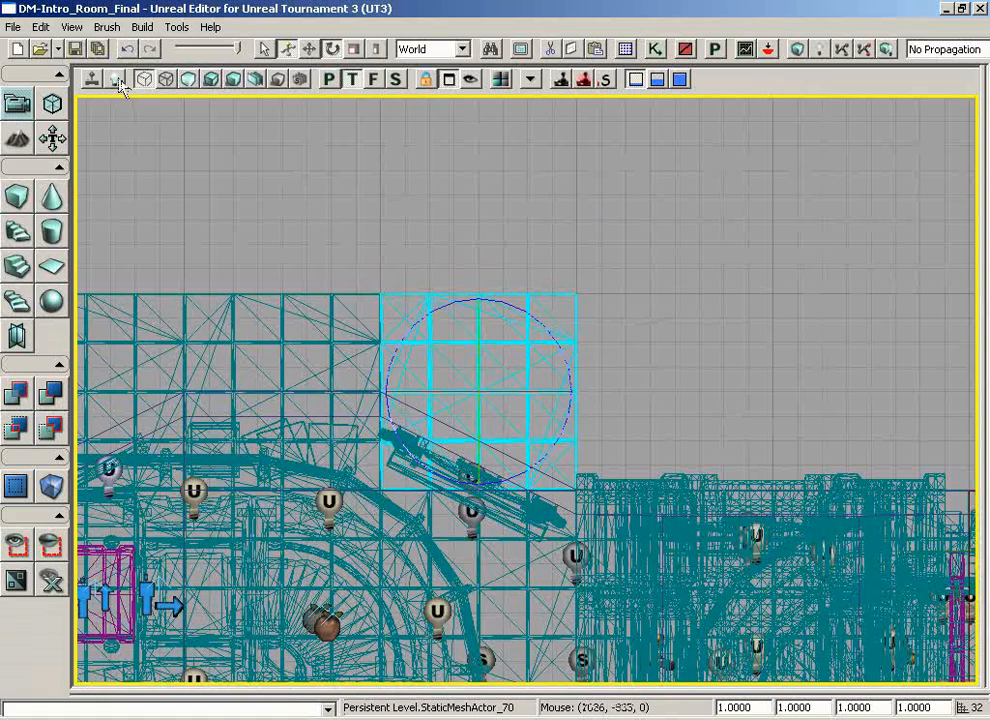
pyautogui.click(71, 27)
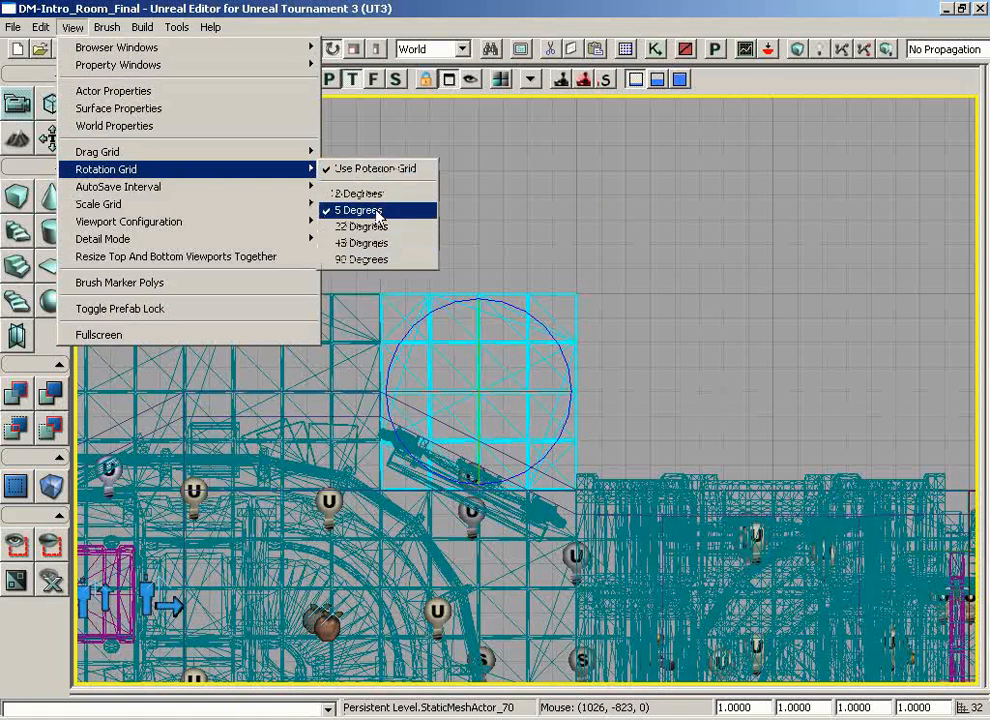
pyautogui.moveTo(360, 259)
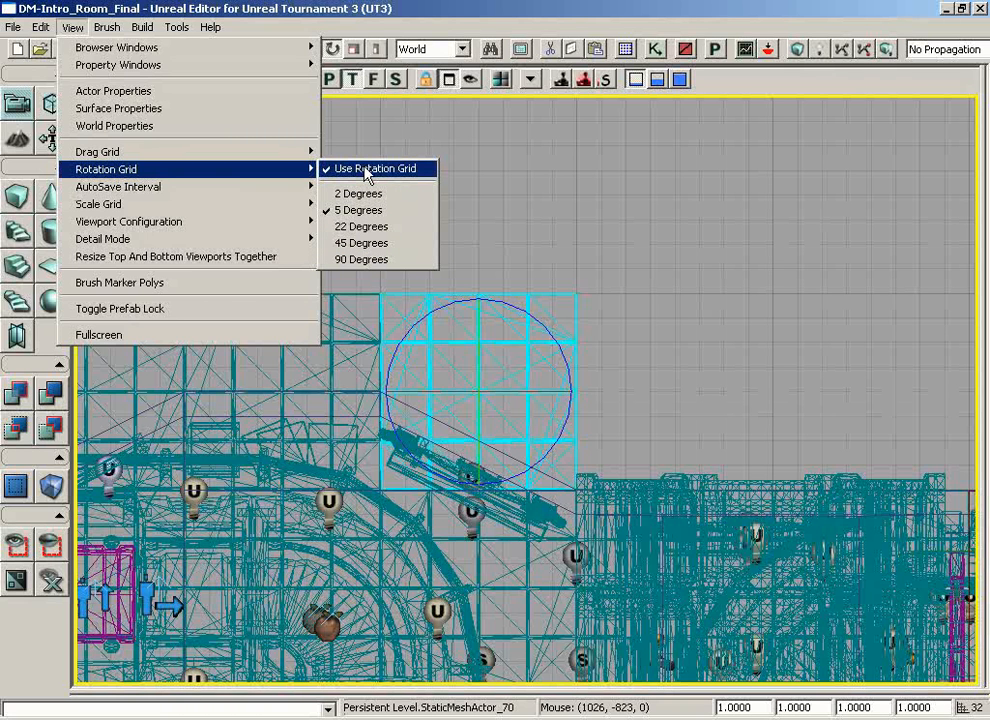
pyautogui.moveTo(200, 168)
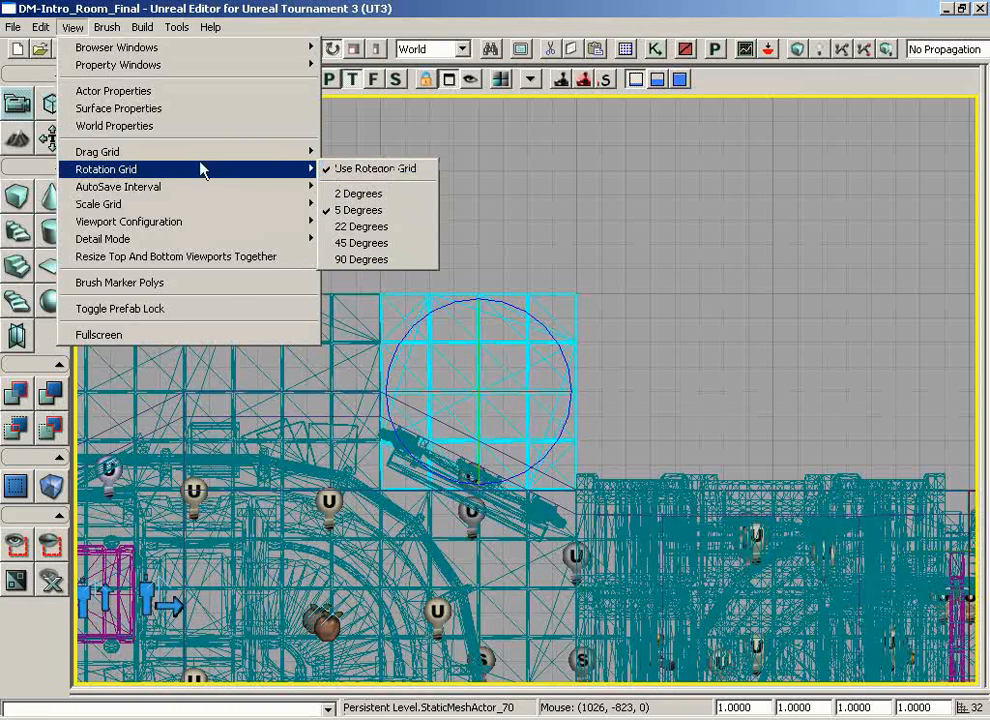
pyautogui.moveTo(118, 187)
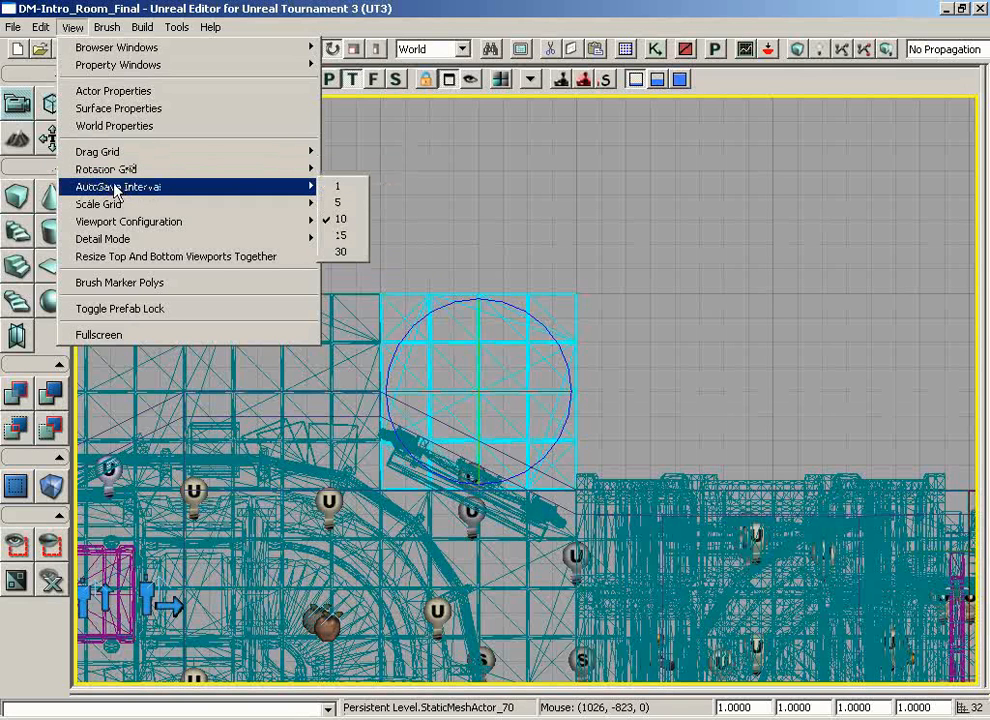
pyautogui.moveTo(170, 191)
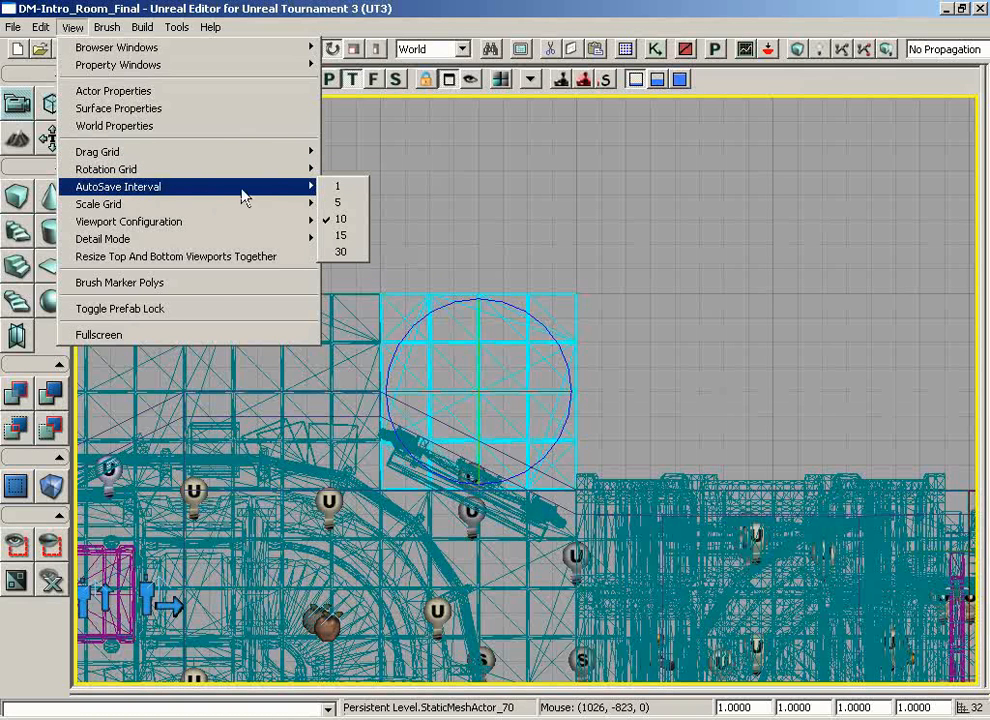
pyautogui.moveTo(340, 186)
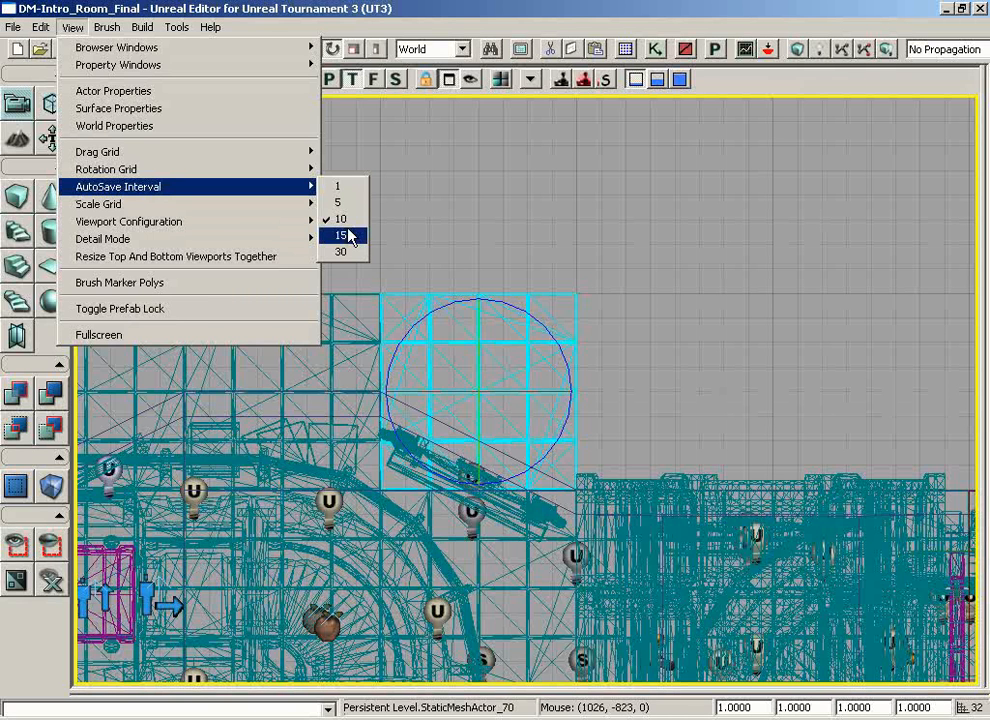
pyautogui.moveTo(340, 251)
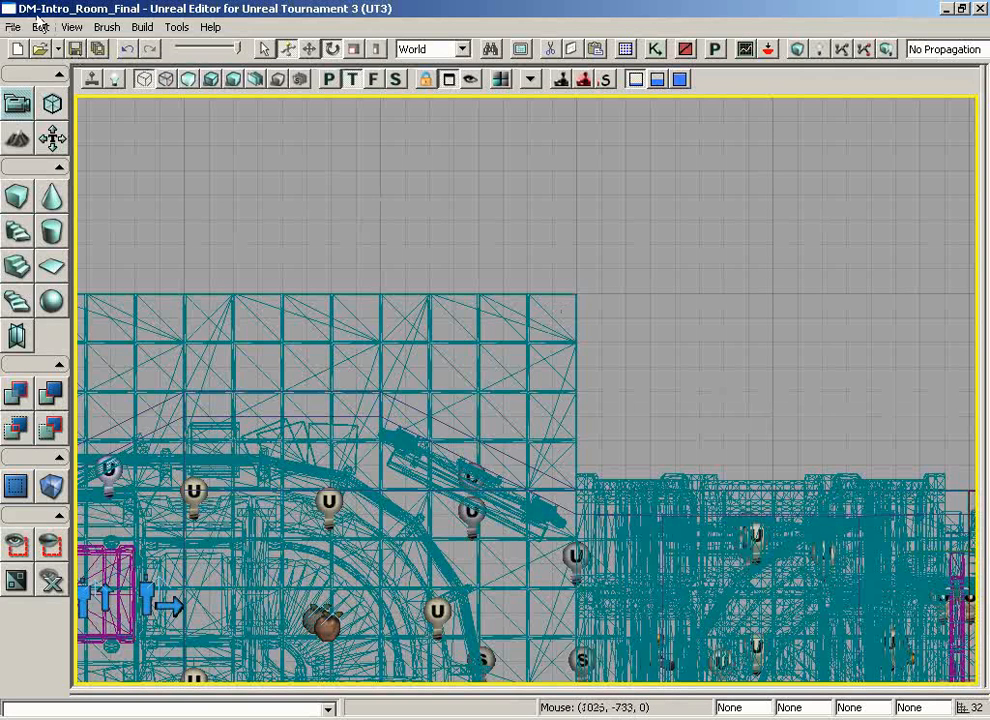
pyautogui.click(71, 27)
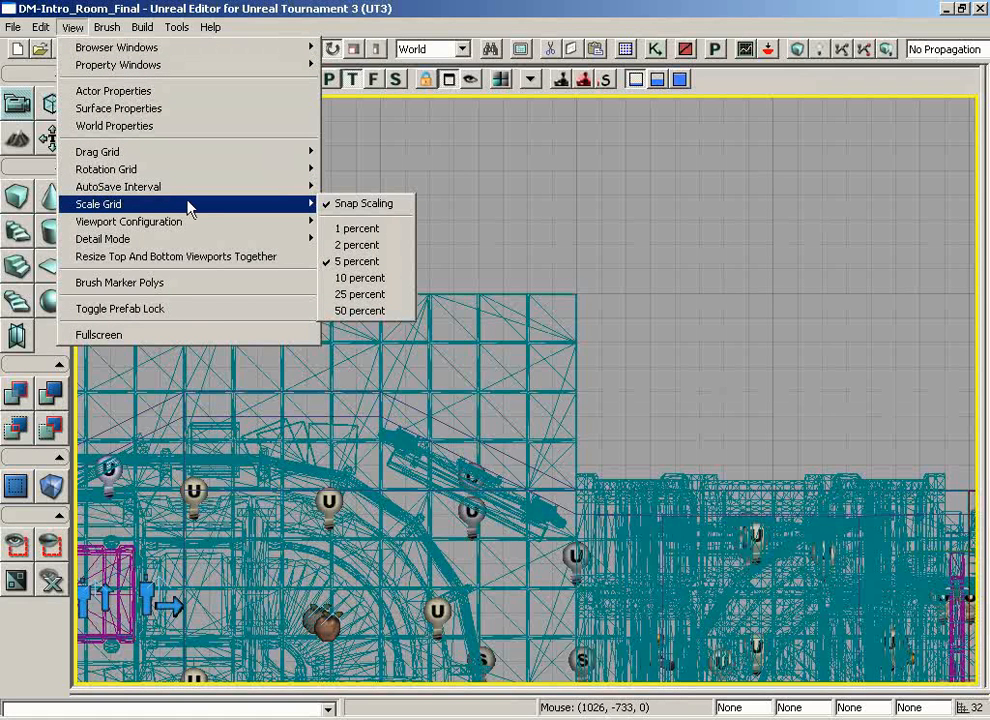
pyautogui.moveTo(280, 207)
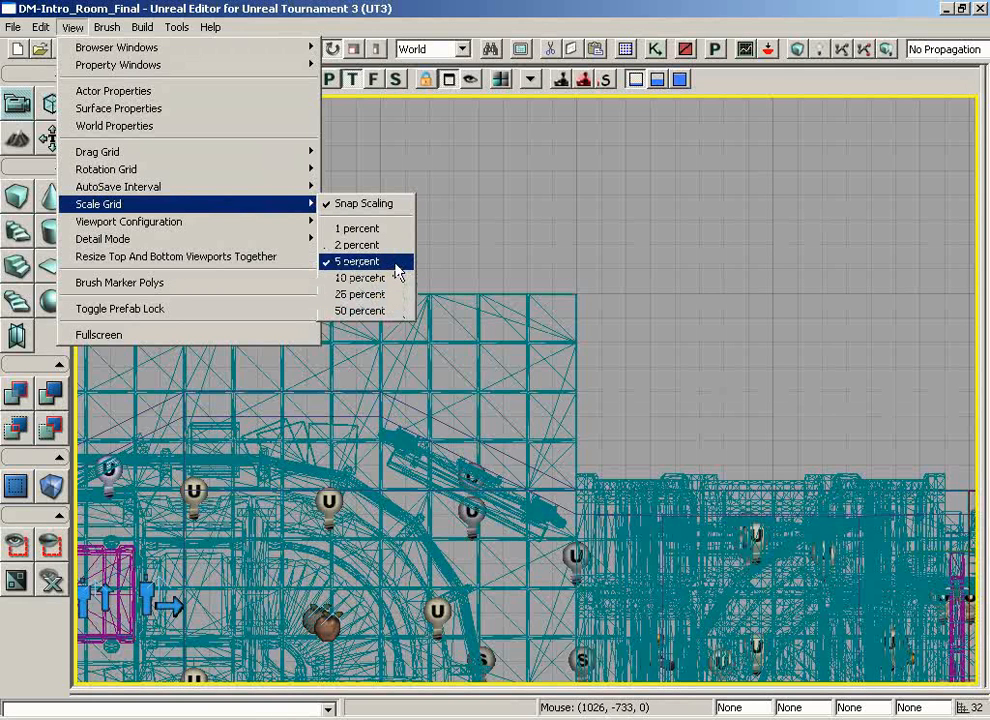
pyautogui.moveTo(380, 311)
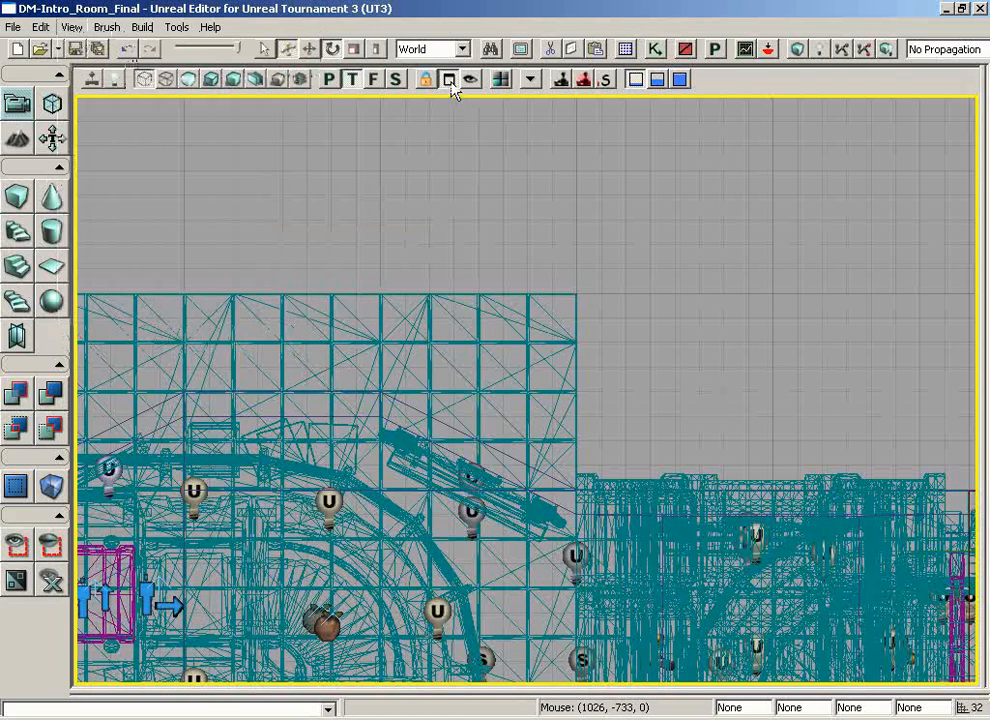
# Restore four viewports, try the 1x2 Split layout, then return to 2x2 Split.
pyautogui.click(449, 79)
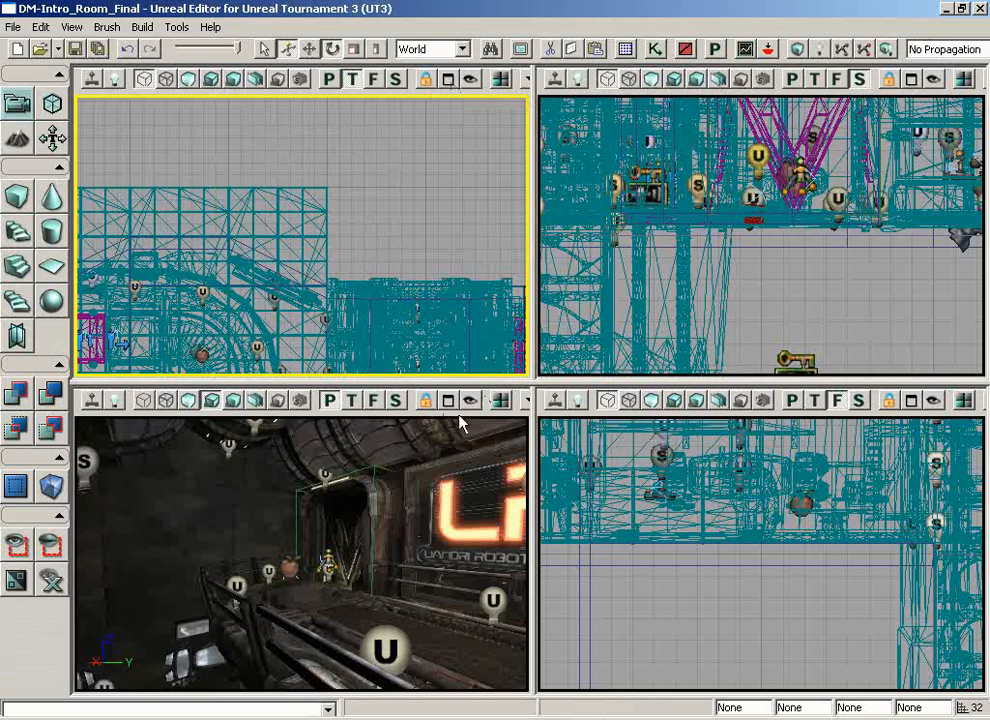
pyautogui.moveTo(480, 425)
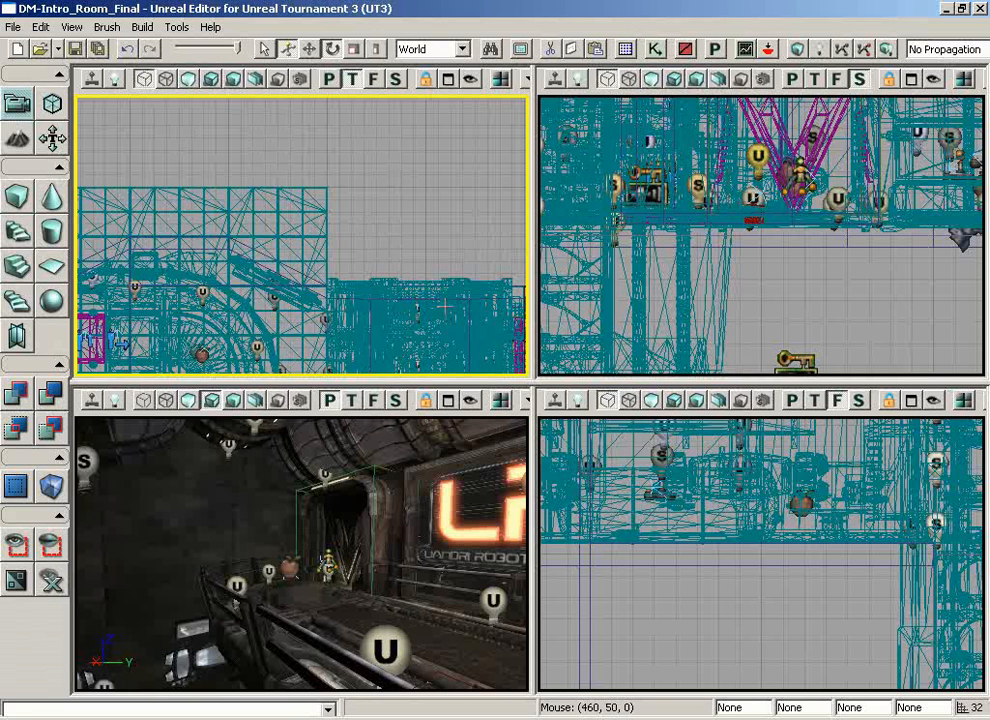
pyautogui.moveTo(225, 255)
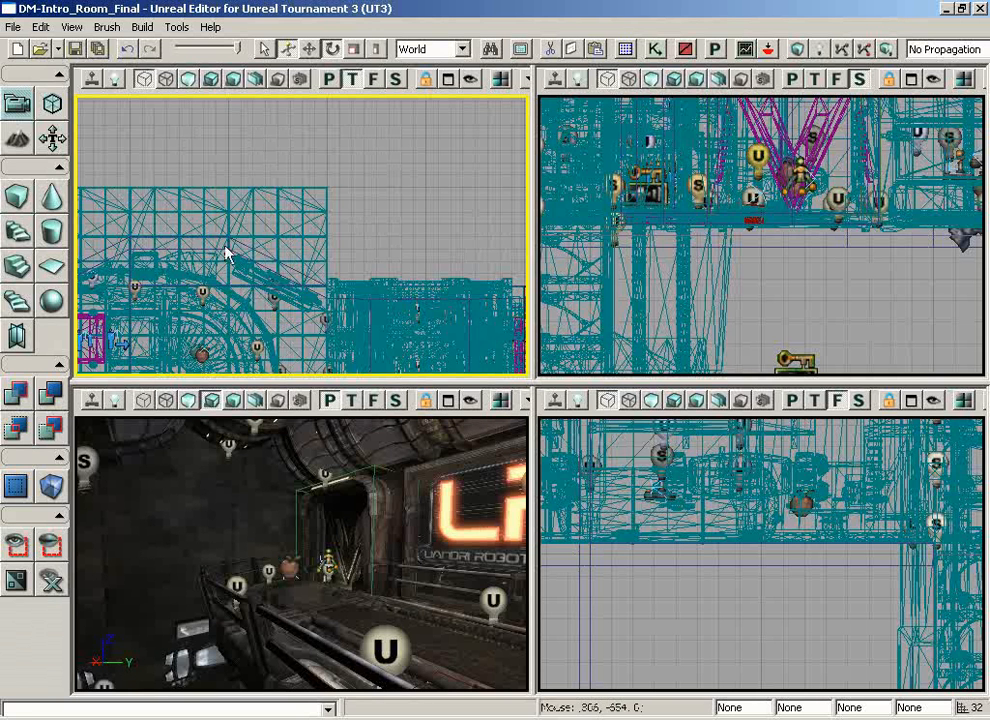
pyautogui.click(71, 27)
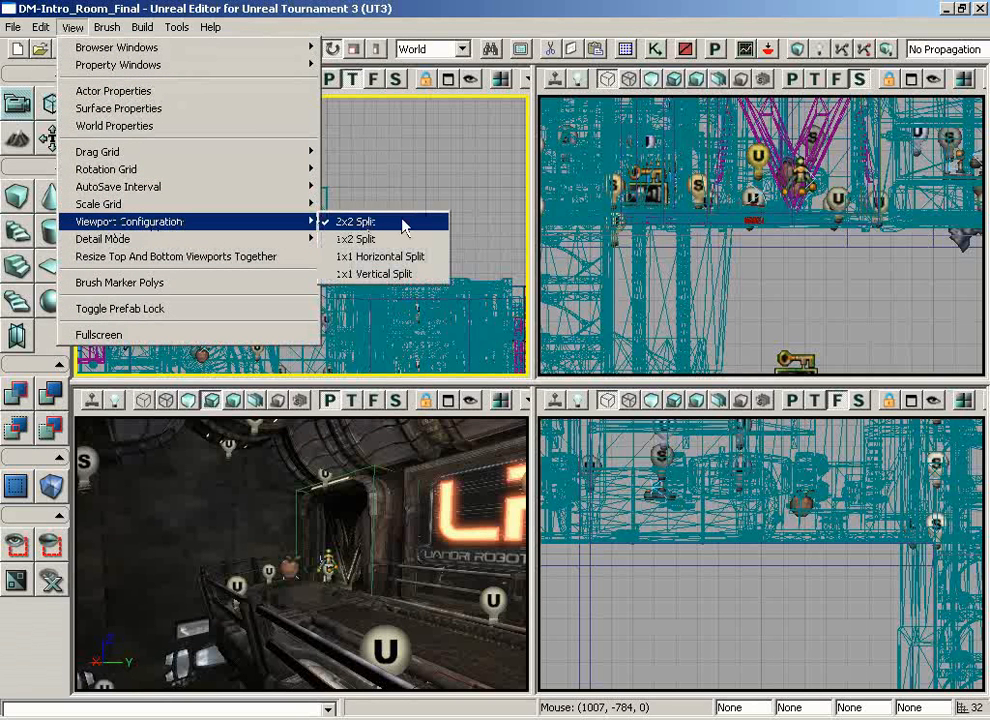
pyautogui.click(355, 239)
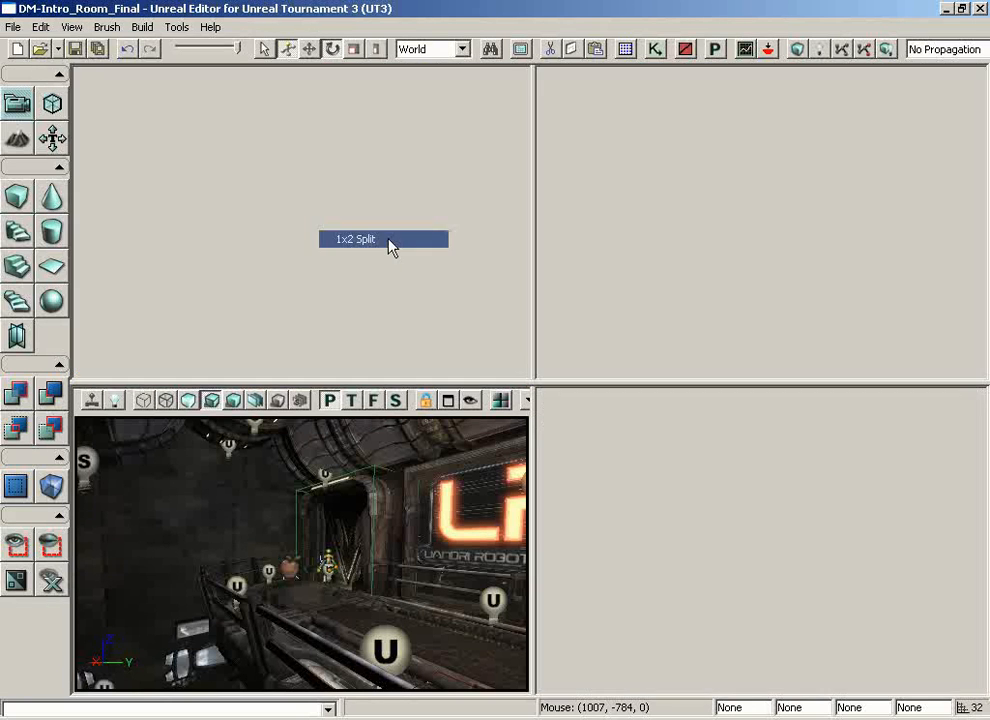
pyautogui.click(354, 238)
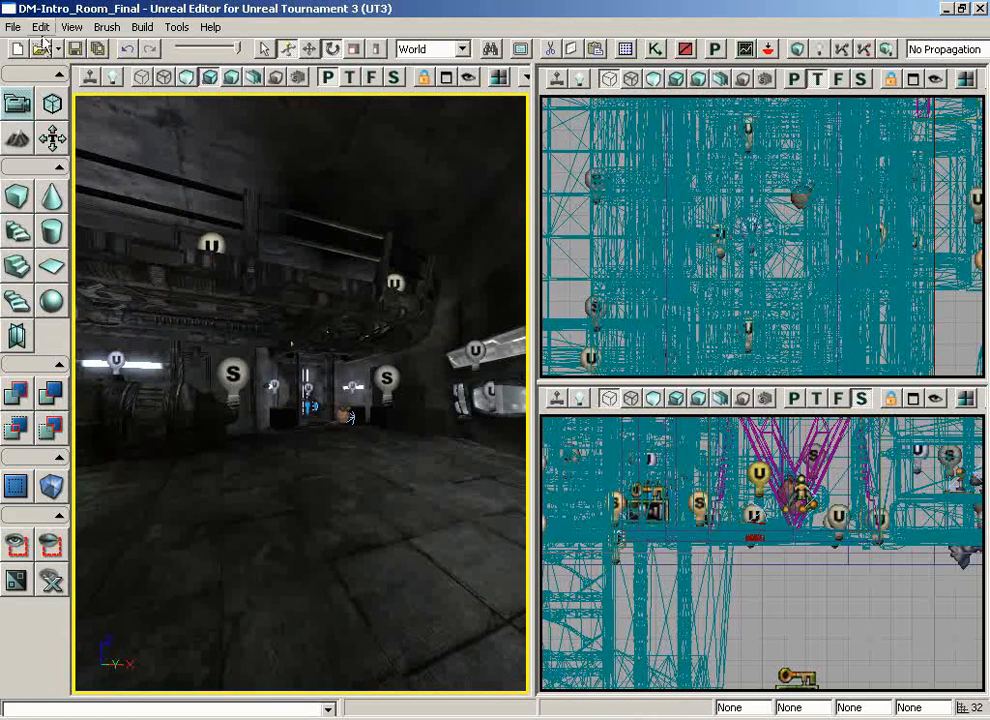
pyautogui.click(71, 27)
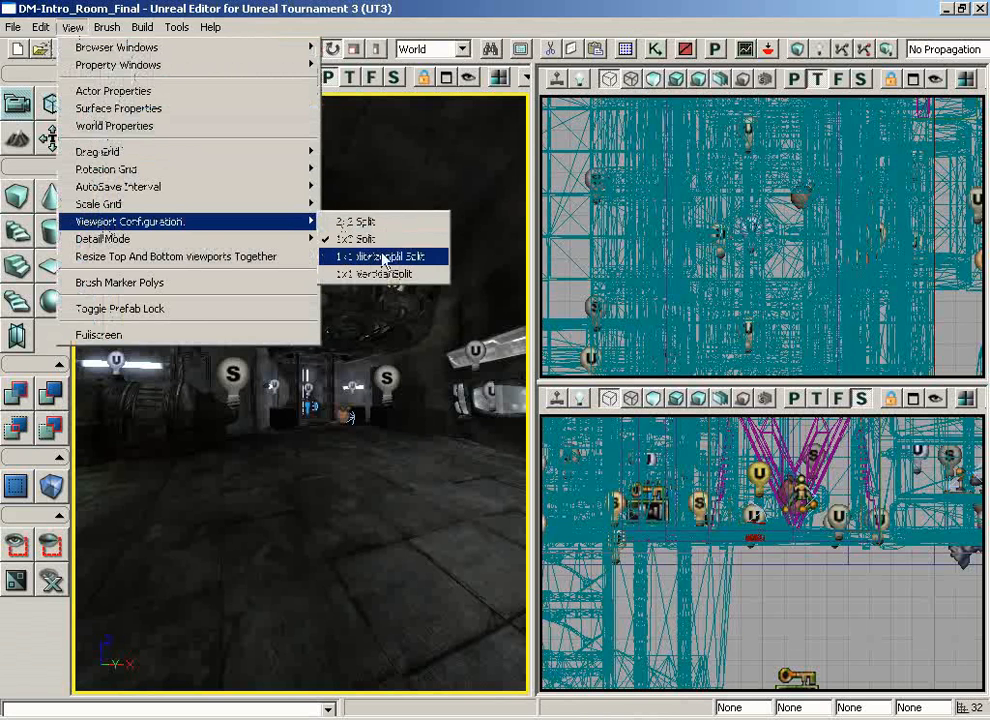
pyautogui.moveTo(383, 274)
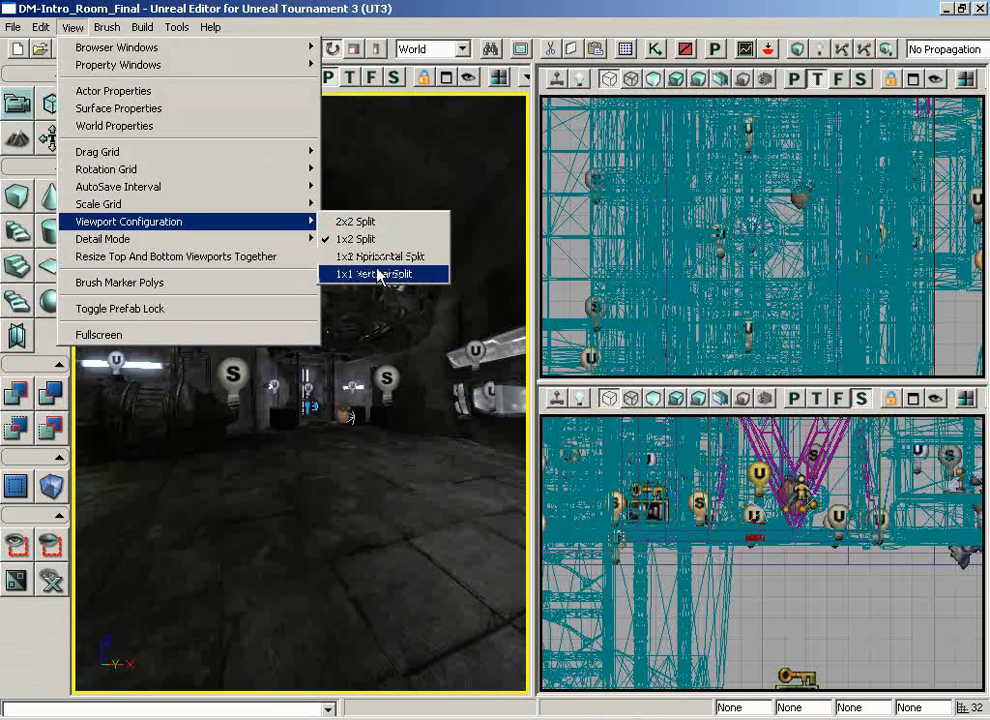
pyautogui.moveTo(380, 256)
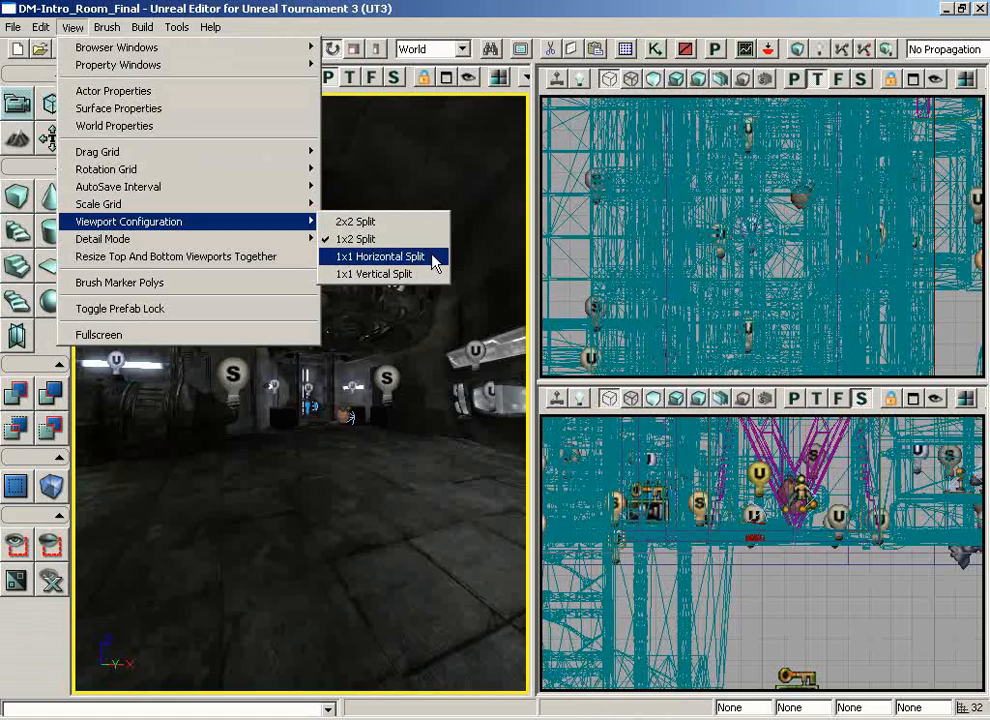
pyautogui.moveTo(375, 274)
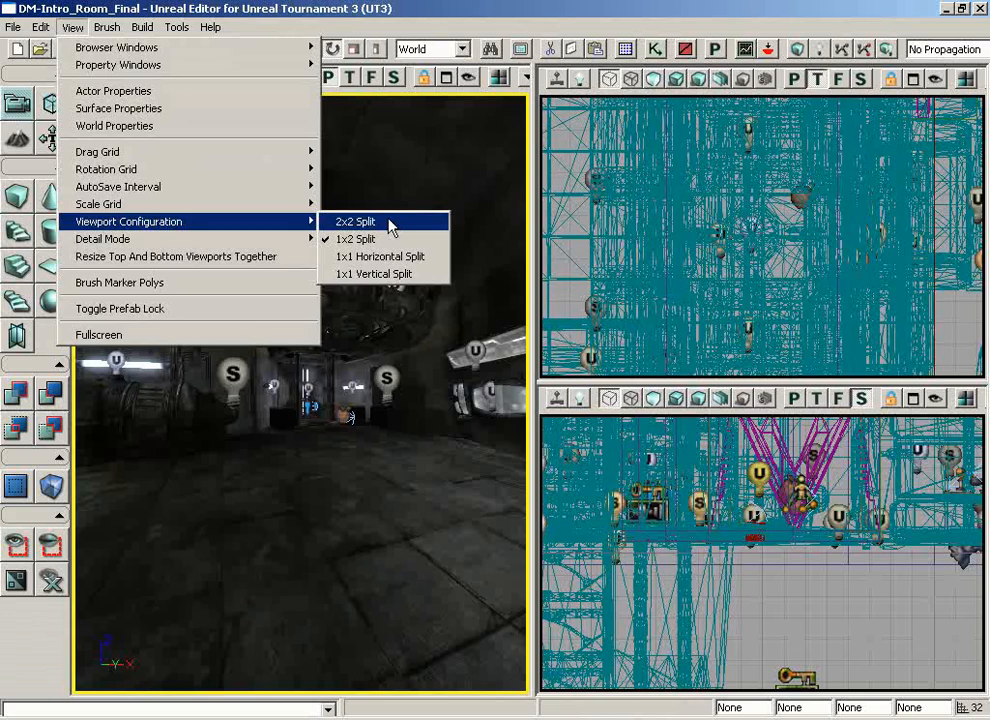
pyautogui.click(354, 221)
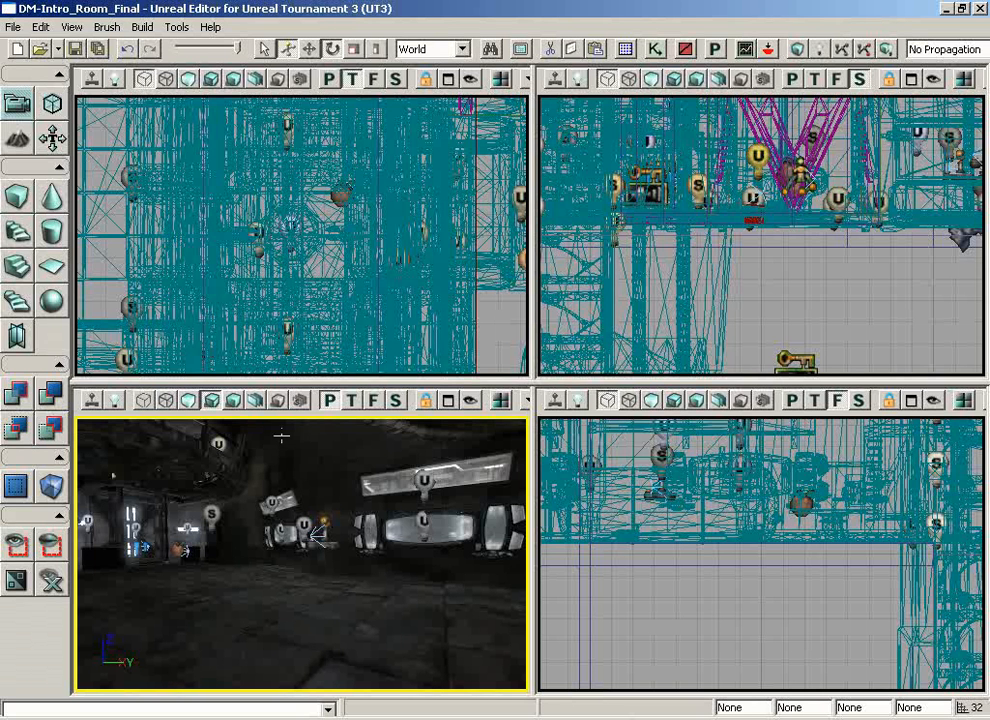
pyautogui.moveTo(72, 27)
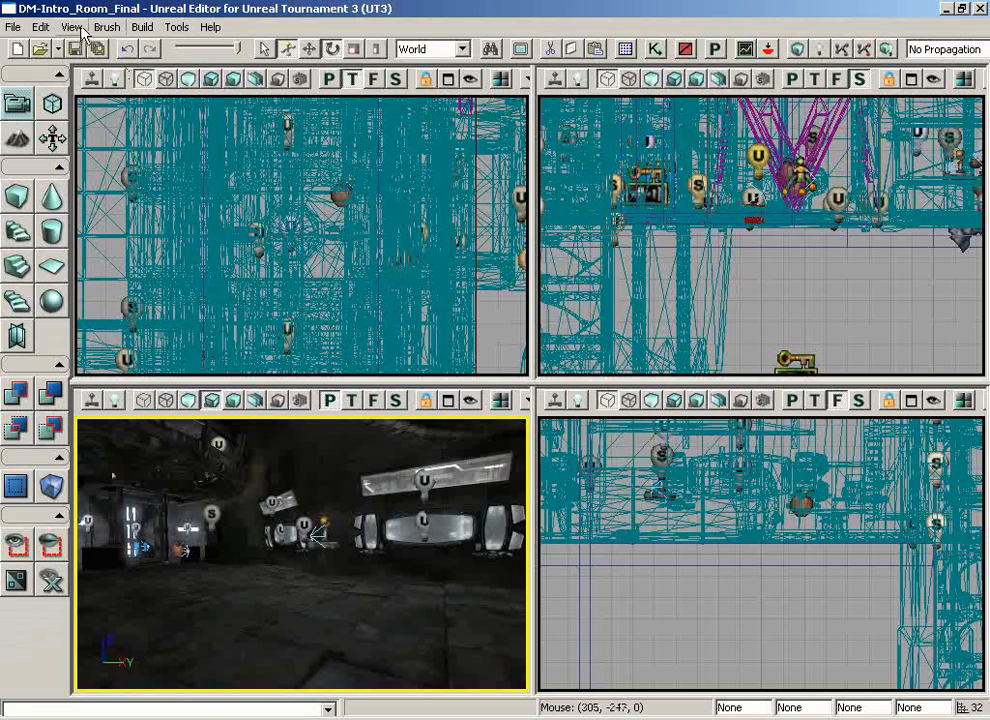
# Maximize the lit perspective viewport so it replaces the four-viewport grid.
pyautogui.click(72, 27)
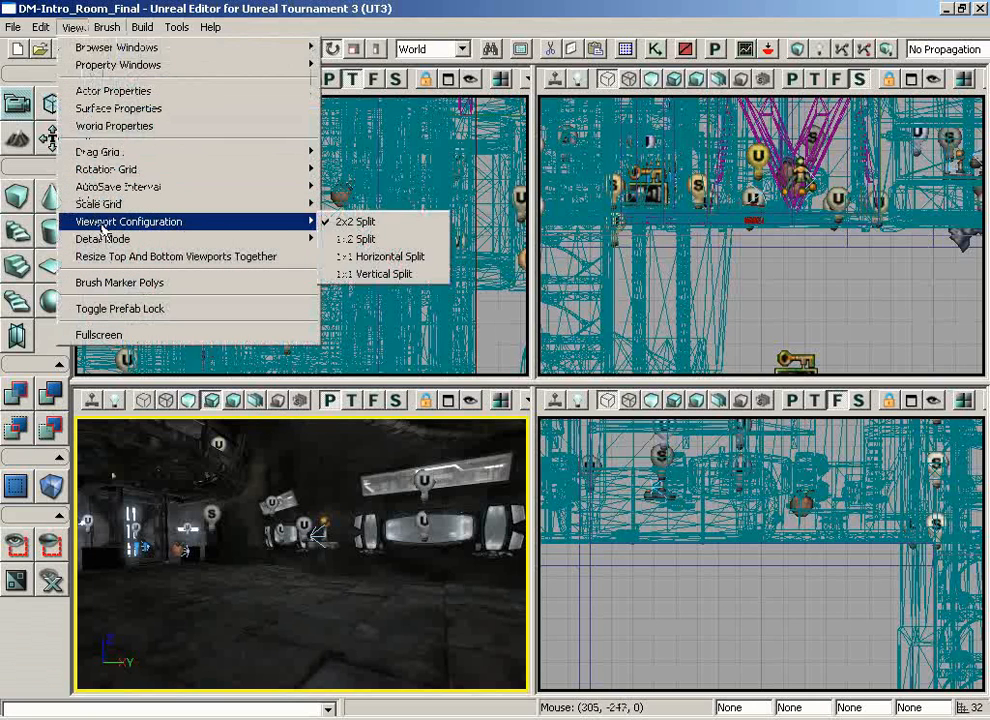
pyautogui.click(357, 238)
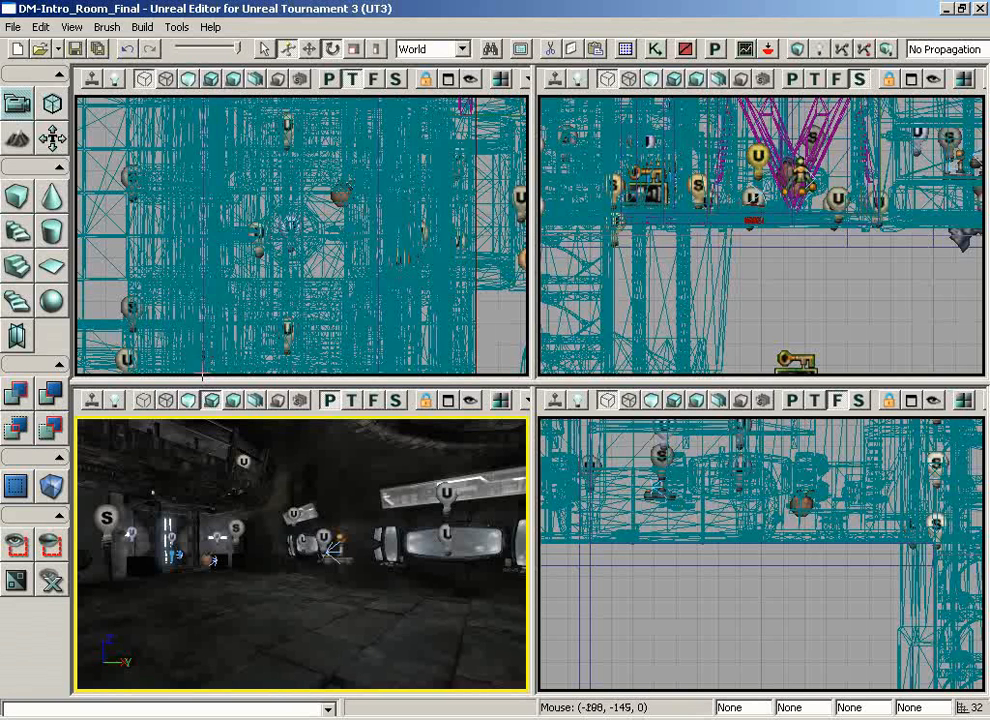
pyautogui.click(71, 27)
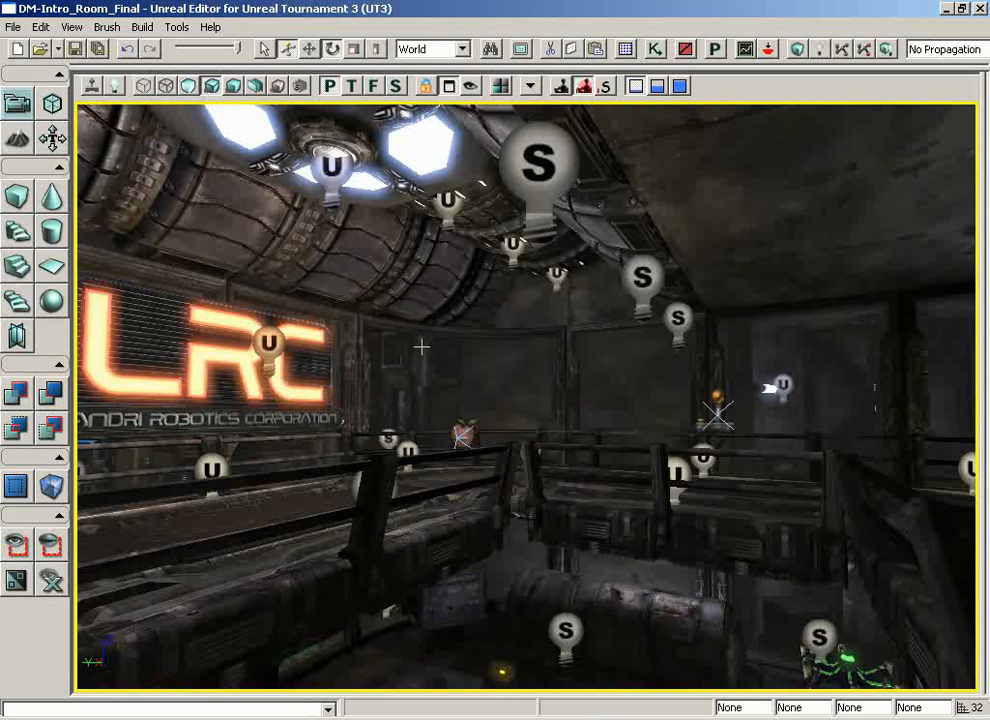
pyautogui.moveTo(413, 351)
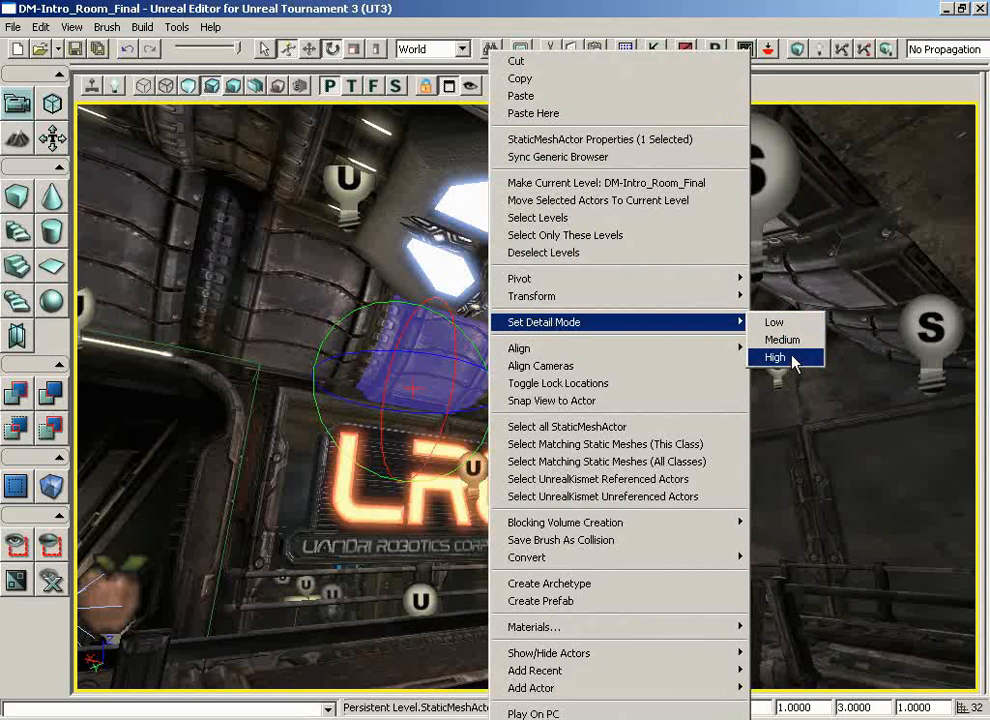
pyautogui.moveTo(780, 322)
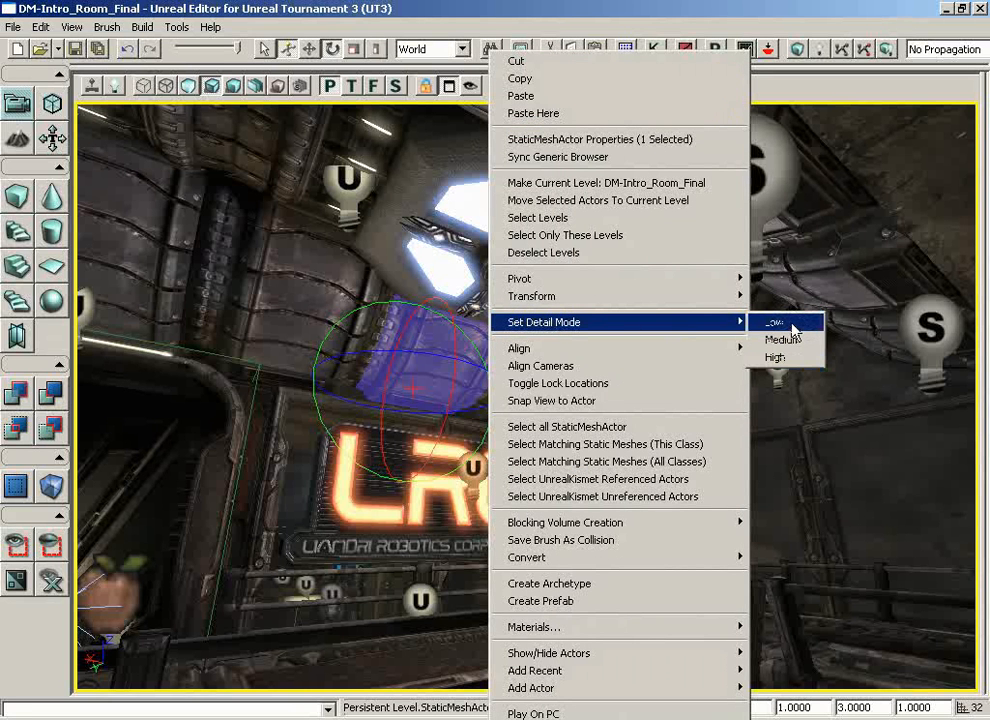
pyautogui.moveTo(797, 357)
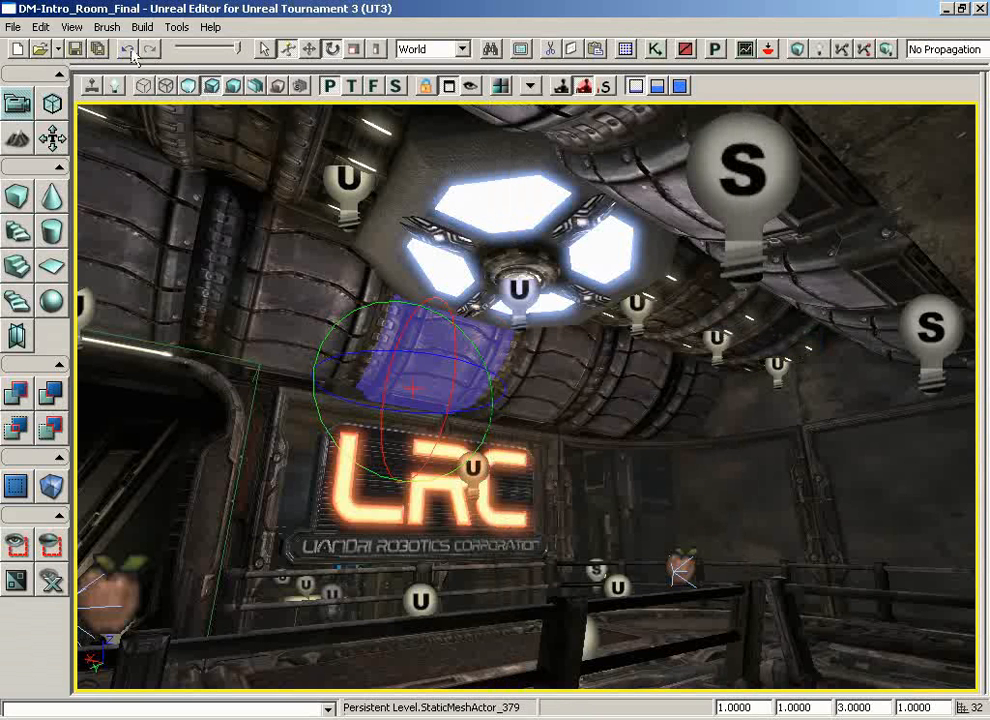
# Set Detail Mode to Medium, then Low, then back to High.
pyautogui.click(70, 27)
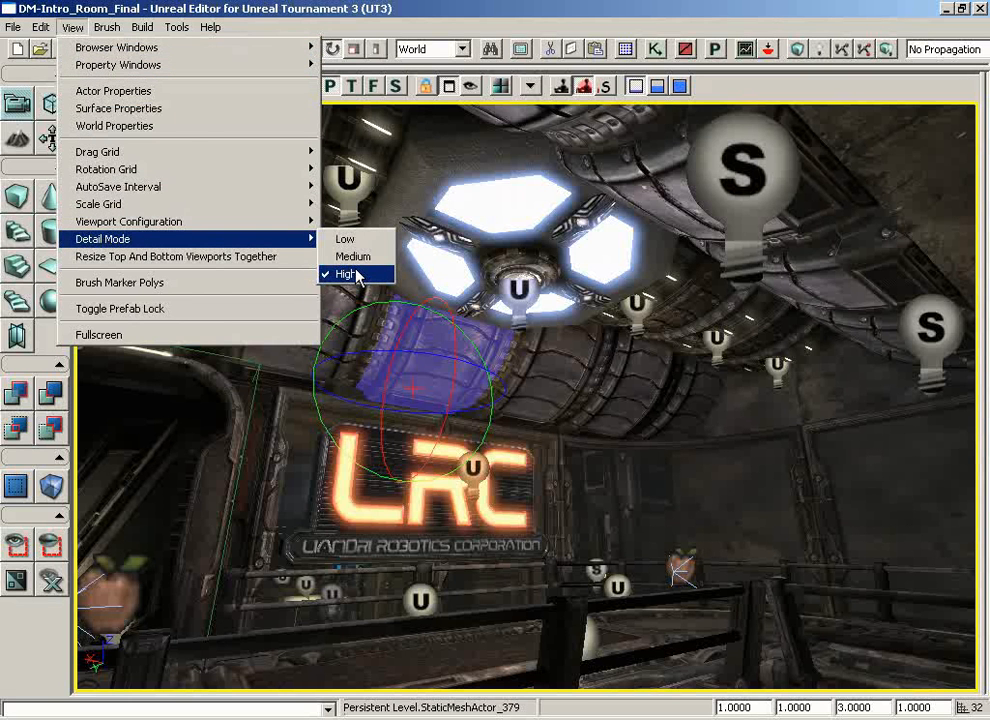
pyautogui.moveTo(352, 257)
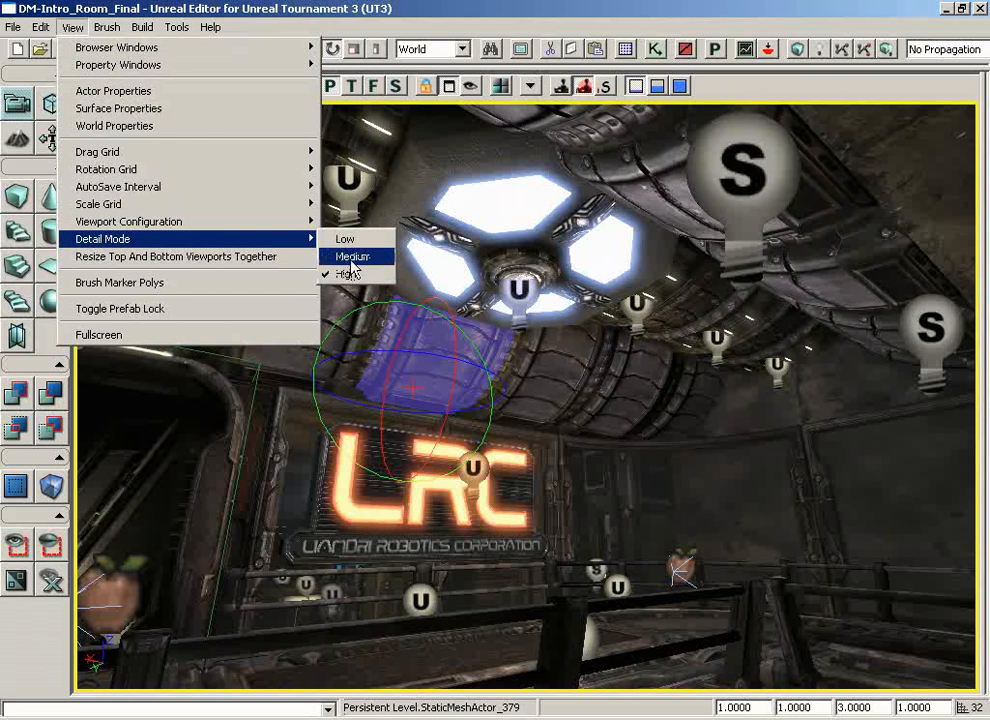
pyautogui.click(351, 256)
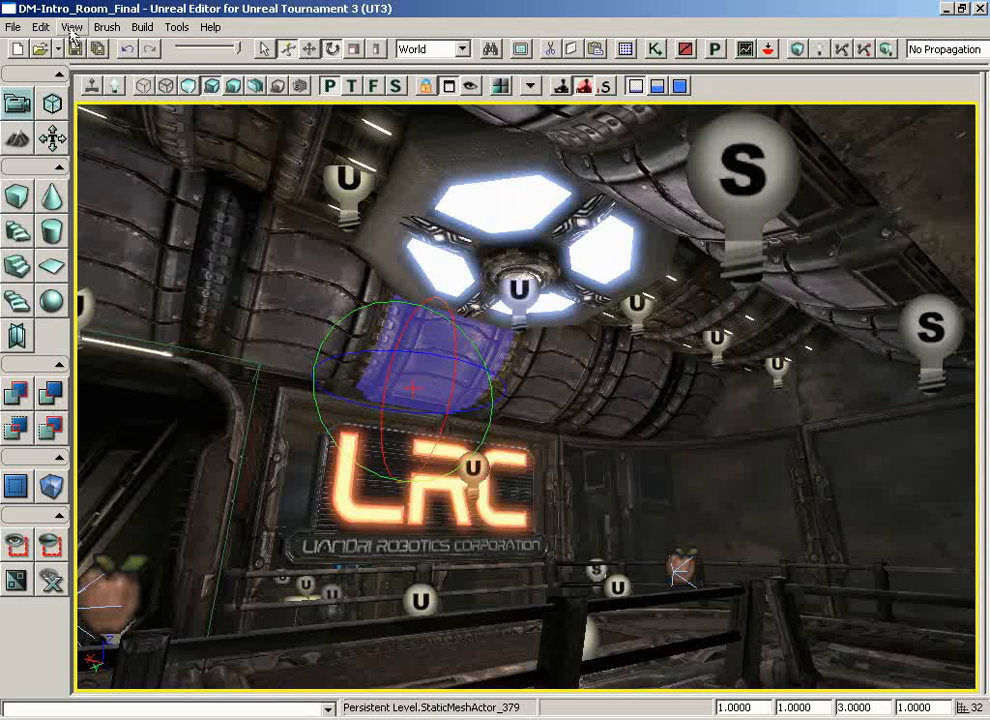
pyautogui.click(70, 27)
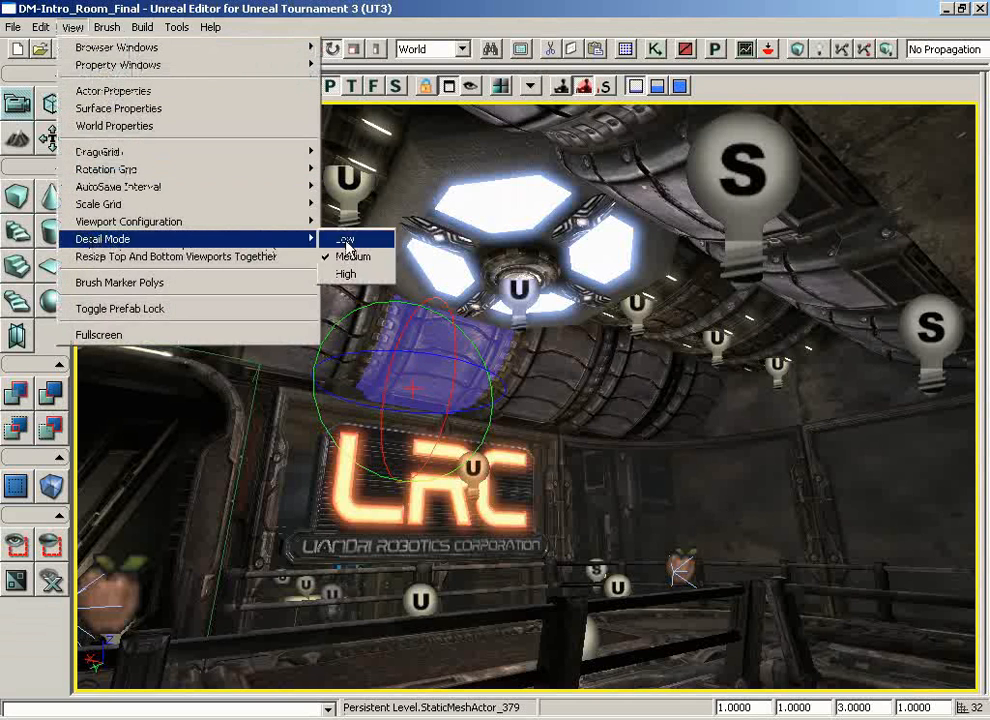
pyautogui.click(345, 239)
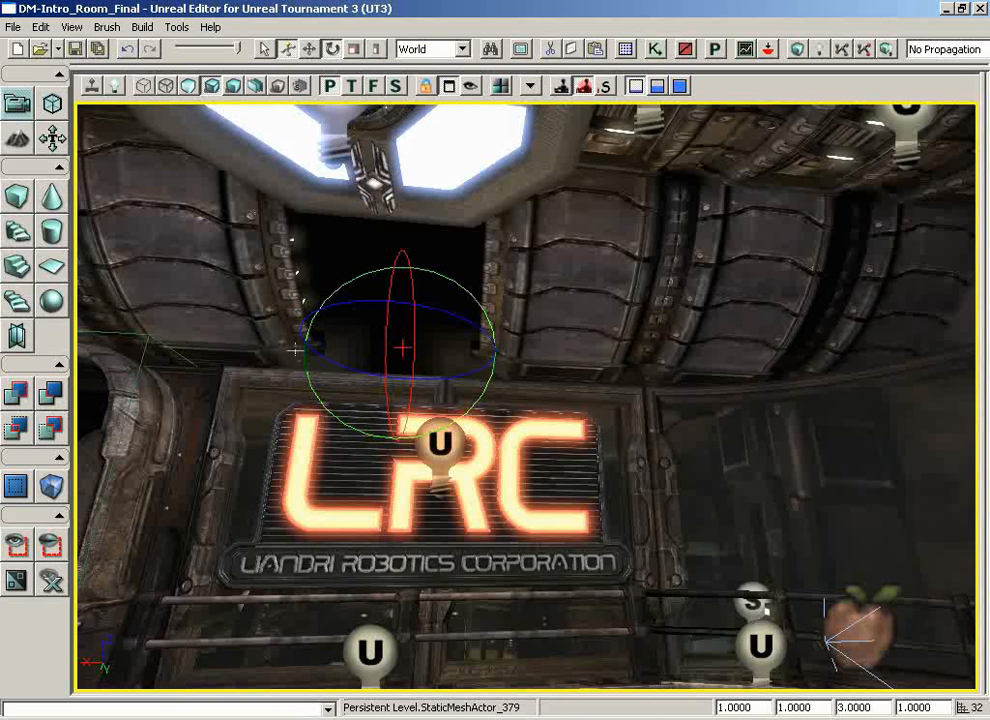
pyautogui.moveTo(96, 48)
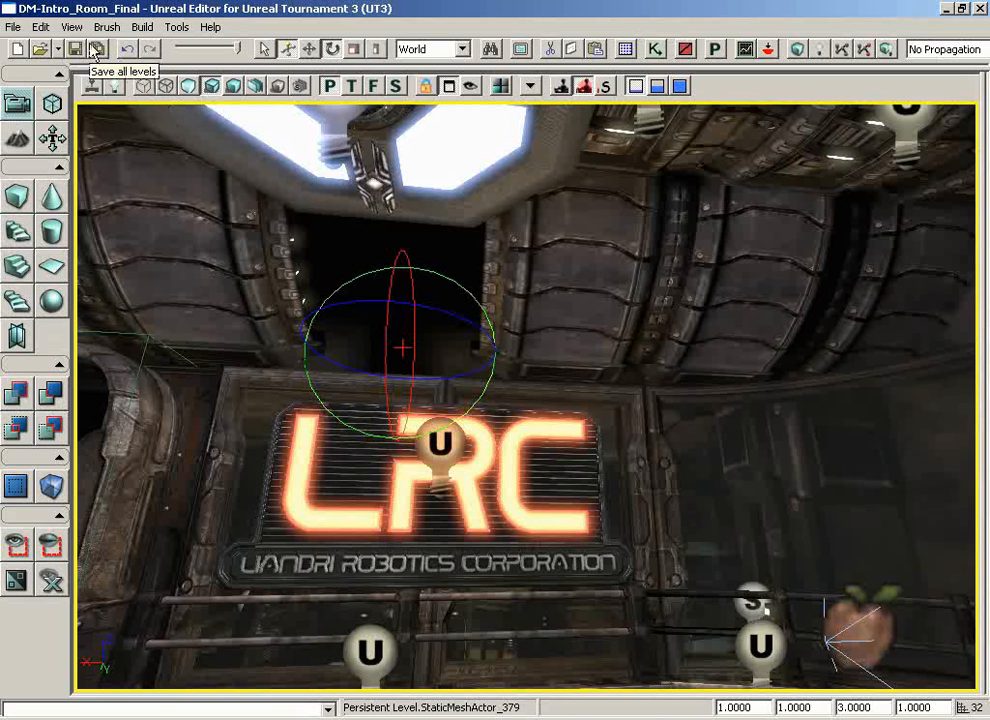
pyautogui.click(71, 27)
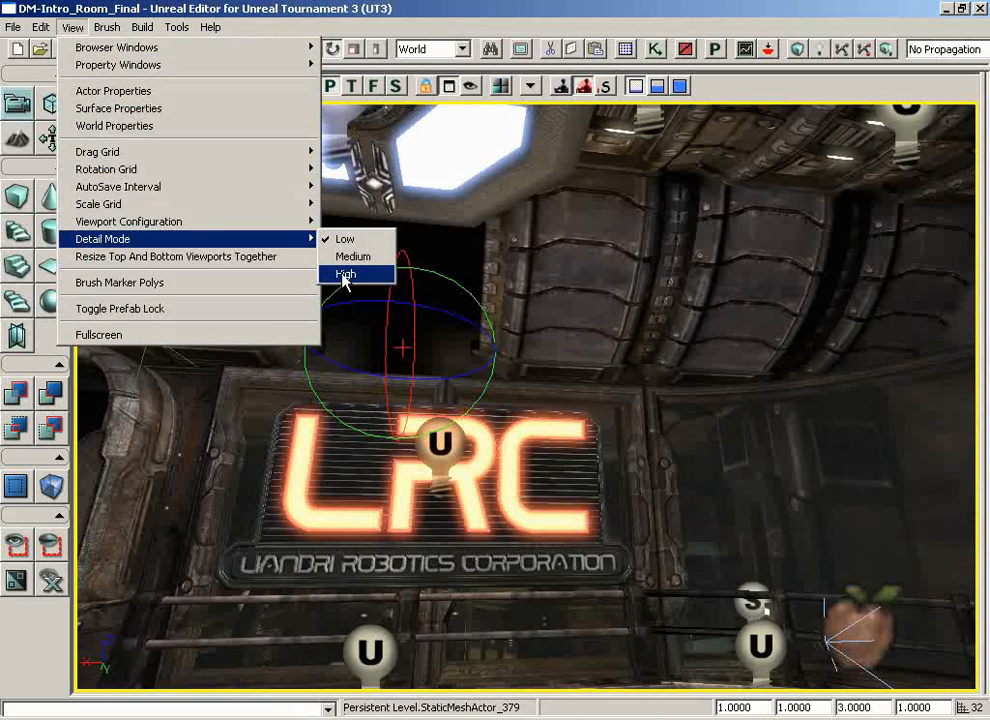
pyautogui.click(346, 274)
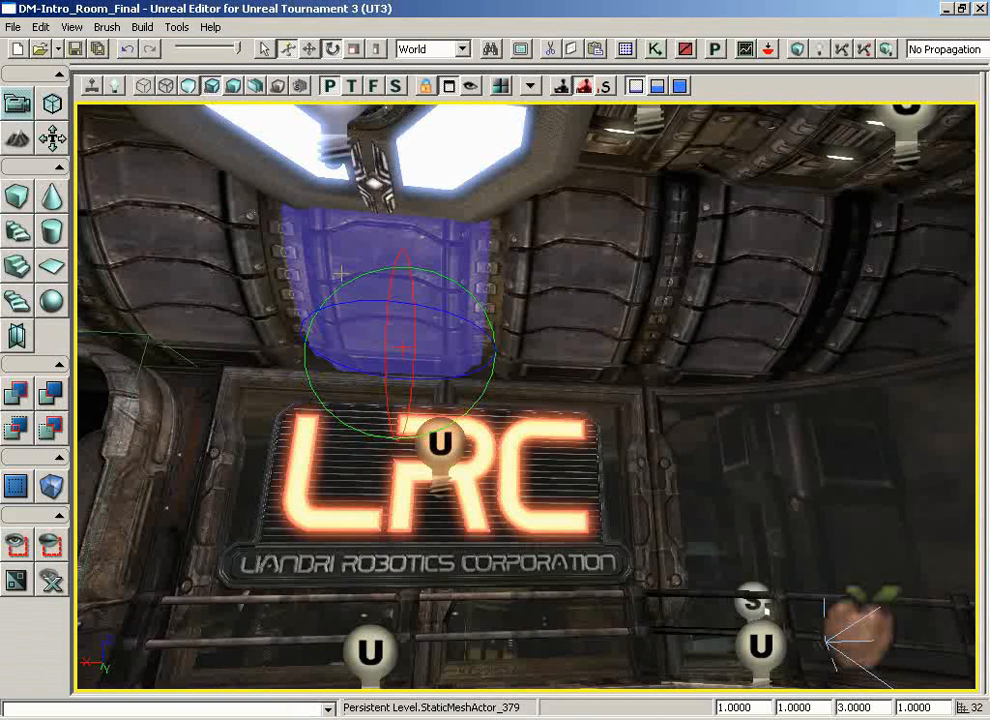
pyautogui.click(71, 27)
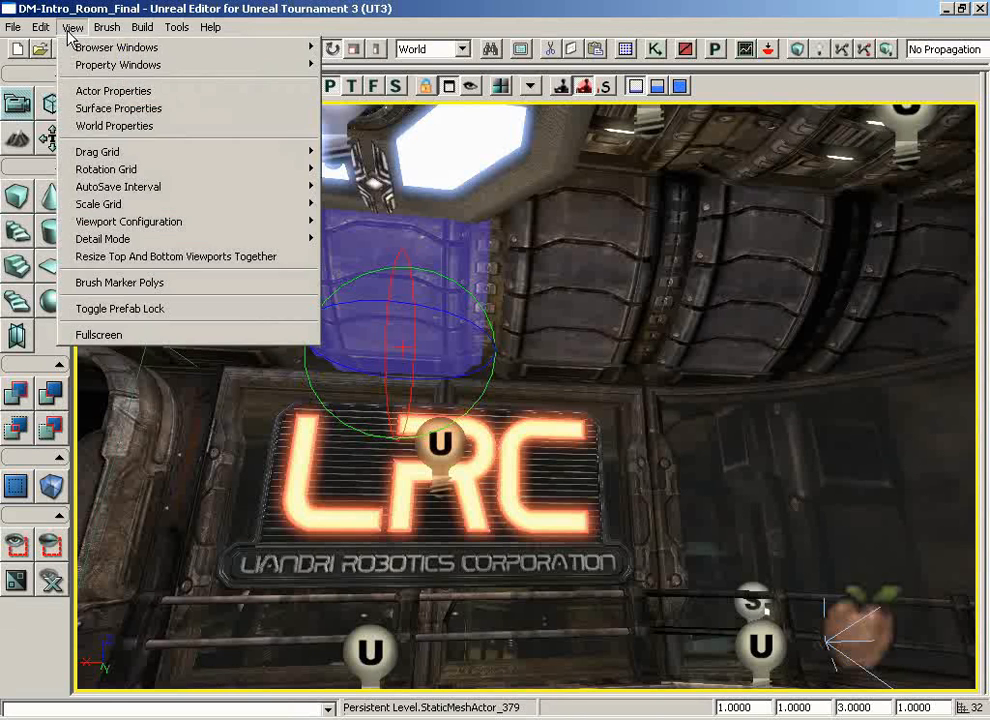
pyautogui.moveTo(165, 256)
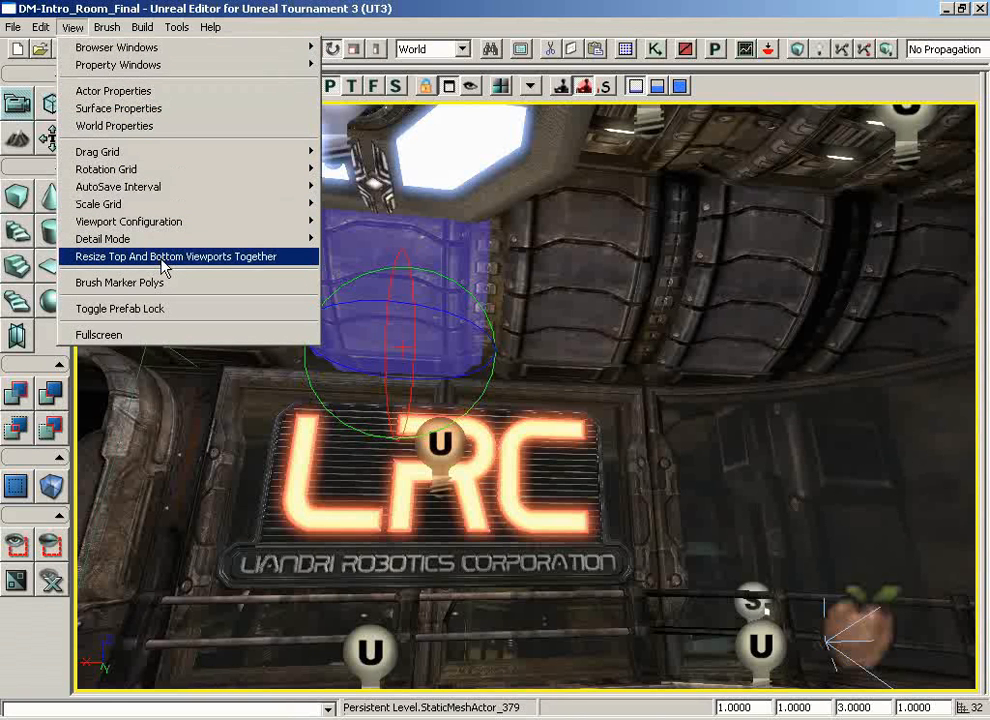
# Toggle Resize Top And Bottom Viewports Together on, then off again.
pyautogui.click(177, 256)
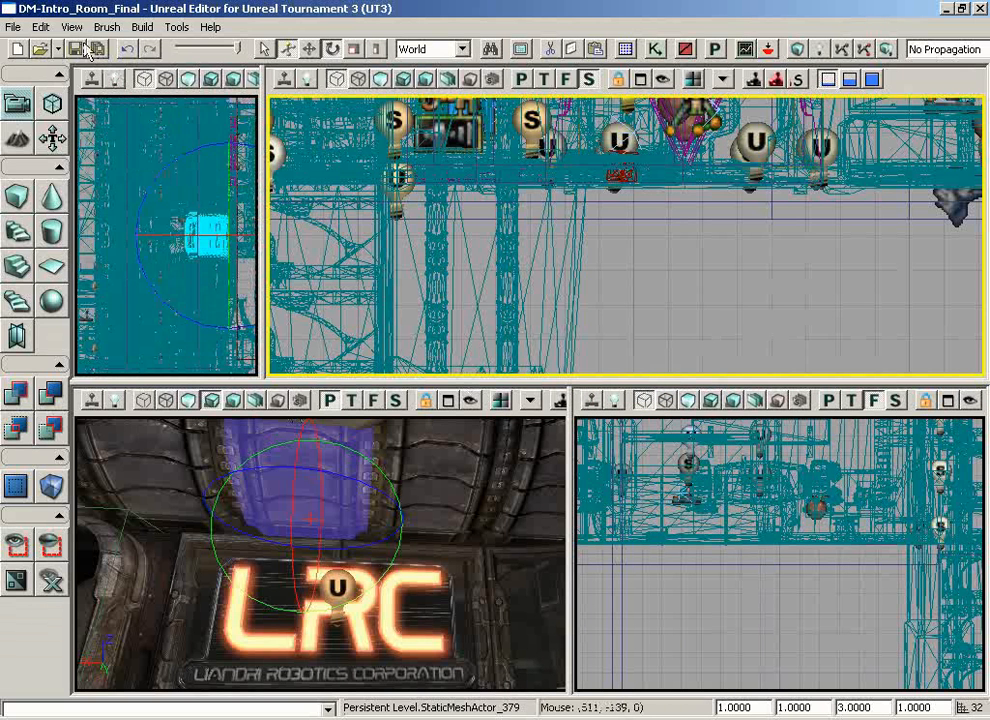
pyautogui.click(71, 27)
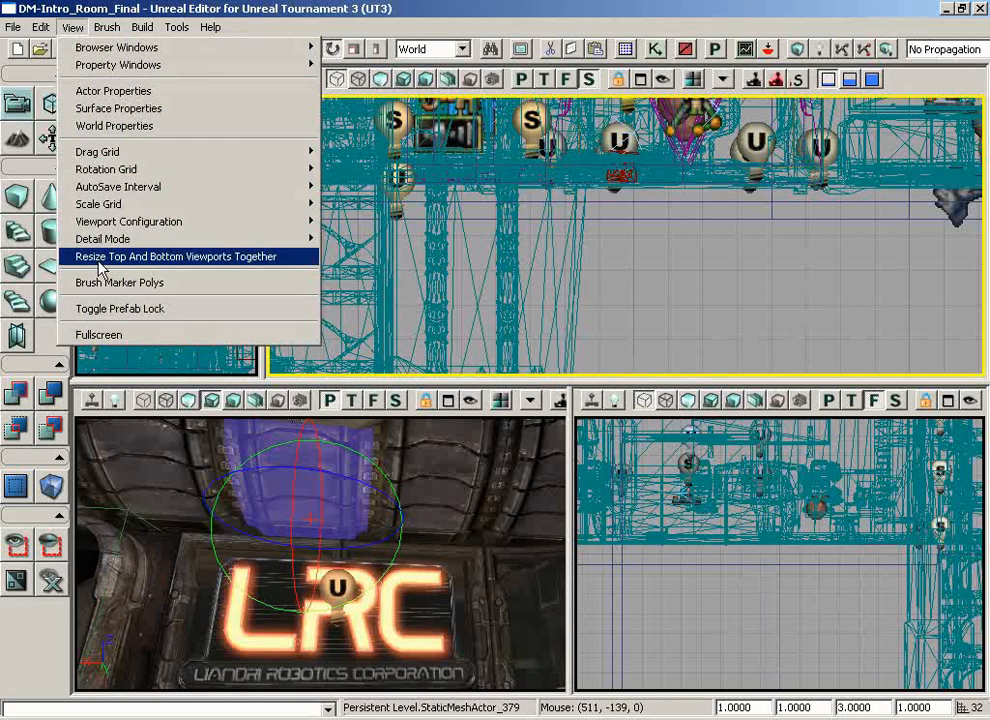
pyautogui.click(176, 256)
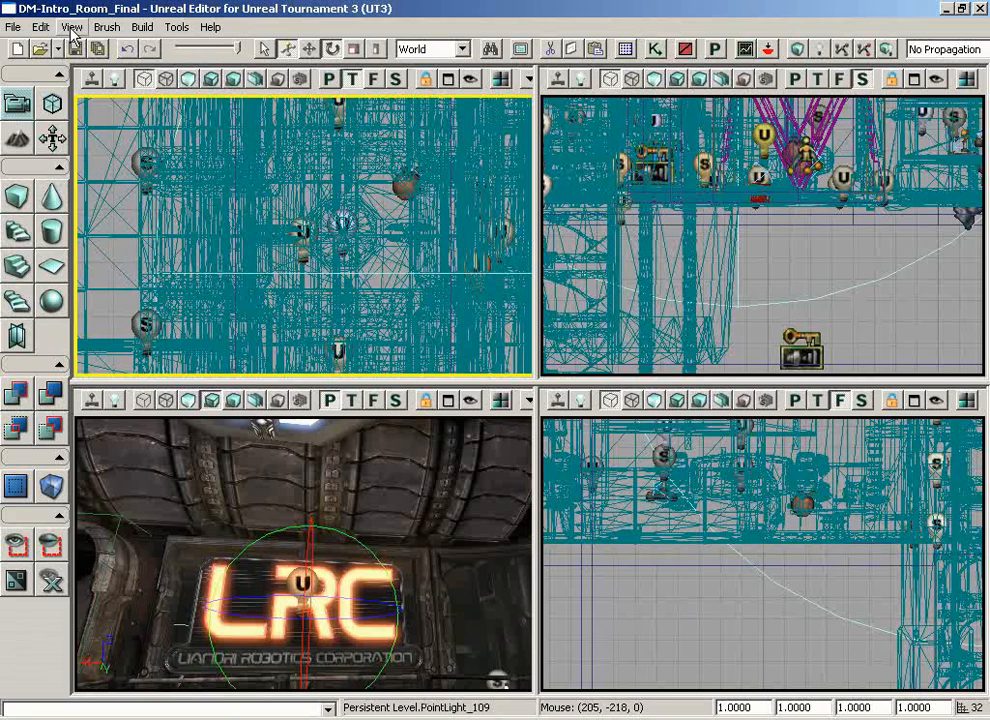
pyautogui.click(71, 27)
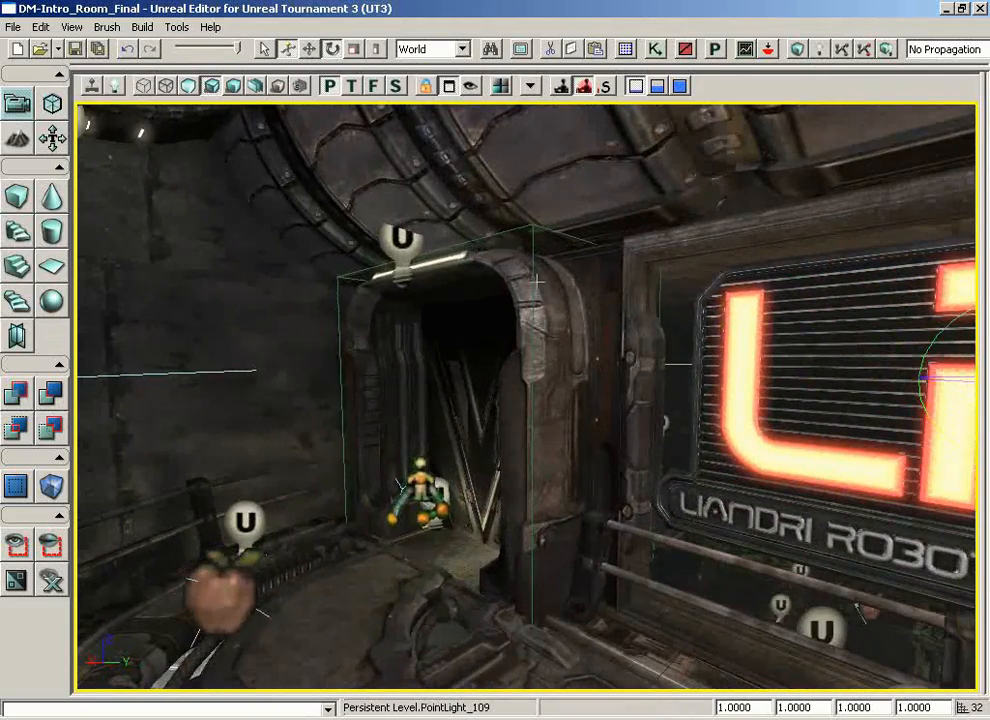
# Select TriggerVolume_0 and turn Brush Marker Polys on, then off again.
pyautogui.click(470, 420)
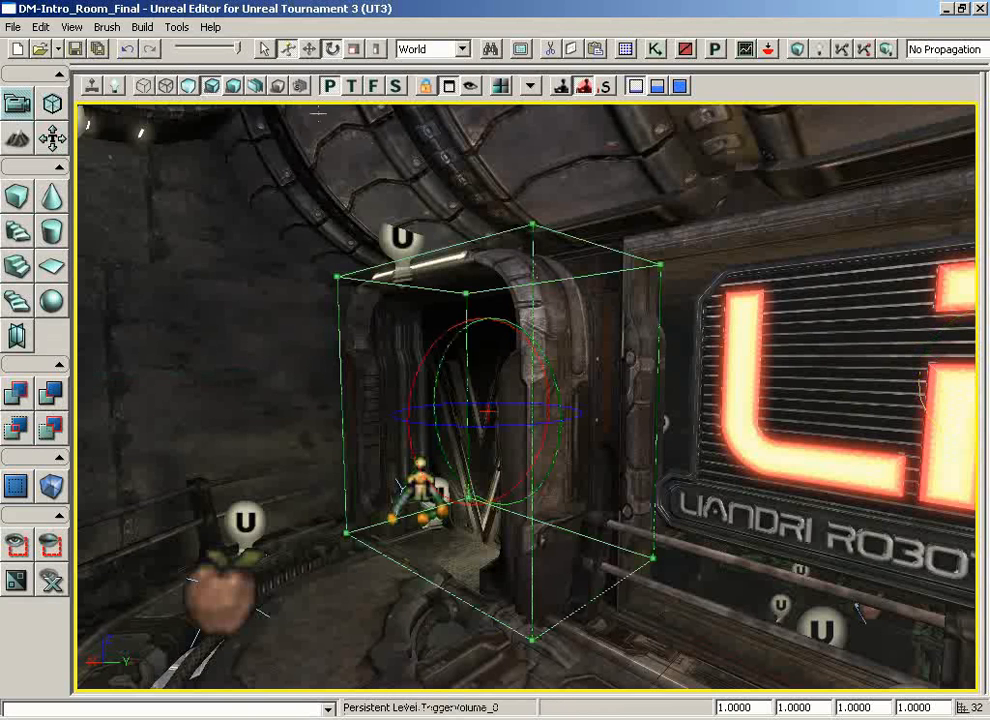
pyautogui.click(71, 27)
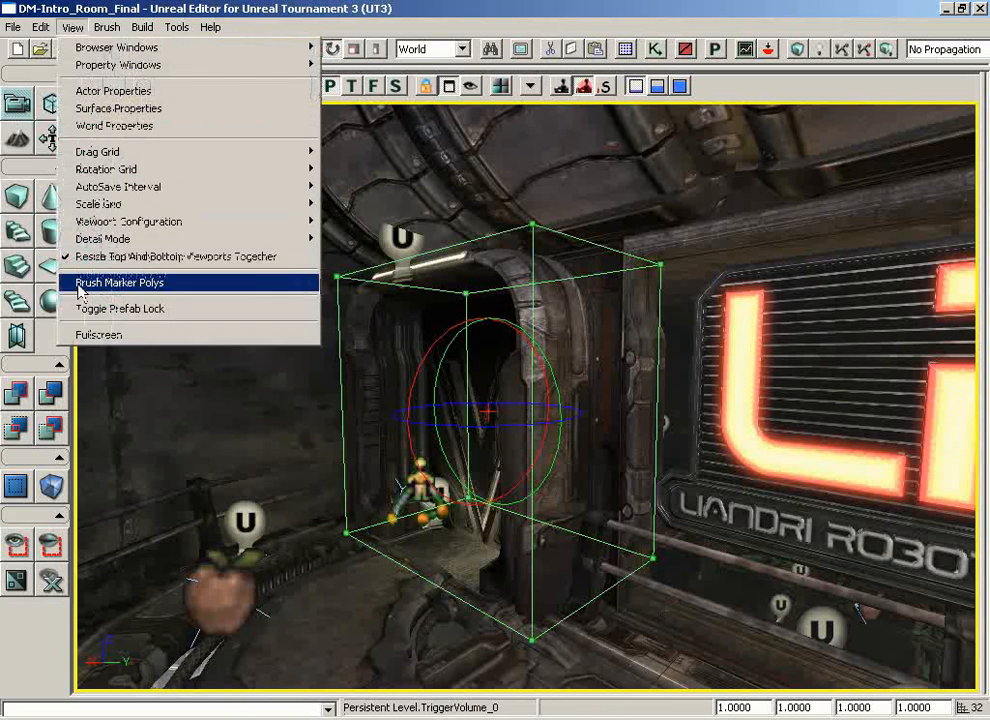
pyautogui.click(119, 282)
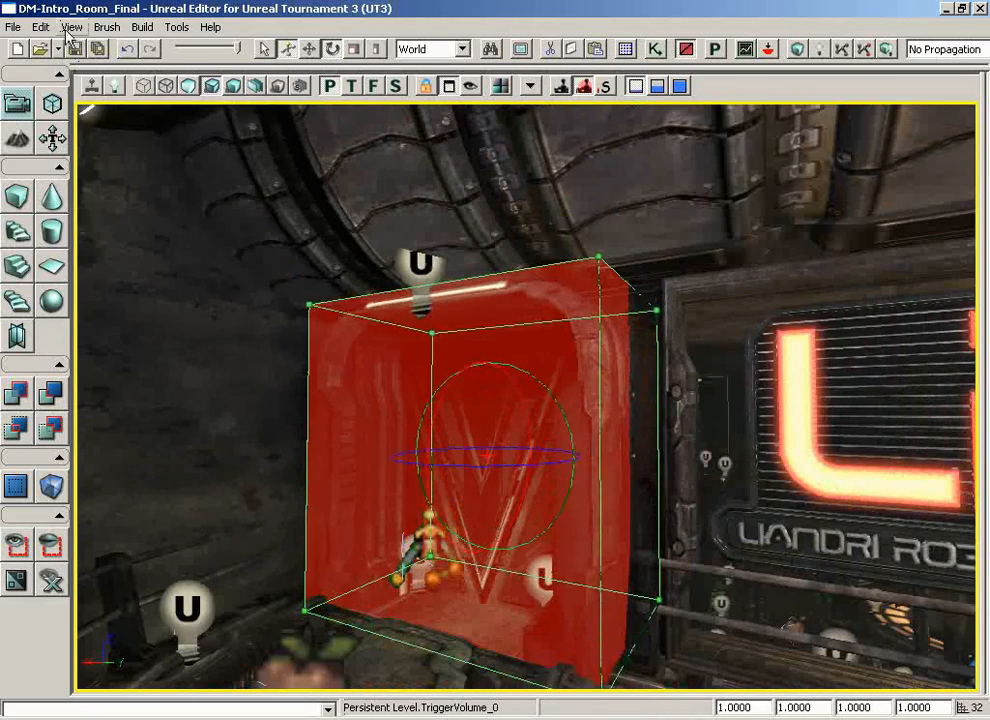
pyautogui.click(72, 27)
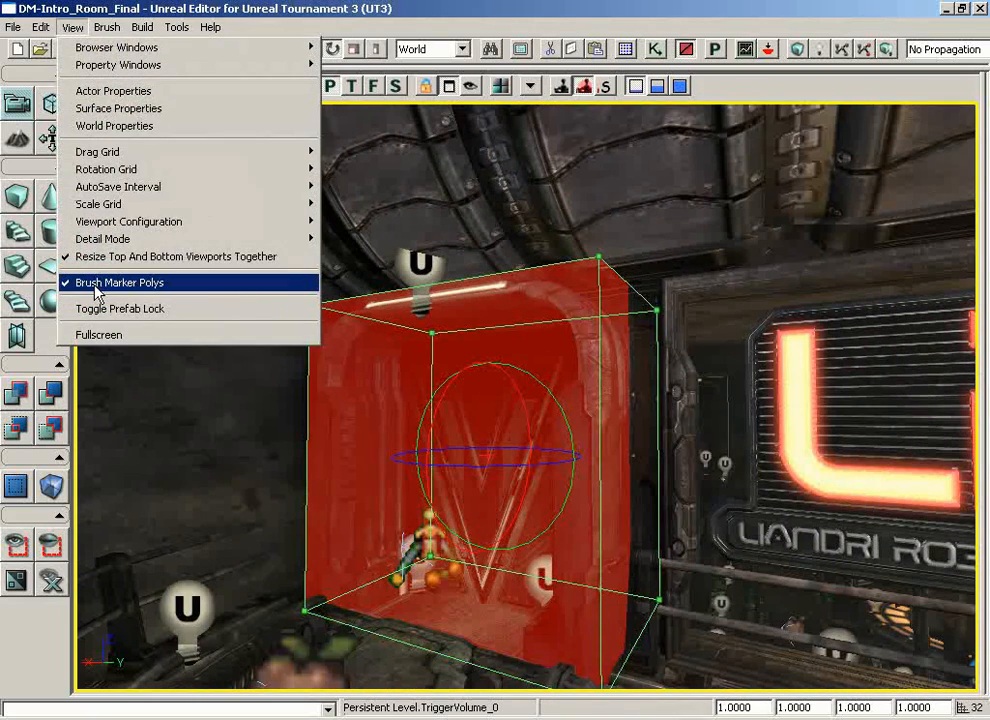
pyautogui.click(120, 282)
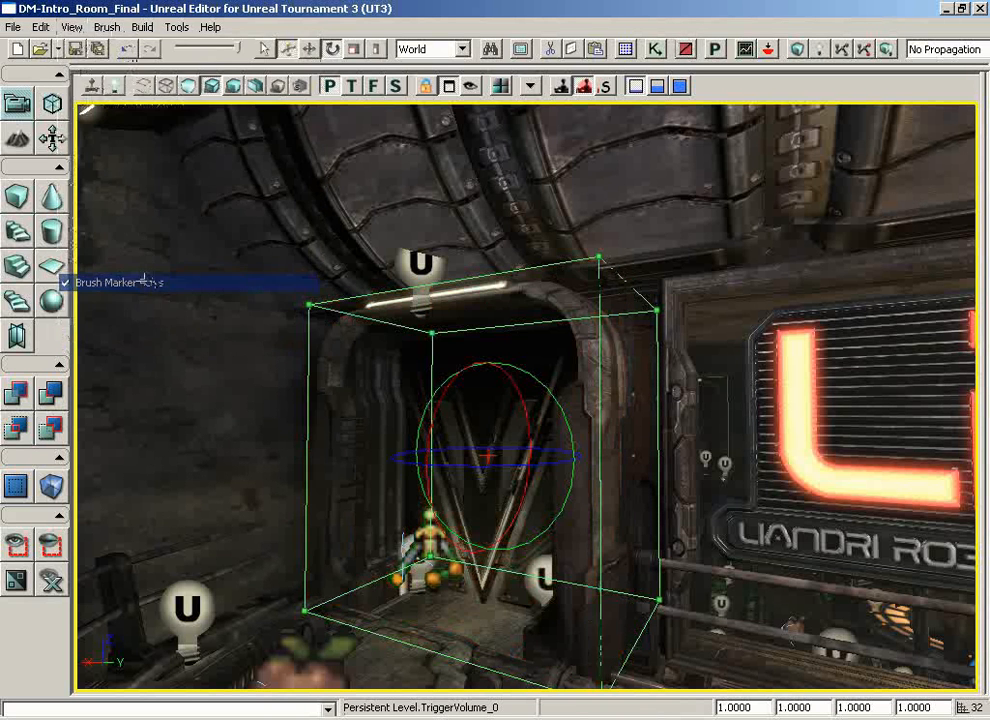
pyautogui.click(71, 27)
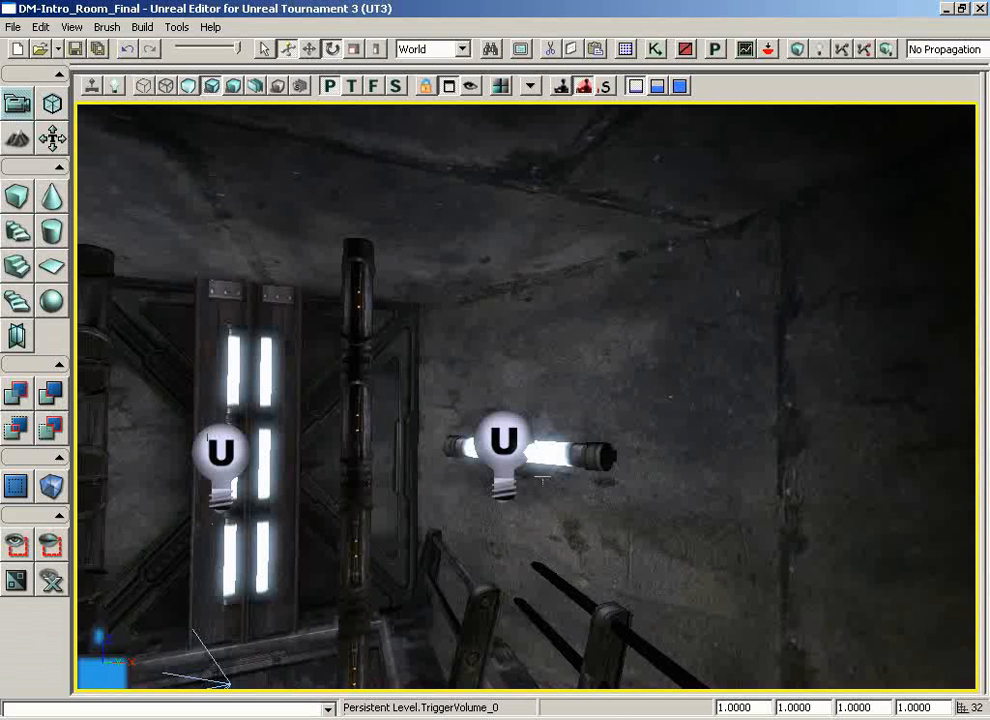
# Add the wall point light to the selection with the glowing tube mesh.
pyautogui.click(504, 440)
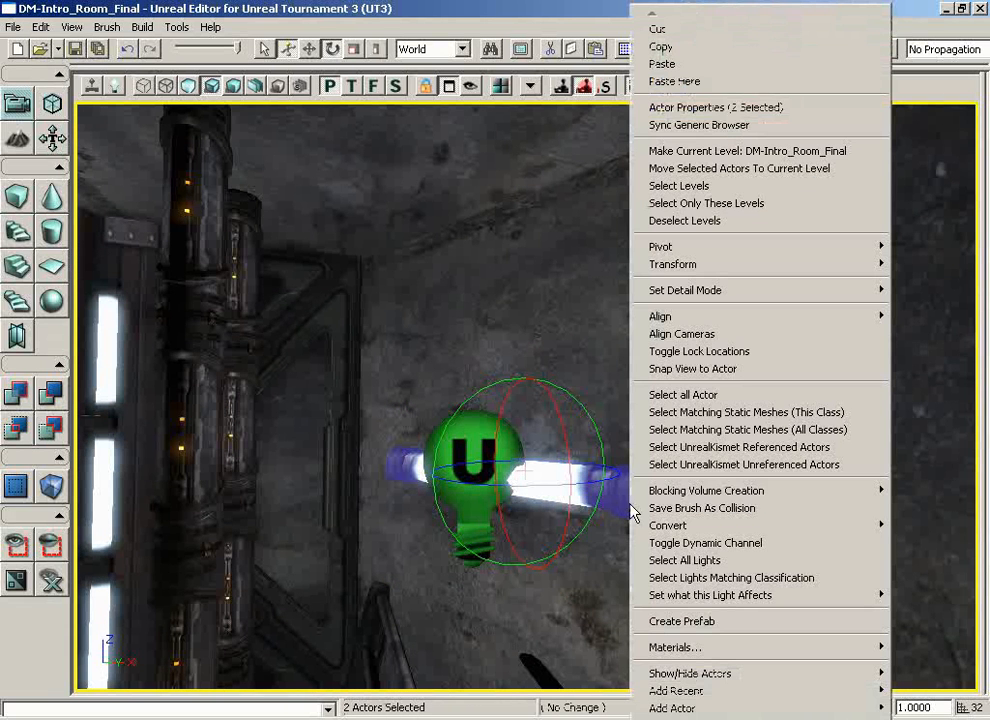
pyautogui.moveTo(685, 560)
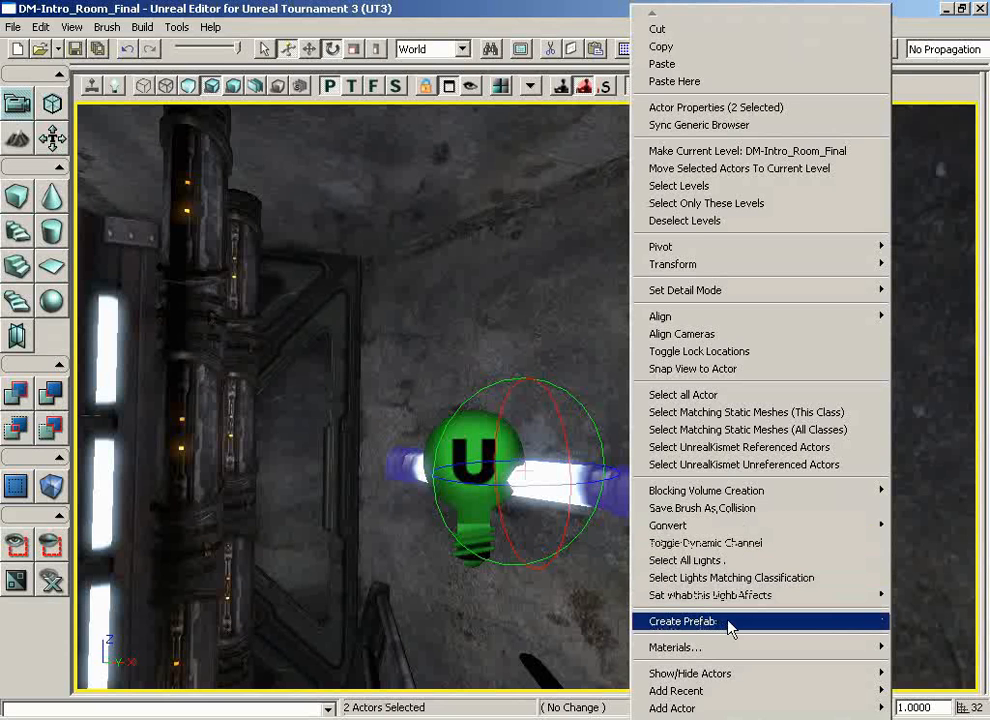
# Create prefab ZakPackage.Prefabs.prefab_FluorescentLight and replace the selected actors with it.
pyautogui.click(683, 621)
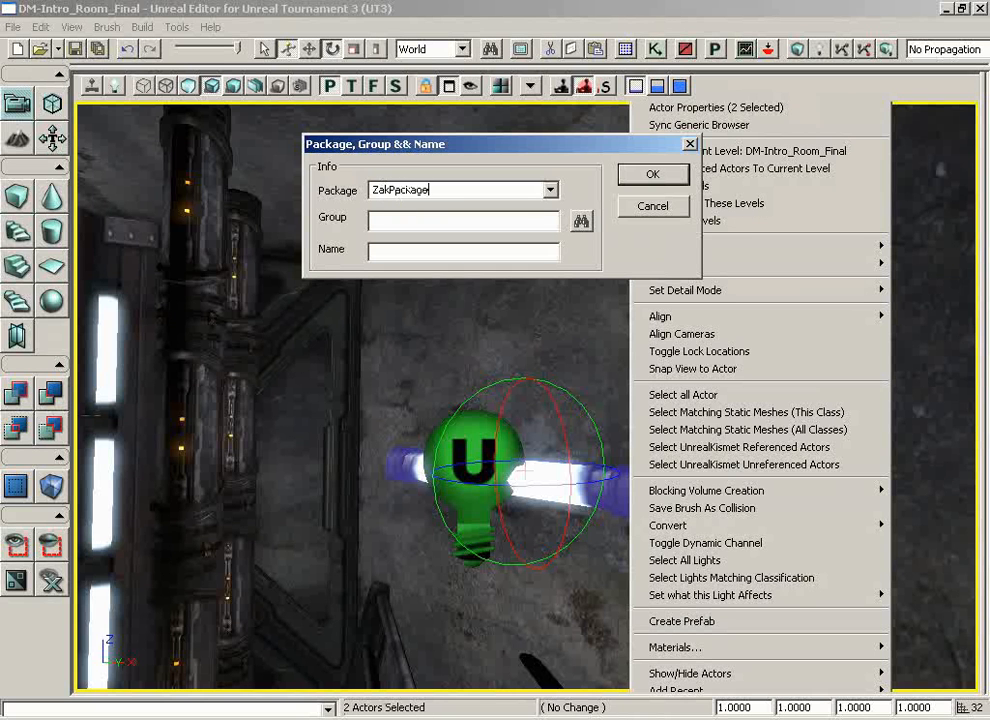
pyautogui.write('Prefabs')
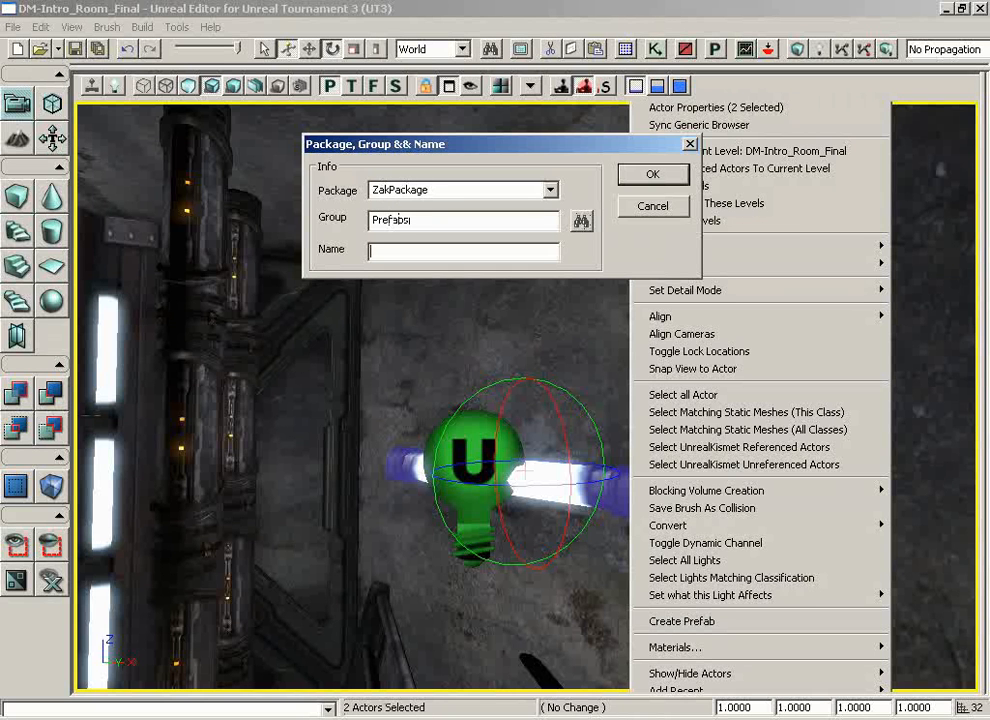
pyautogui.write('Fli')
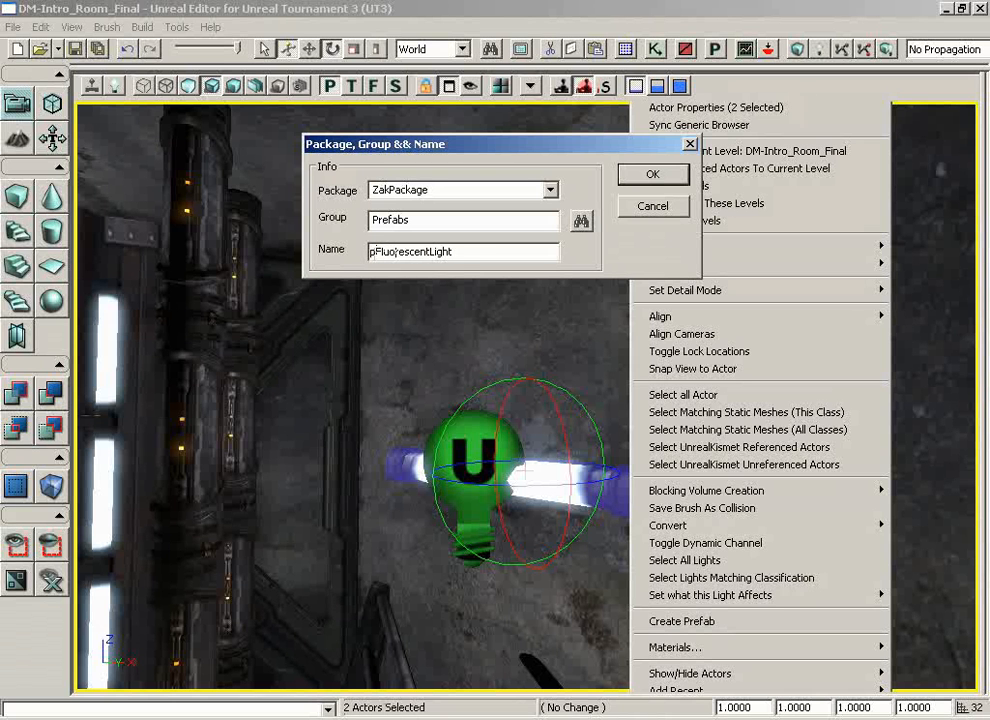
pyautogui.write('prefab_fluorescentLight')
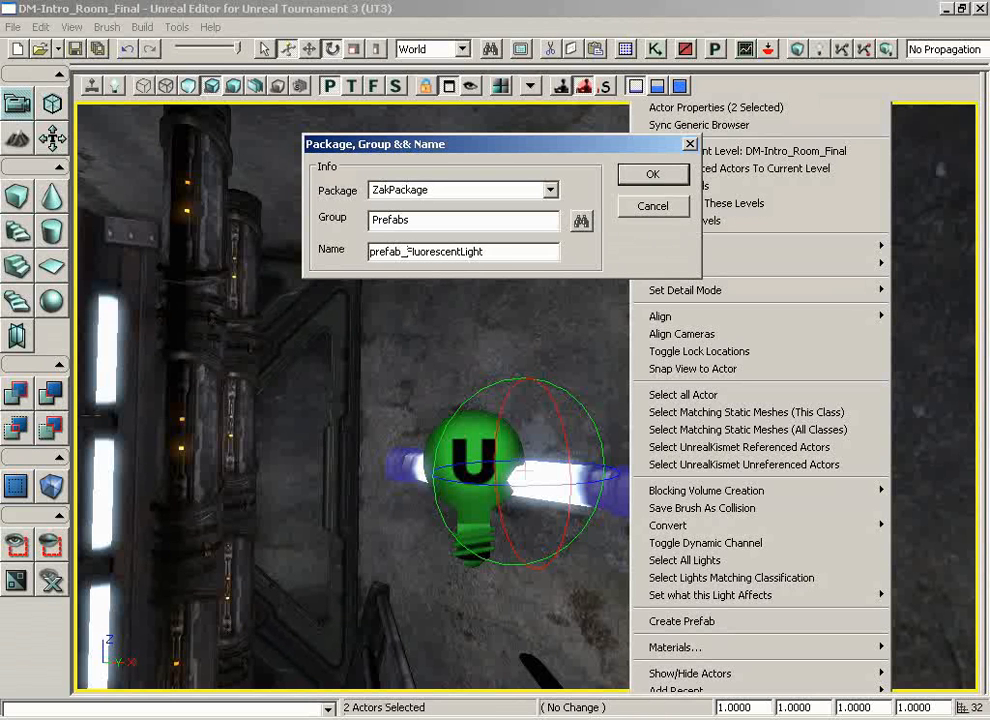
pyautogui.click(652, 173)
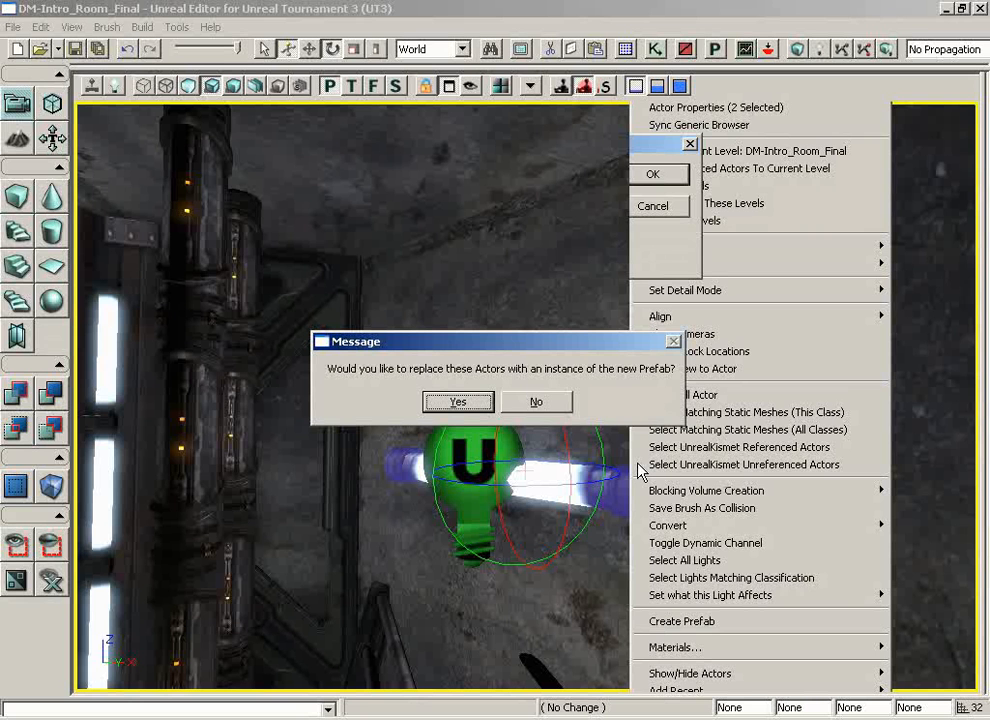
pyautogui.moveTo(505, 385)
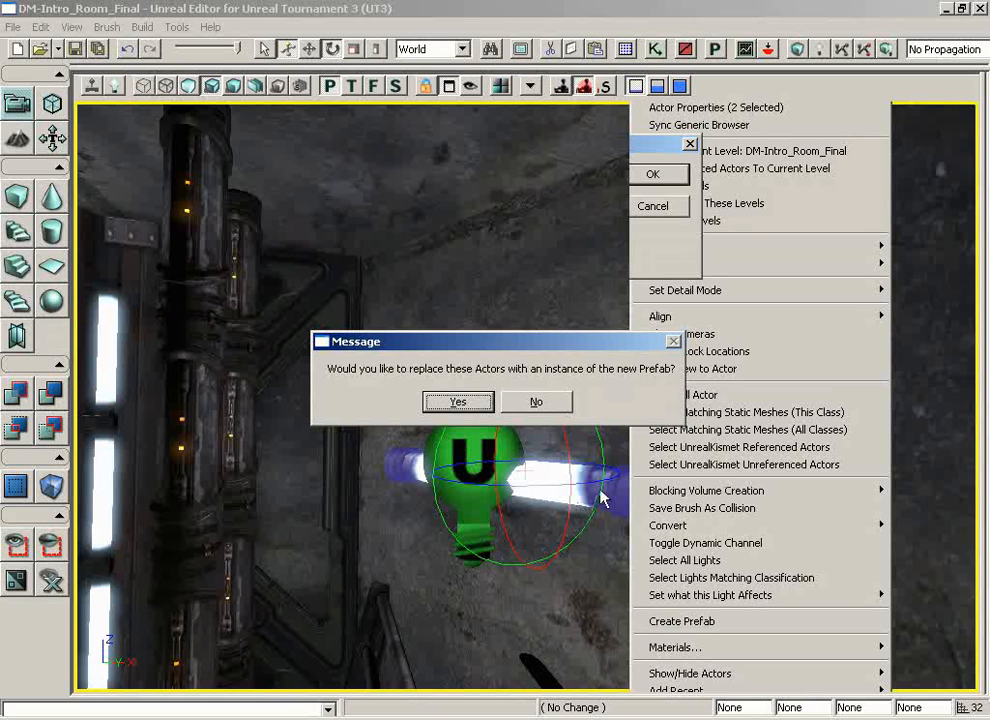
pyautogui.moveTo(568, 500)
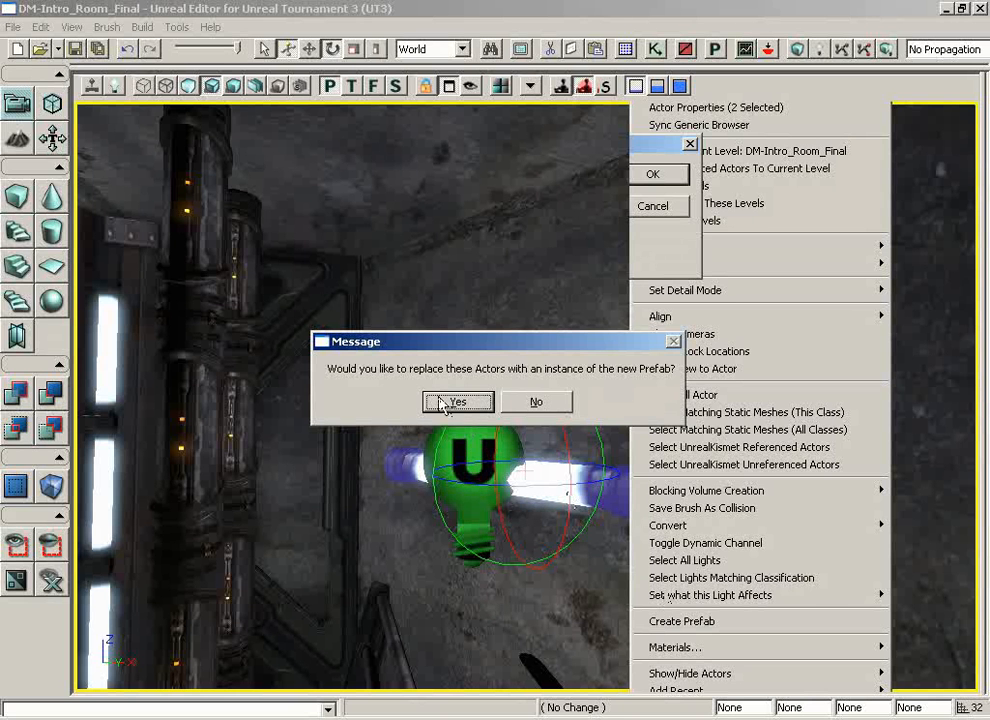
pyautogui.click(457, 402)
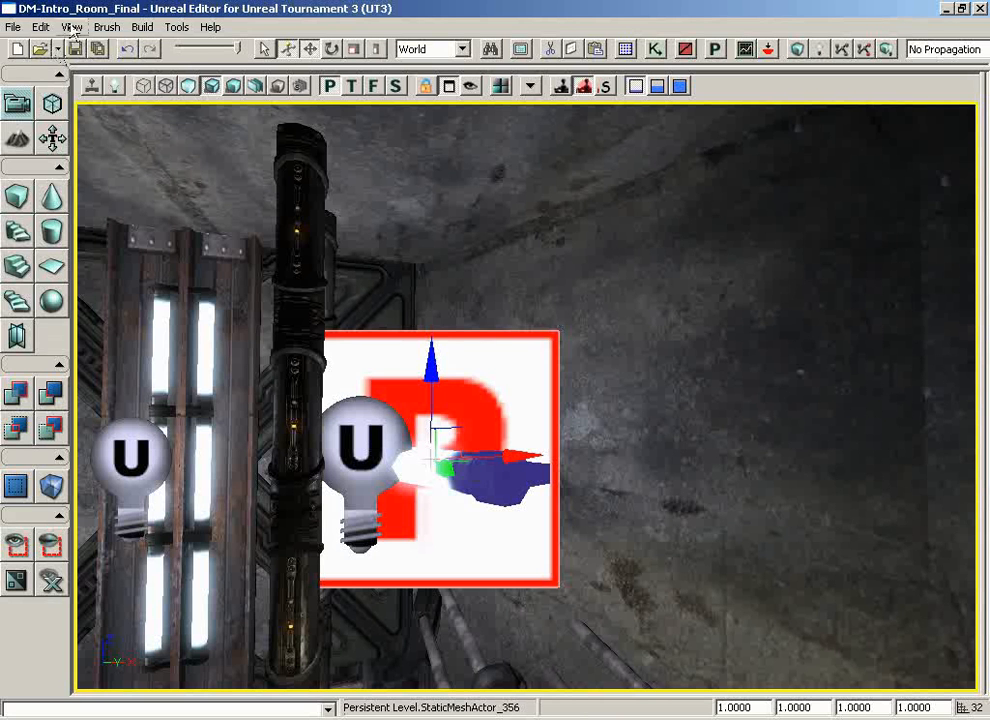
# Enable Prefab Lock and drag the fluorescent-light prefab toward the camera as one unit.
pyautogui.click(71, 27)
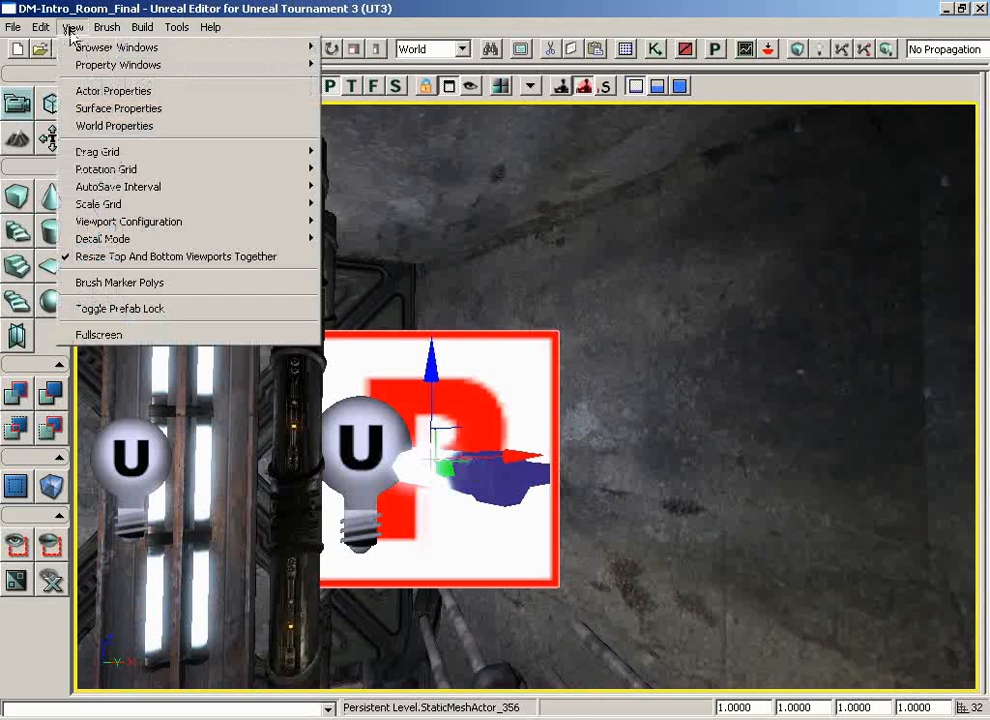
pyautogui.moveTo(119, 308)
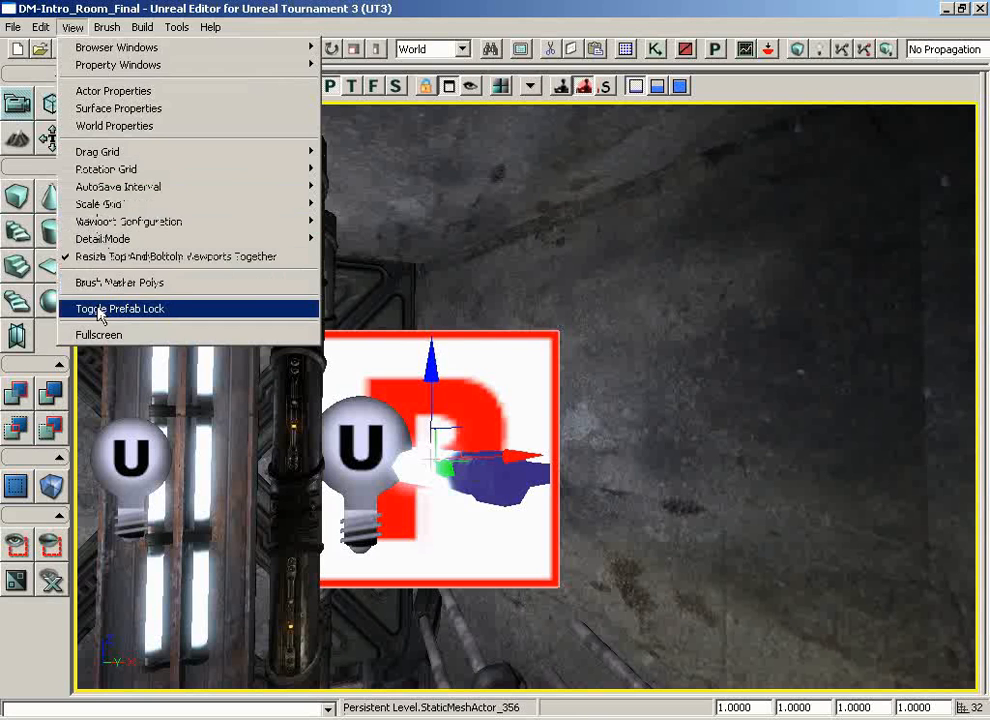
pyautogui.click(120, 308)
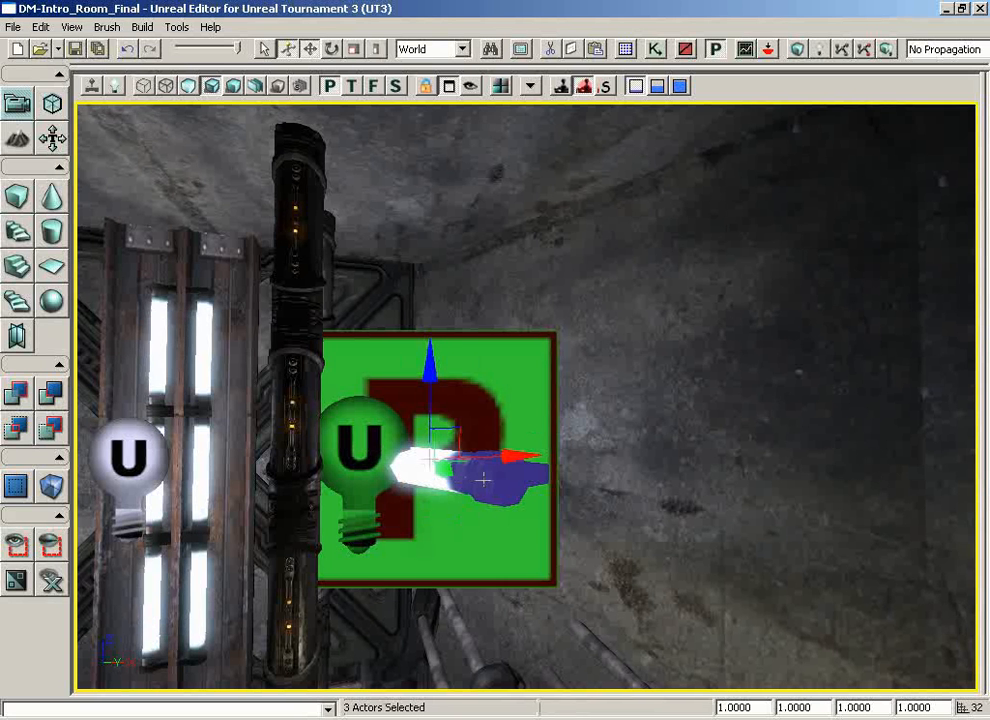
pyautogui.click(71, 27)
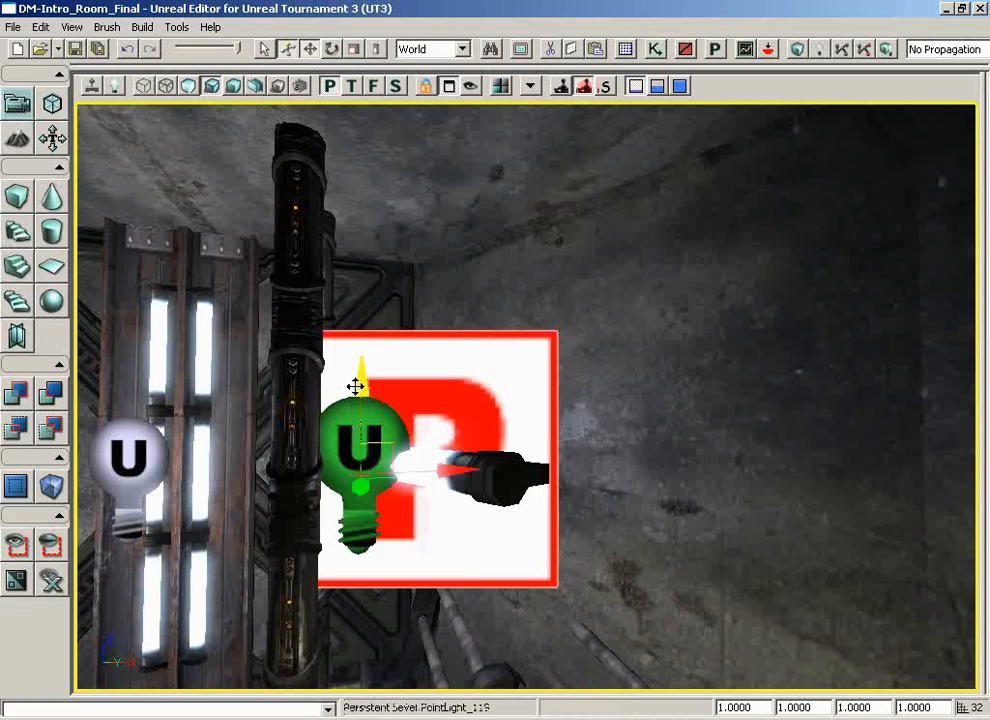
pyautogui.moveTo(360, 440); pyautogui.dragTo(365, 310)
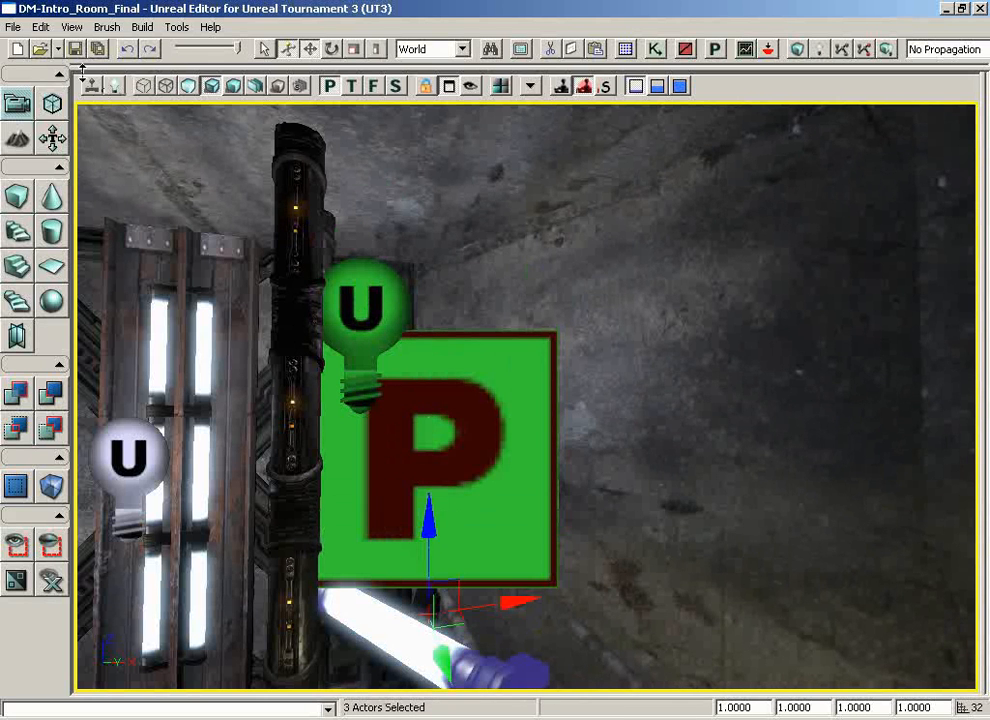
pyautogui.click(71, 27)
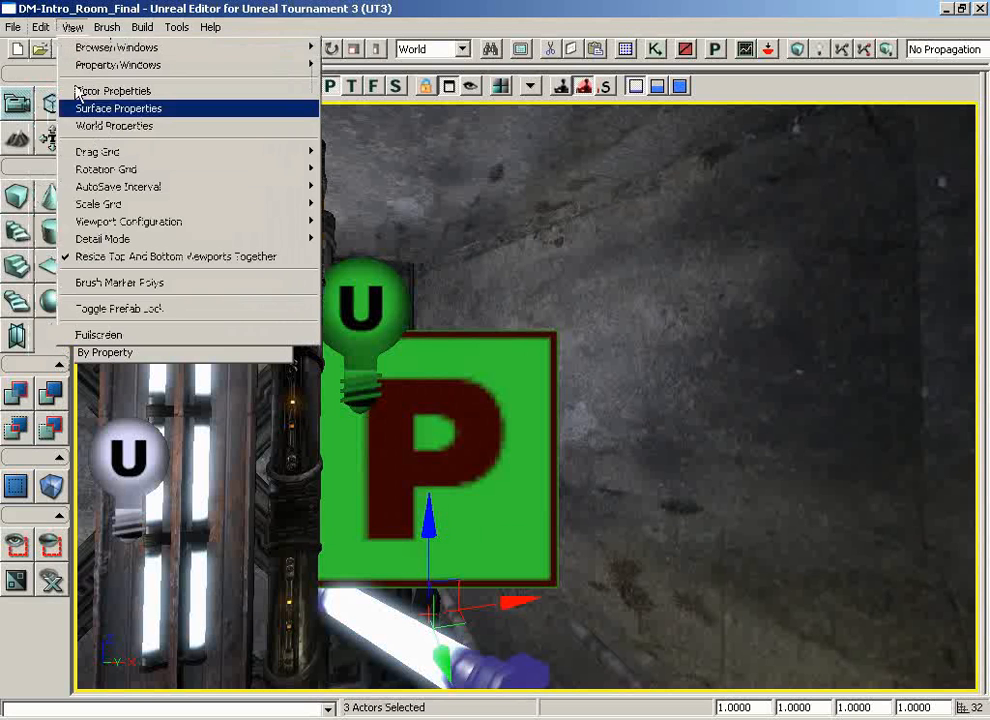
pyautogui.moveTo(350, 415)
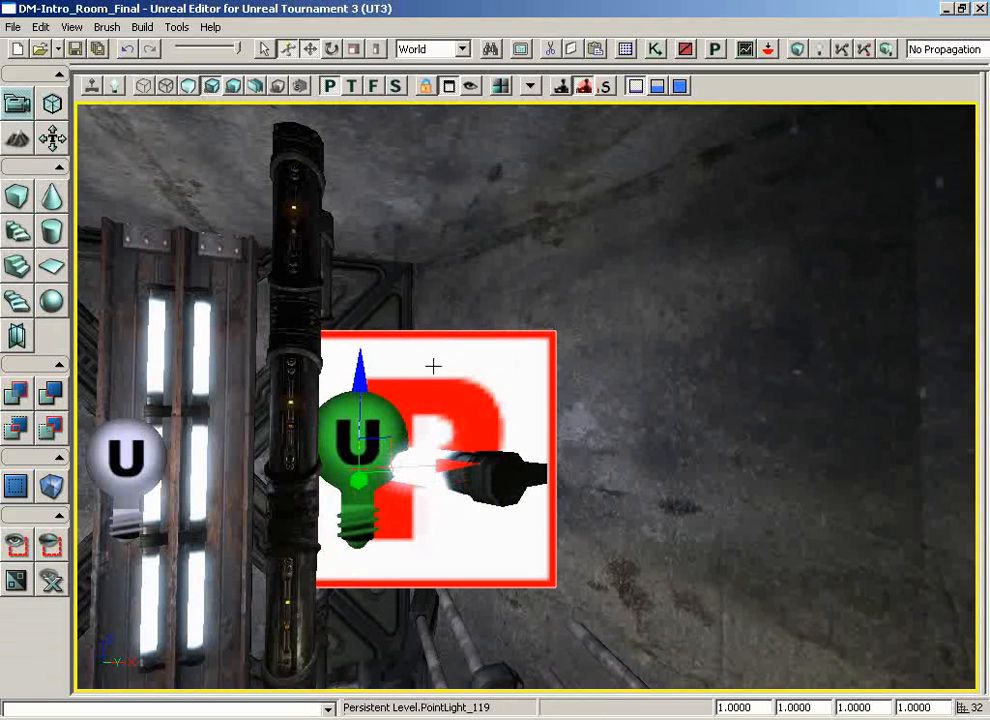
# Toggle Brush Marker Polys display and check whether Prefab Lock is enabled.
pyautogui.click(71, 27)
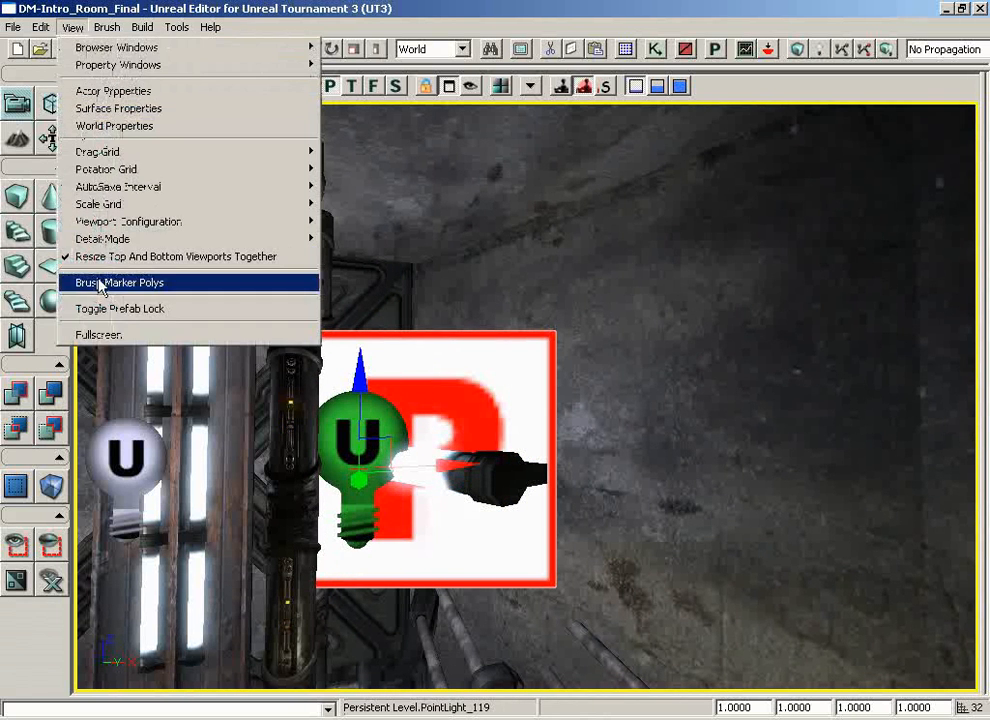
pyautogui.click(118, 282)
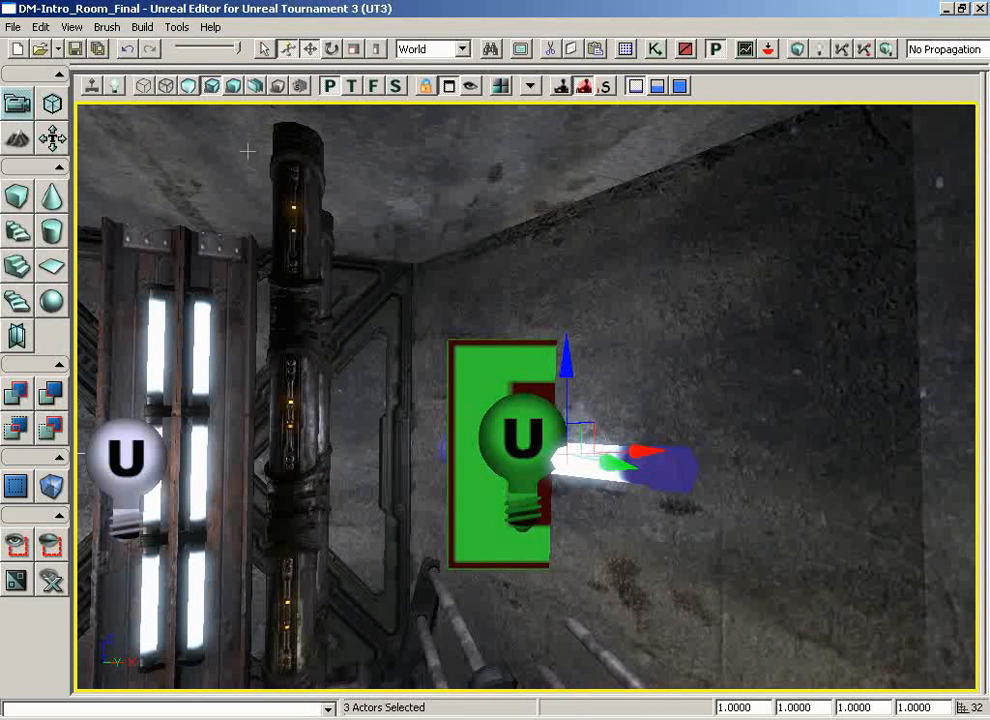
pyautogui.click(71, 27)
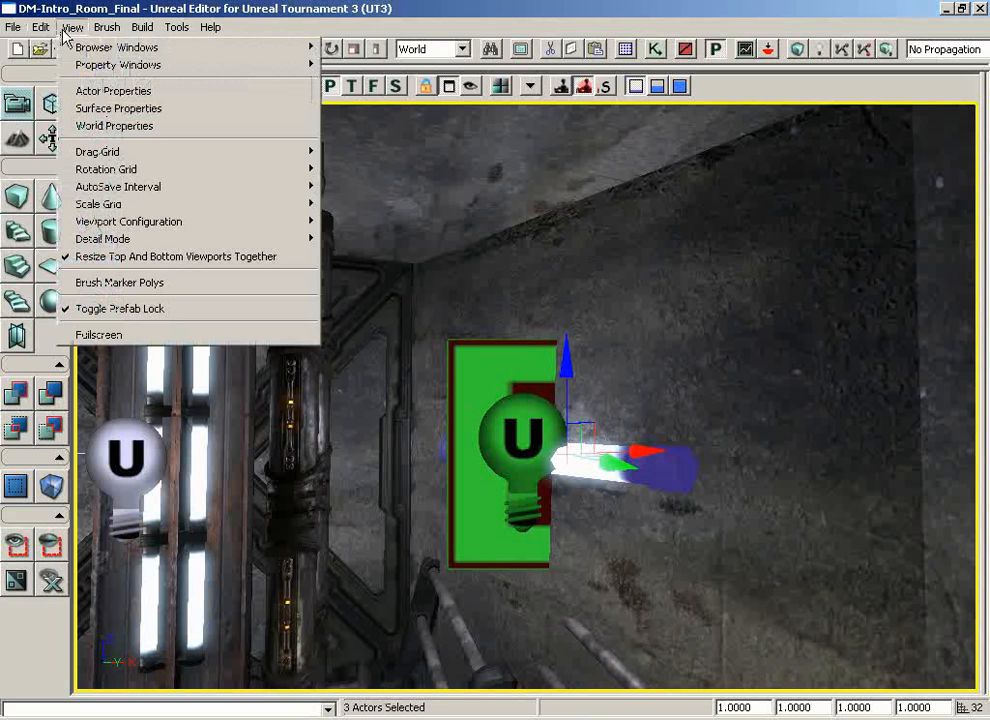
pyautogui.moveTo(98, 334)
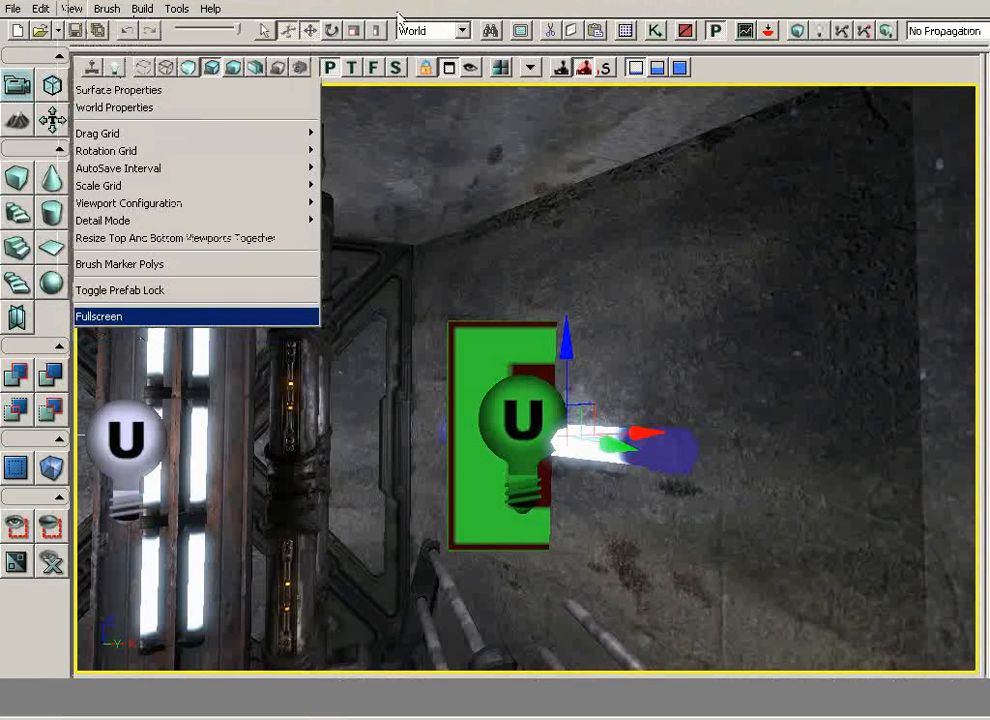
pyautogui.click(98, 316)
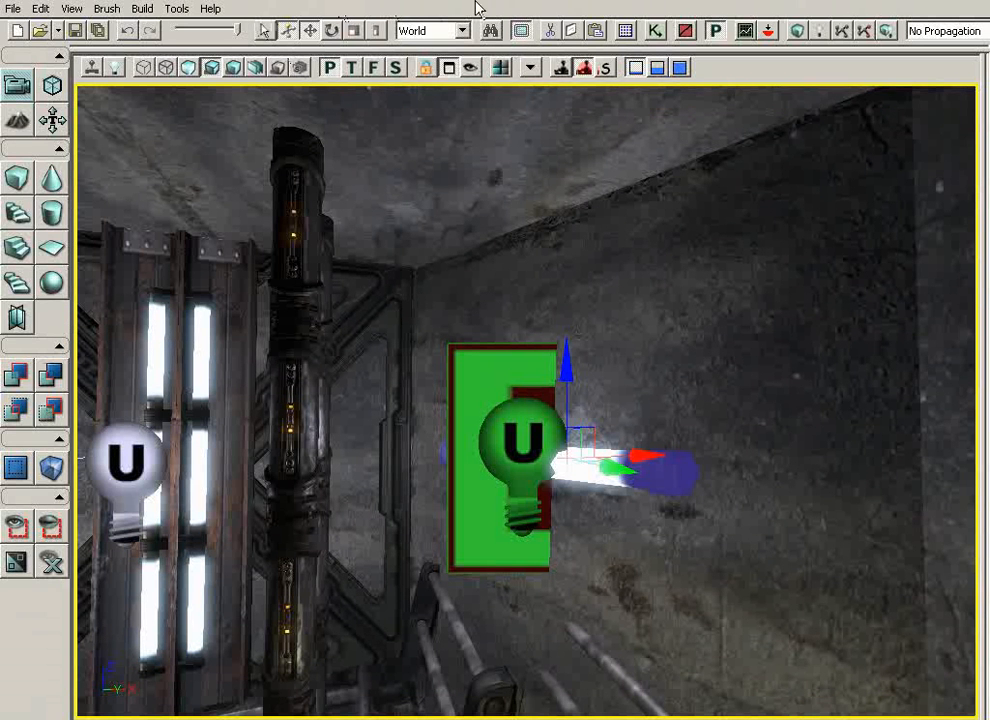
pyautogui.moveTo(62, 165)
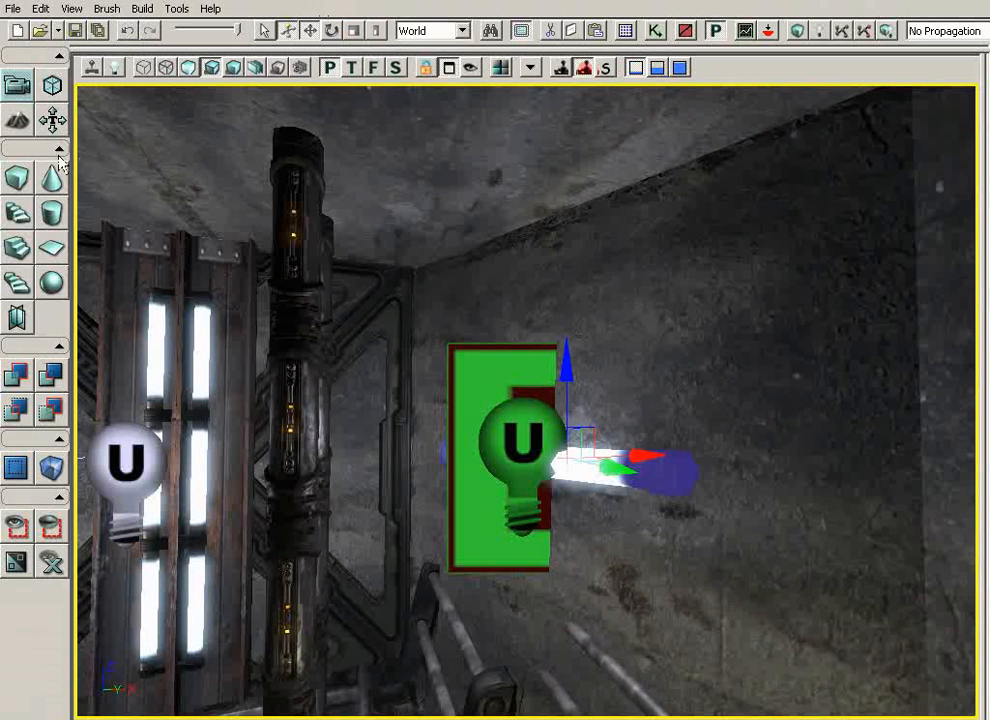
pyautogui.moveTo(52, 85)
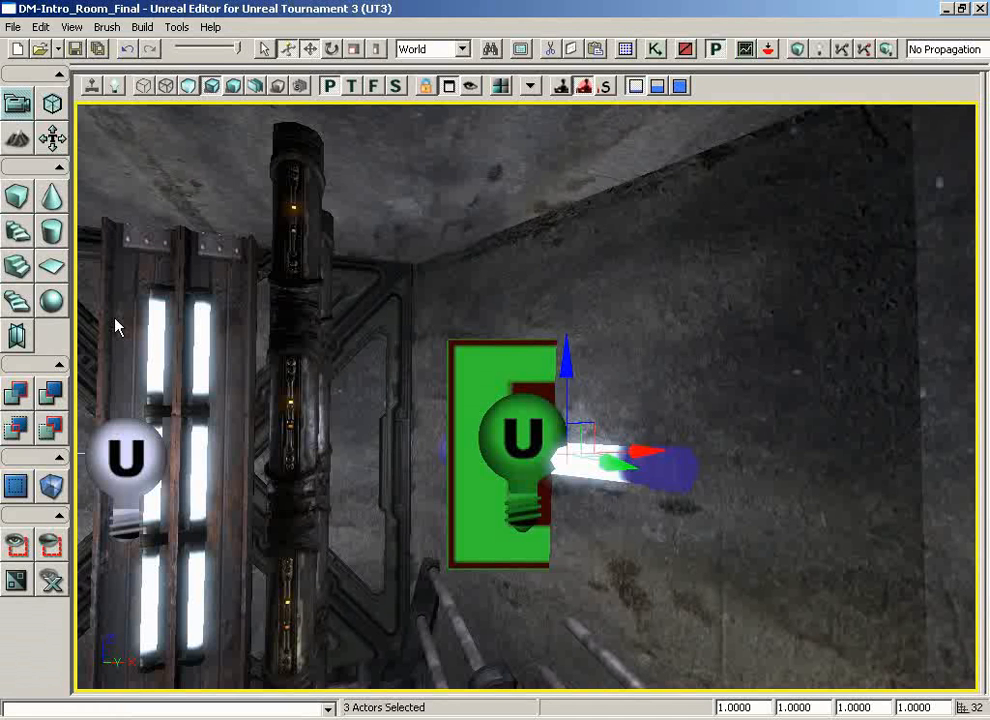
pyautogui.click(71, 27)
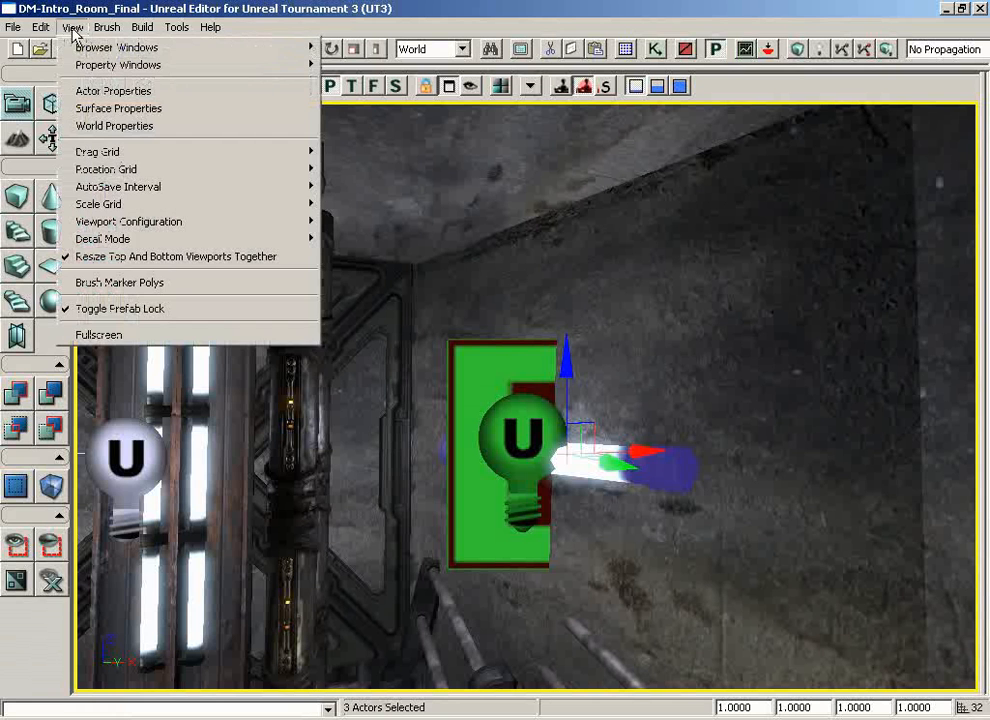